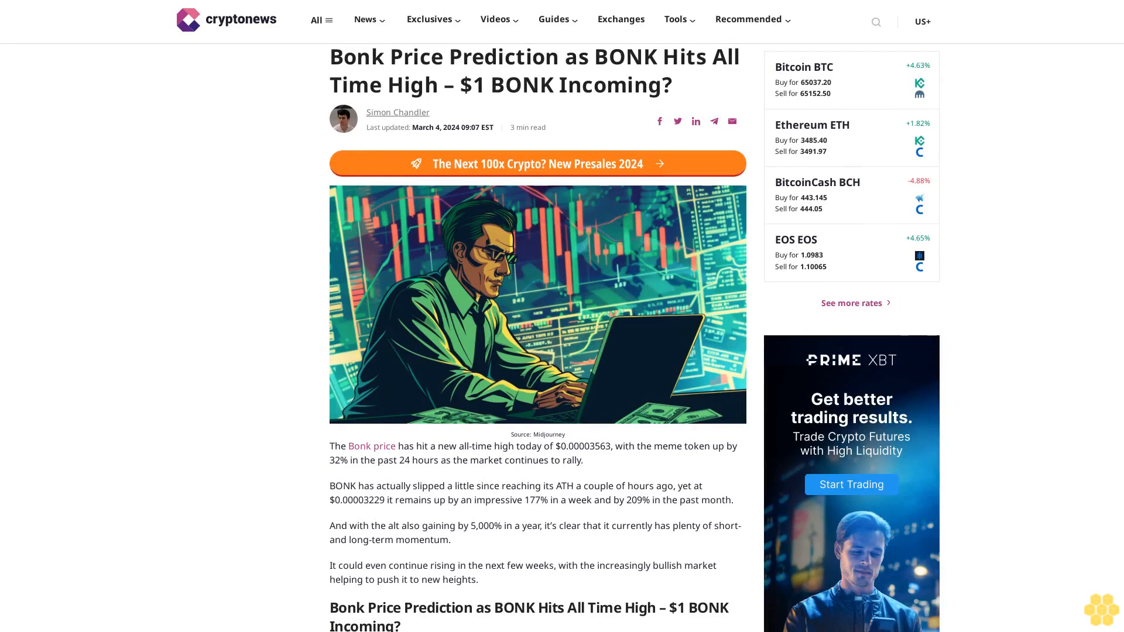
{"action": "scroll", "scroll_direction": "down", "scroll_amount": 3}
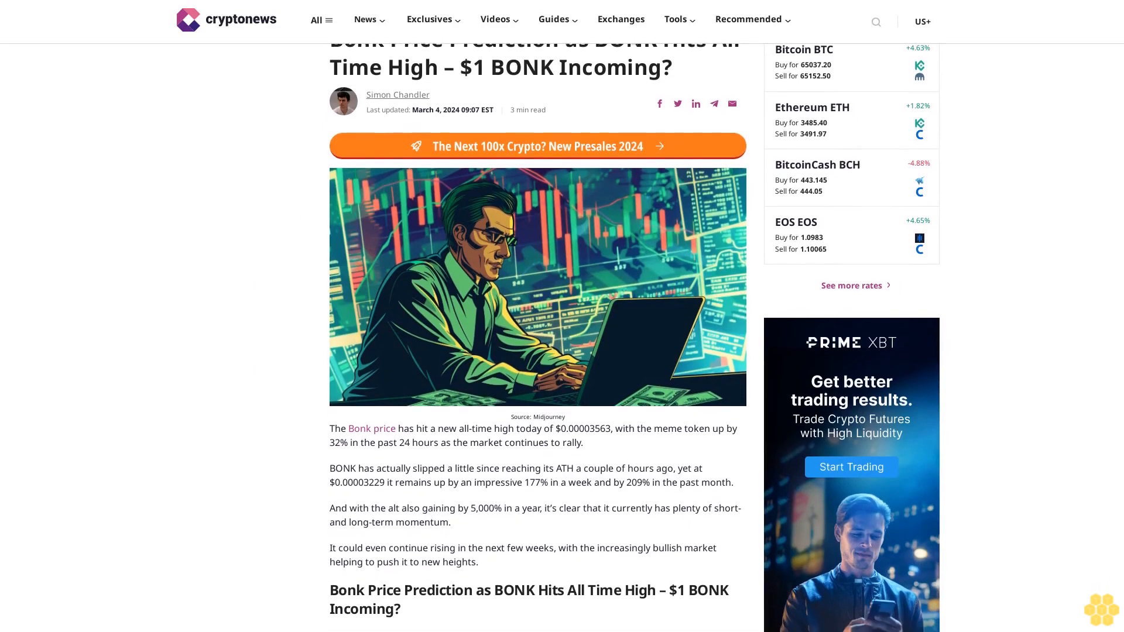
{"action": "scroll", "scroll_direction": "down", "scroll_amount": 3}
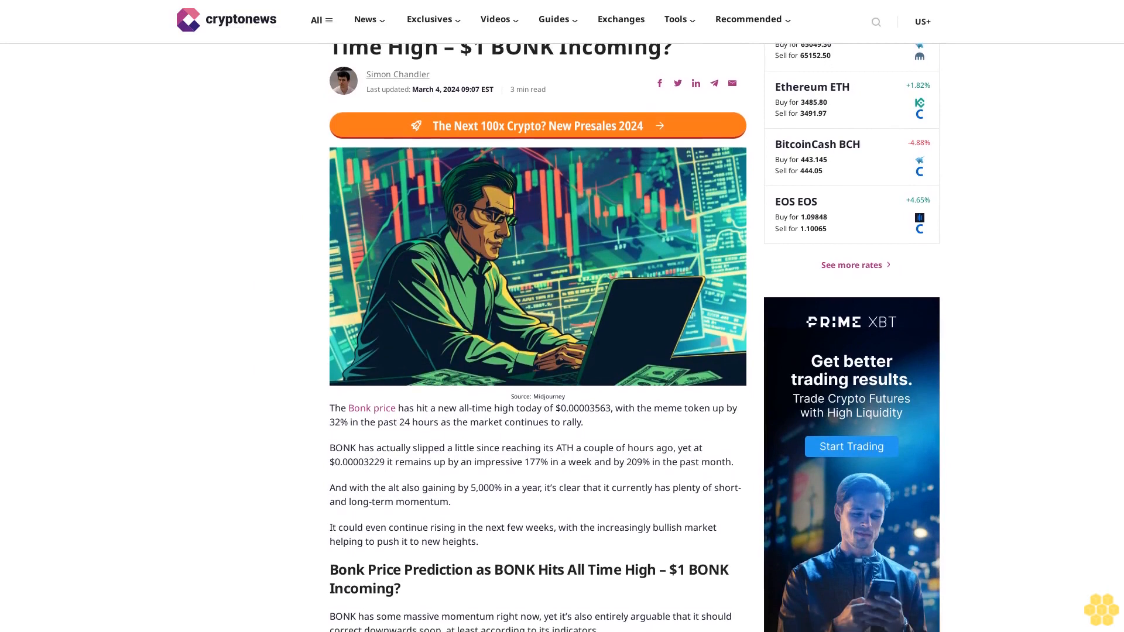
{"action": "scroll", "scroll_direction": "down", "scroll_amount": 3}
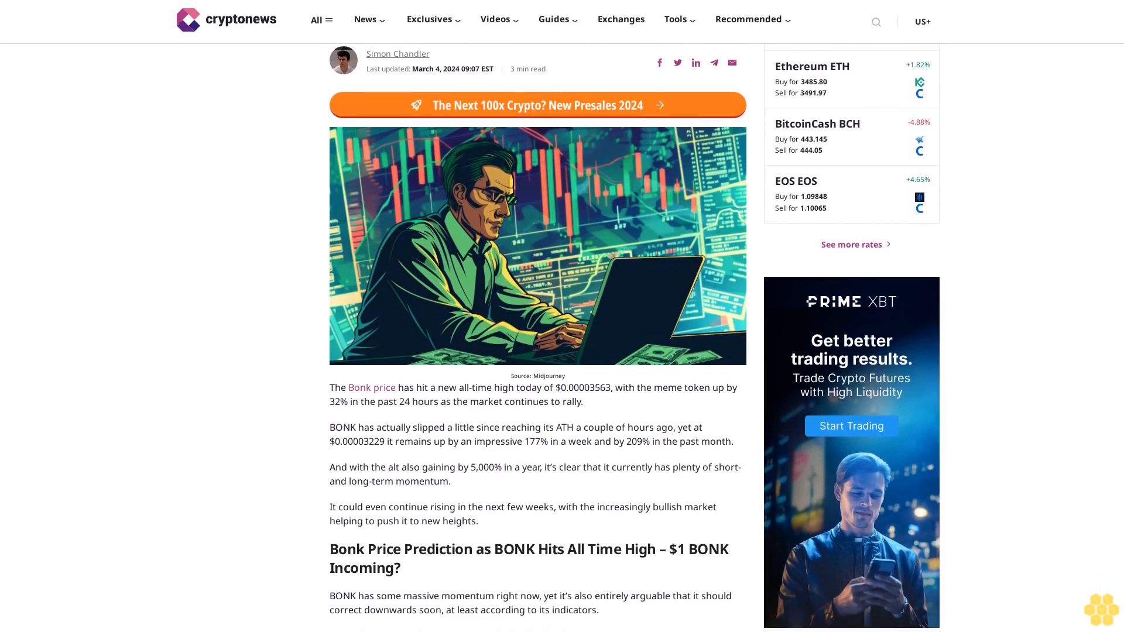
{"action": "scroll", "scroll_direction": "down", "scroll_amount": 3}
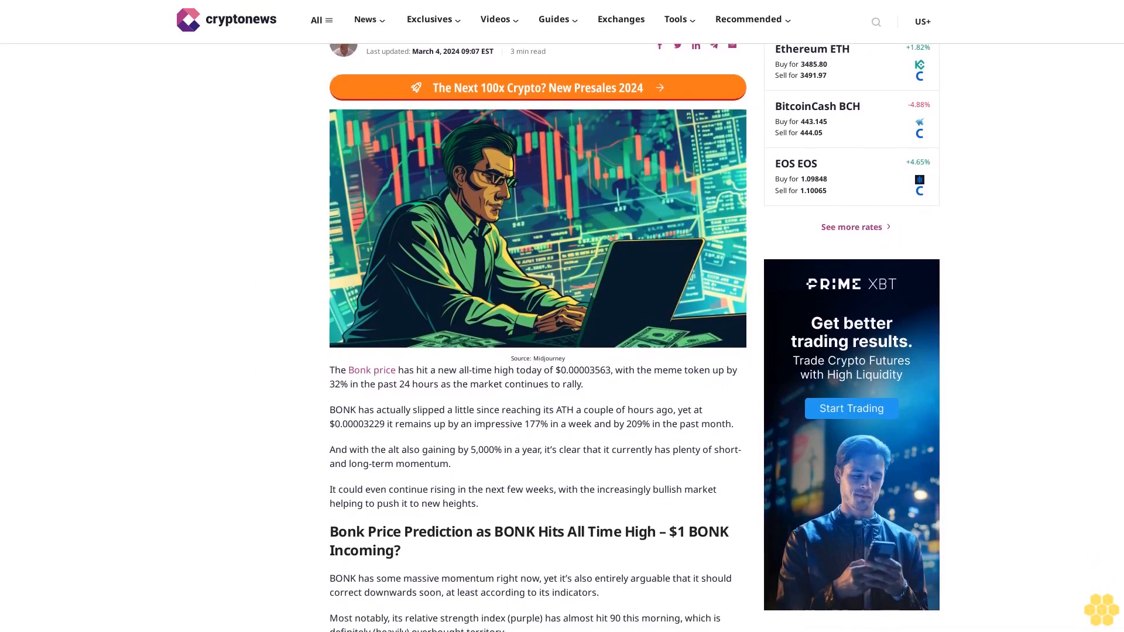
{"action": "scroll", "scroll_direction": "down", "scroll_amount": 3}
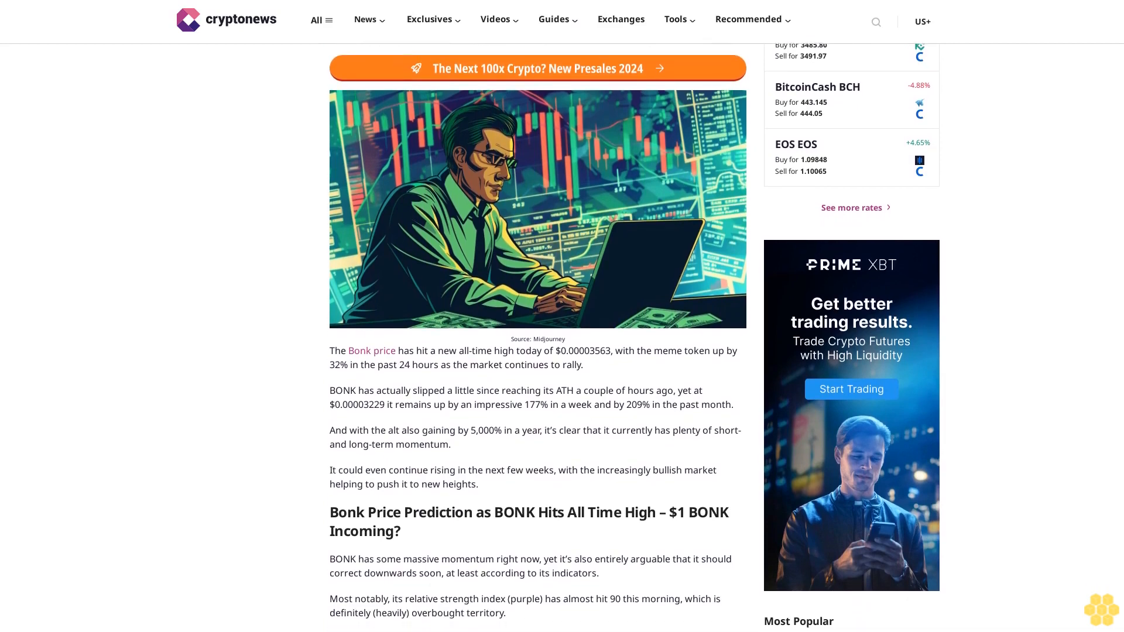
{"action": "scroll", "scroll_direction": "down", "scroll_amount": 3}
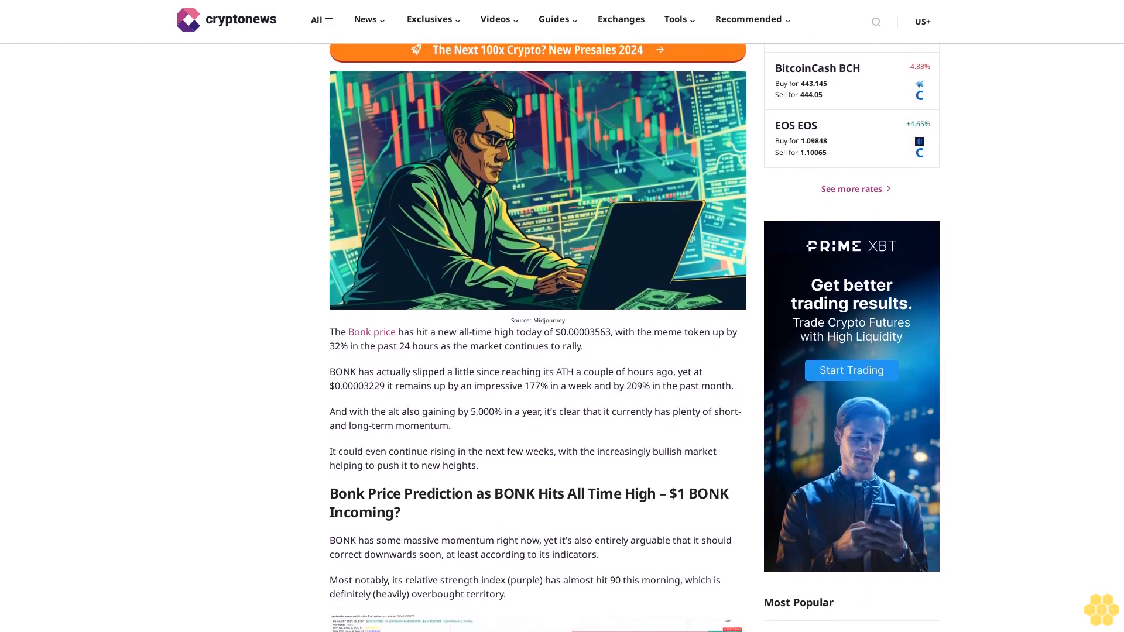
{"action": "scroll", "scroll_direction": "down", "scroll_amount": 3}
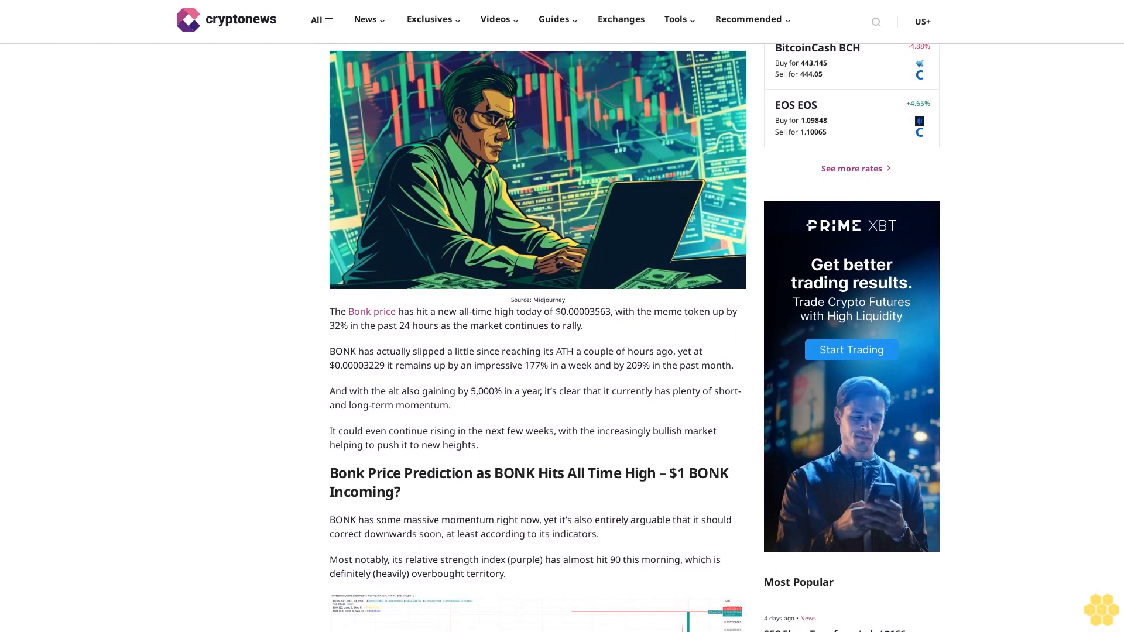
{"action": "scroll", "scroll_direction": "down", "scroll_amount": 3}
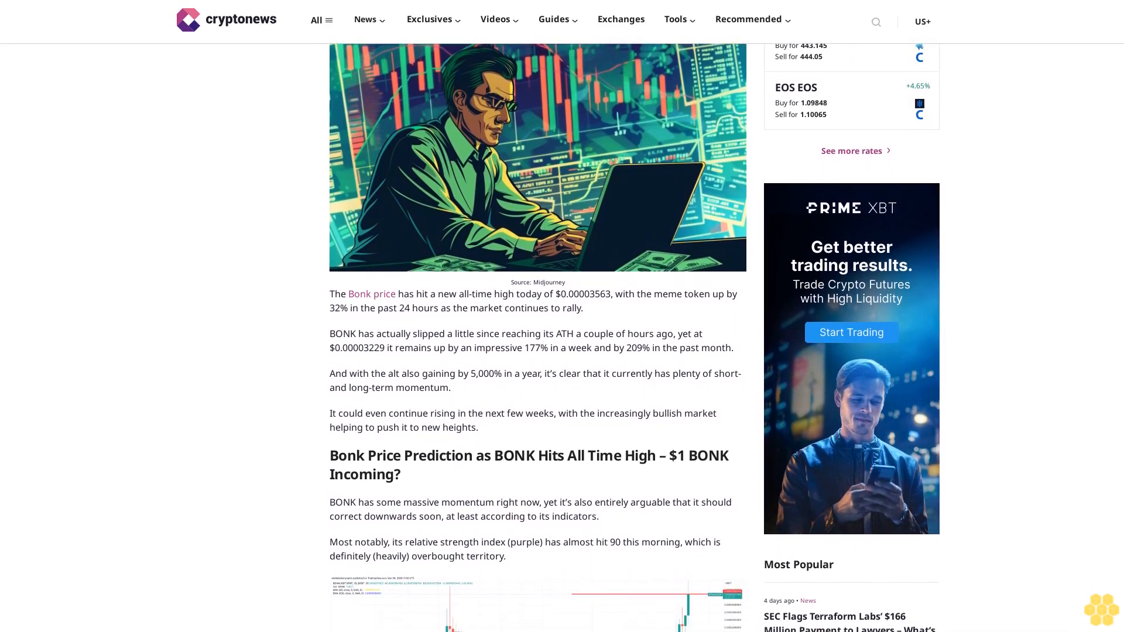
{"action": "scroll", "scroll_direction": "down", "scroll_amount": 3}
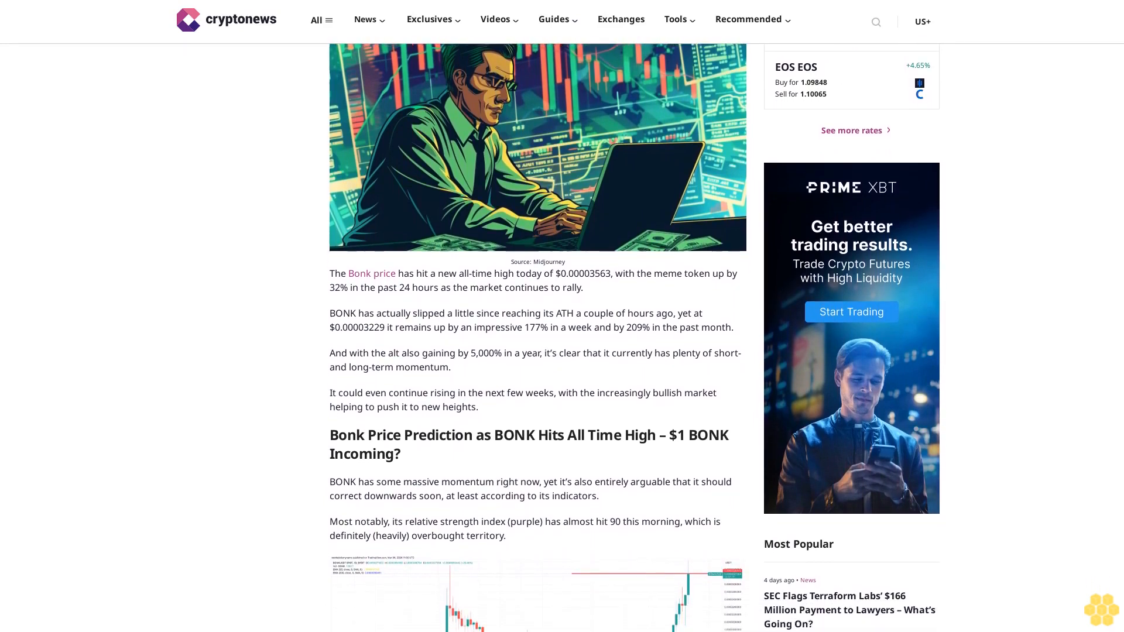
{"action": "scroll", "scroll_direction": "down", "scroll_amount": 3}
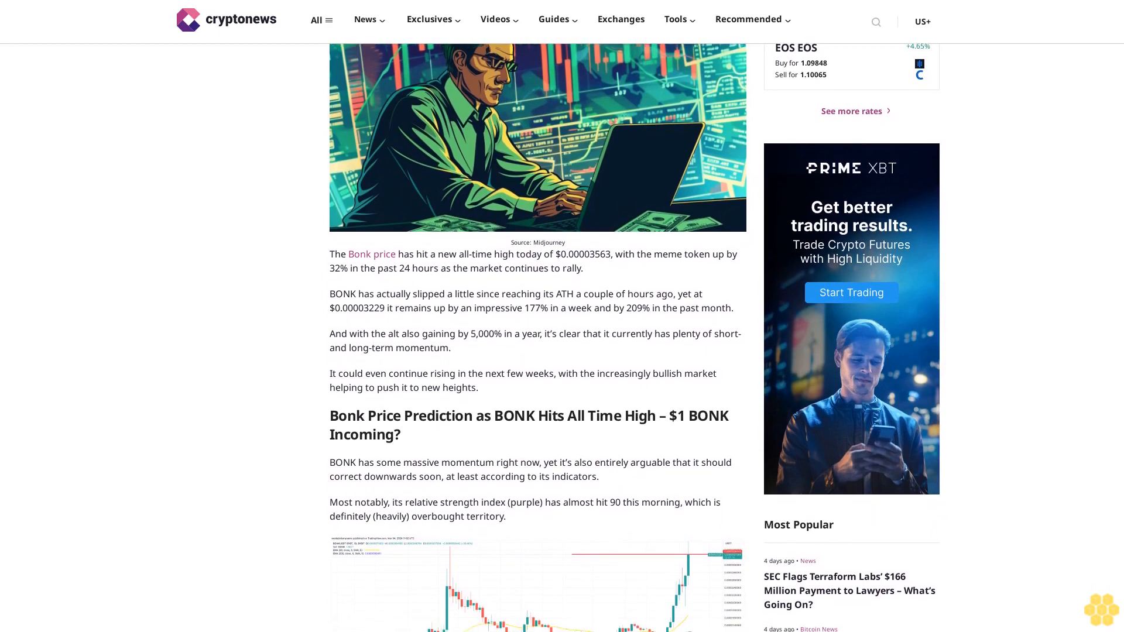
{"action": "scroll", "scroll_direction": "down", "scroll_amount": 3}
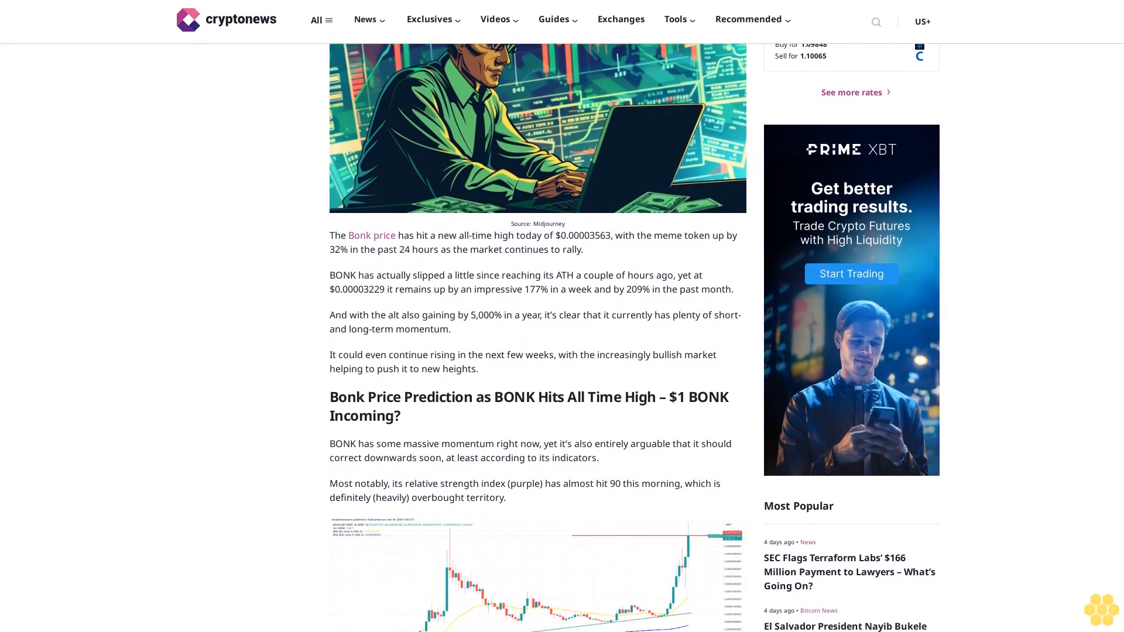
{"action": "scroll", "scroll_direction": "down", "scroll_amount": 3}
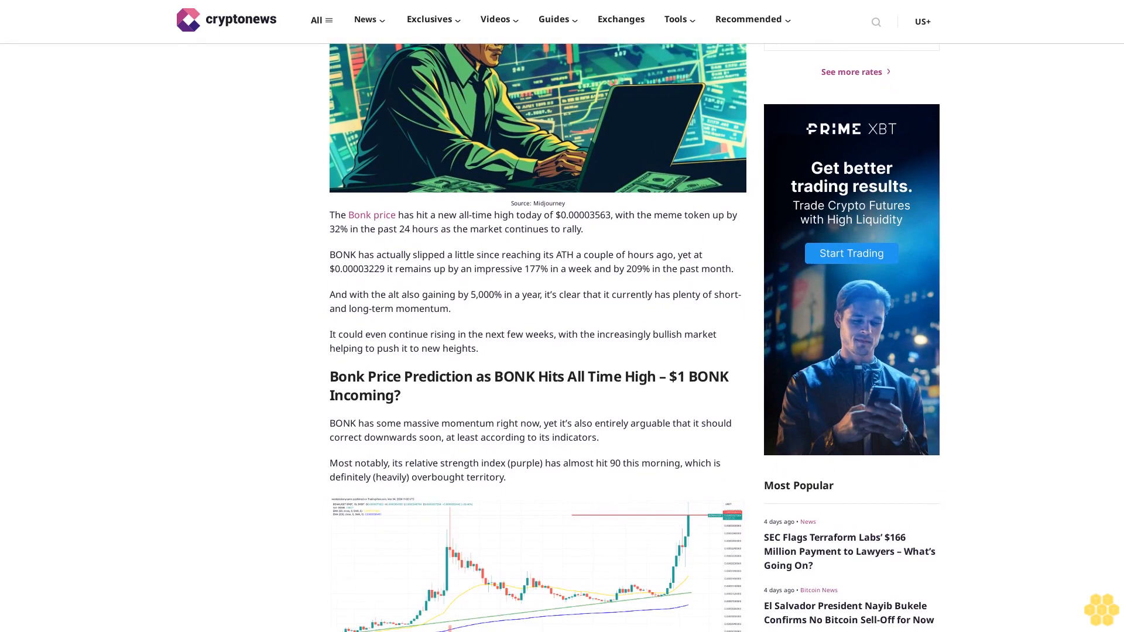
{"action": "scroll", "scroll_direction": "down", "scroll_amount": 3}
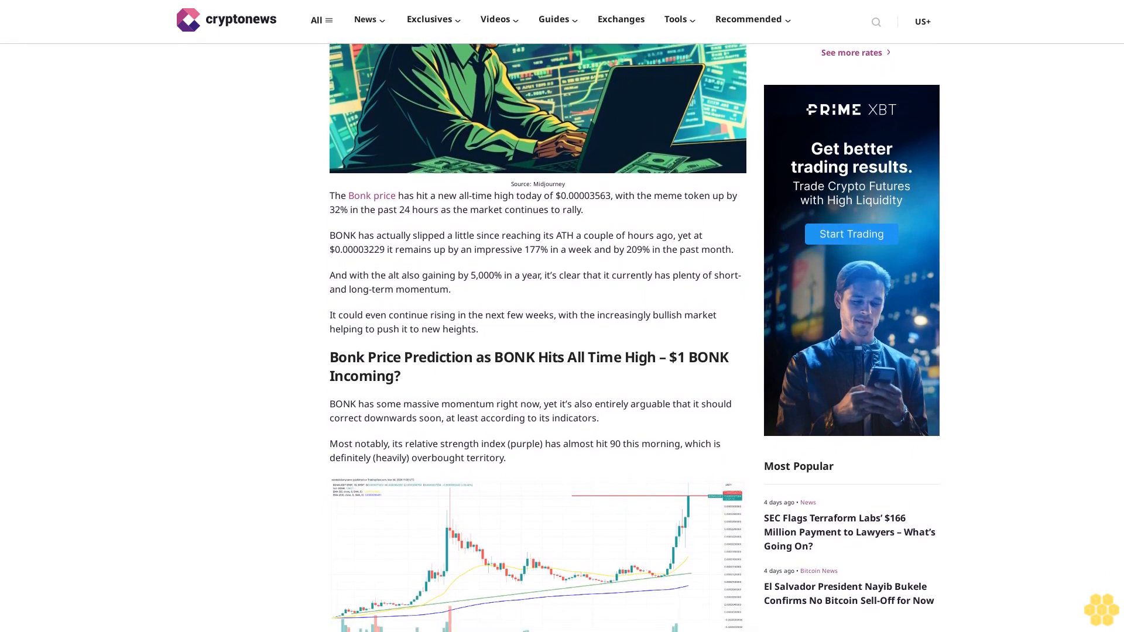
{"action": "scroll", "scroll_direction": "down", "scroll_amount": 3}
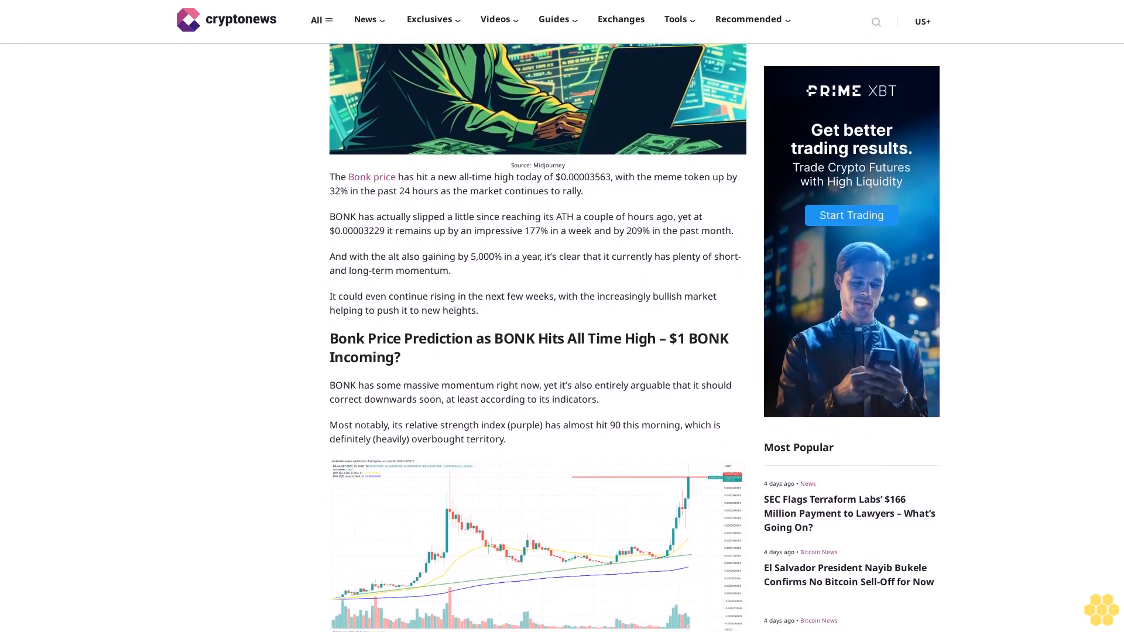
{"action": "scroll", "scroll_direction": "down", "scroll_amount": 3}
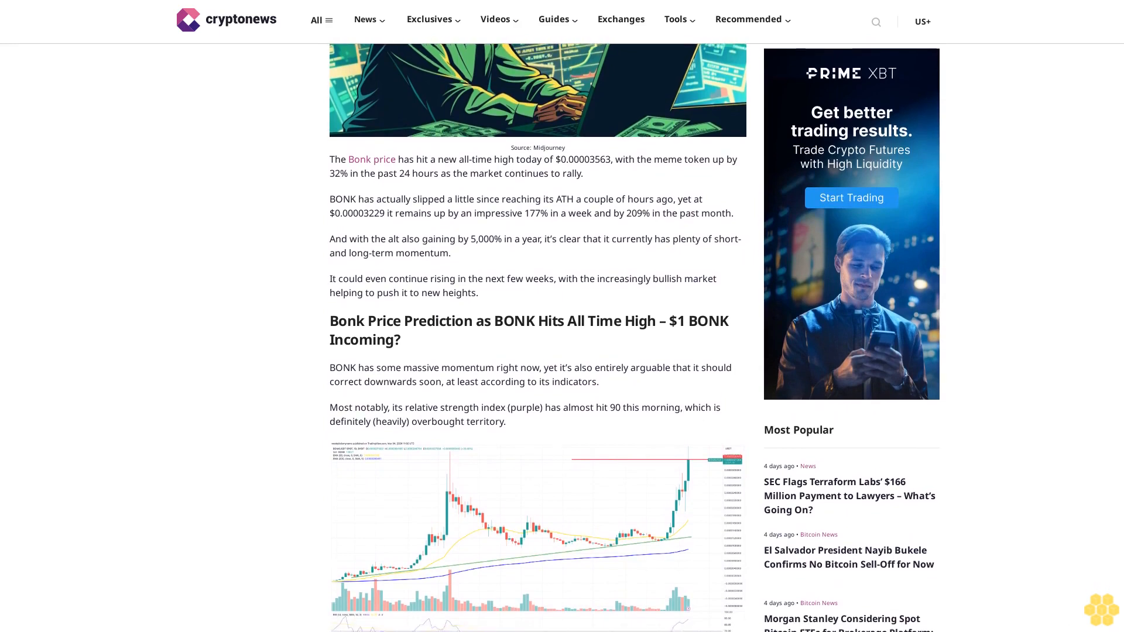
{"action": "scroll", "scroll_direction": "down", "scroll_amount": 3}
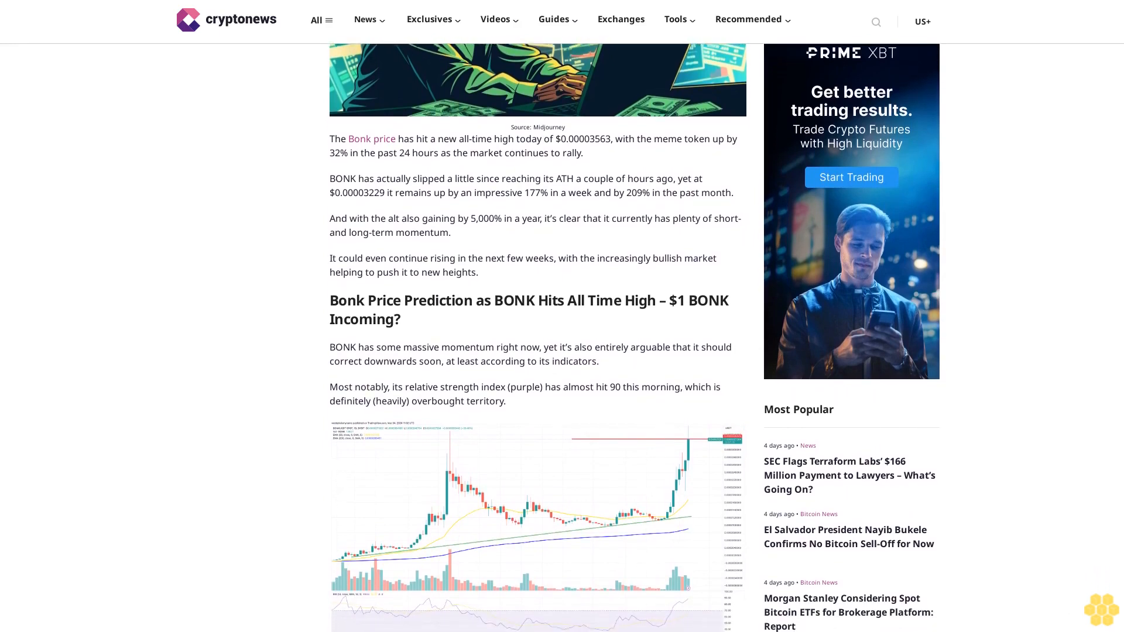
{"action": "scroll", "scroll_direction": "down", "scroll_amount": 3}
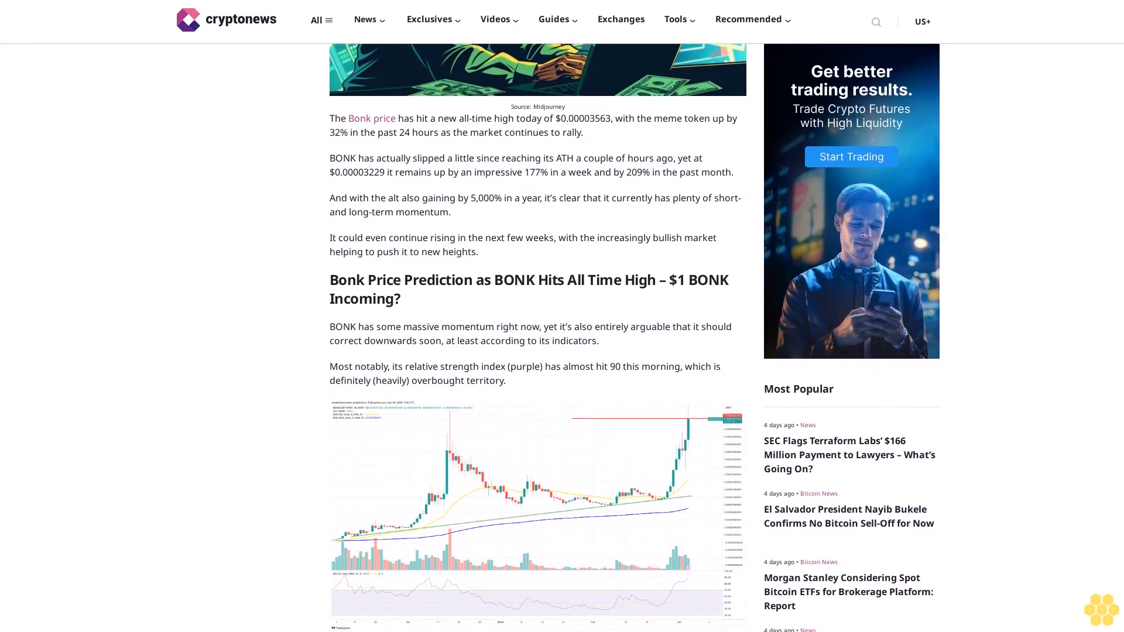
{"action": "scroll", "scroll_direction": "down", "scroll_amount": 3}
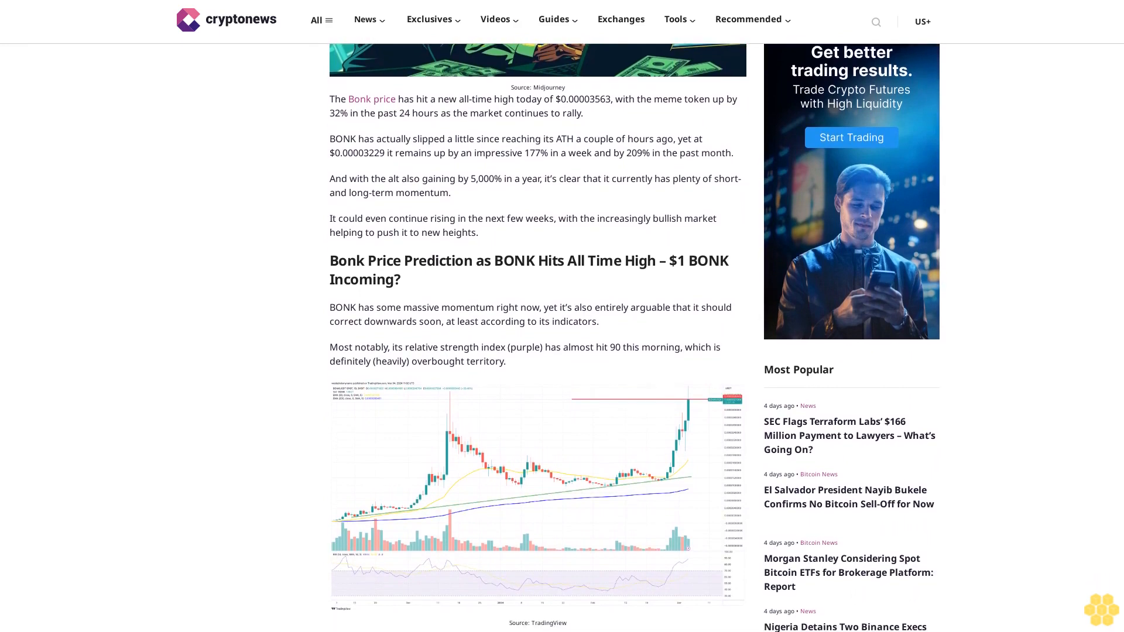
{"action": "scroll", "scroll_direction": "down", "scroll_amount": 3}
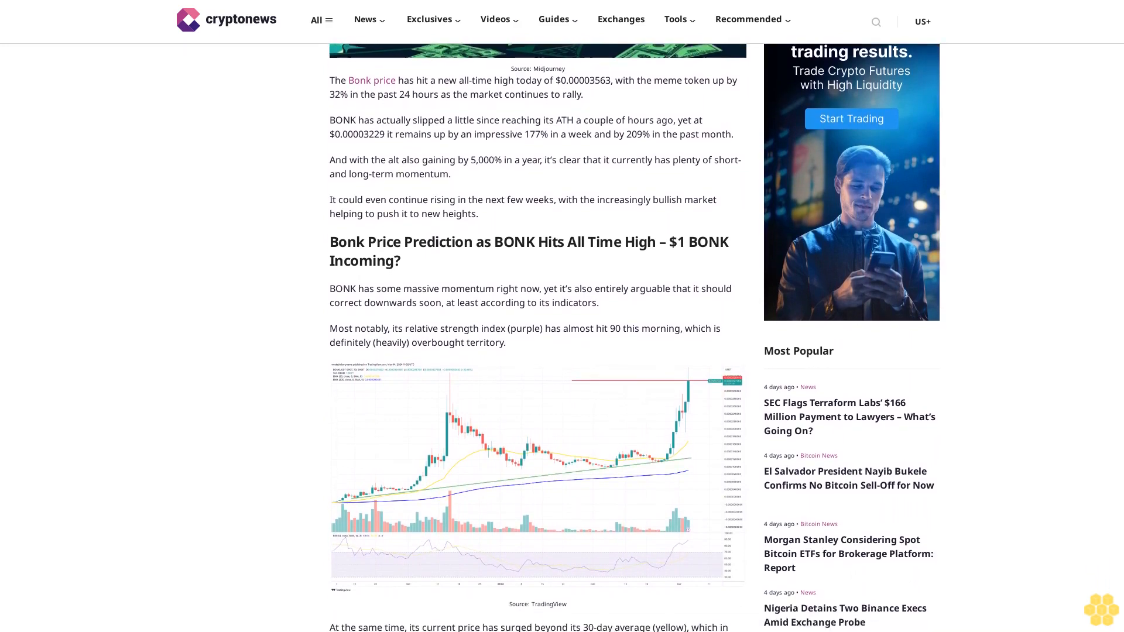
{"action": "scroll", "scroll_direction": "down", "scroll_amount": 3}
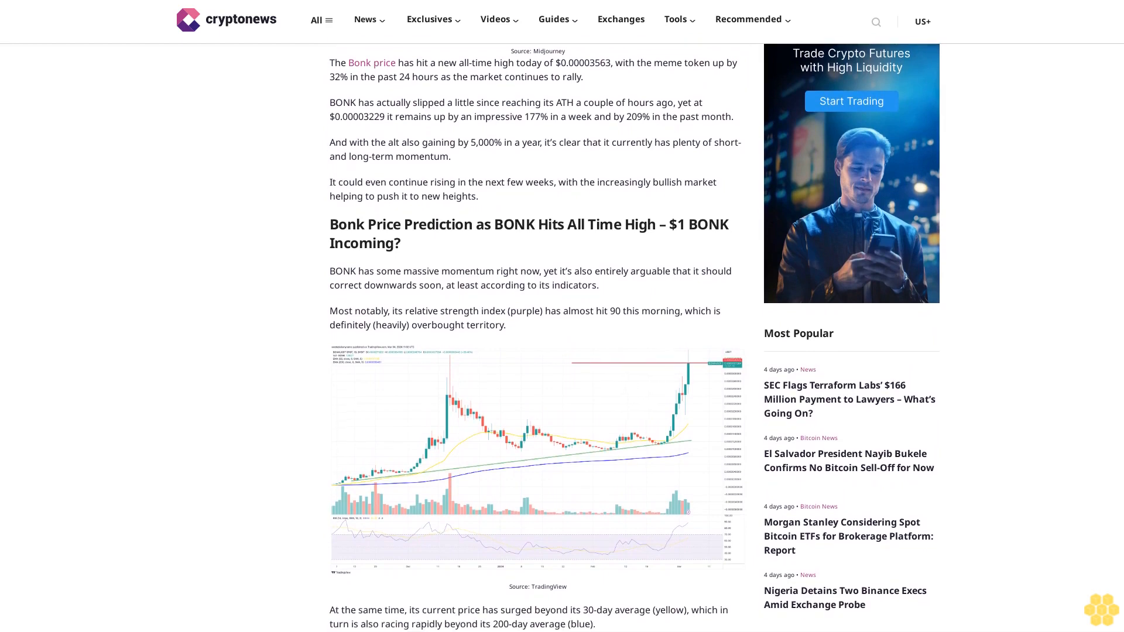
{"action": "scroll", "scroll_direction": "down", "scroll_amount": 3}
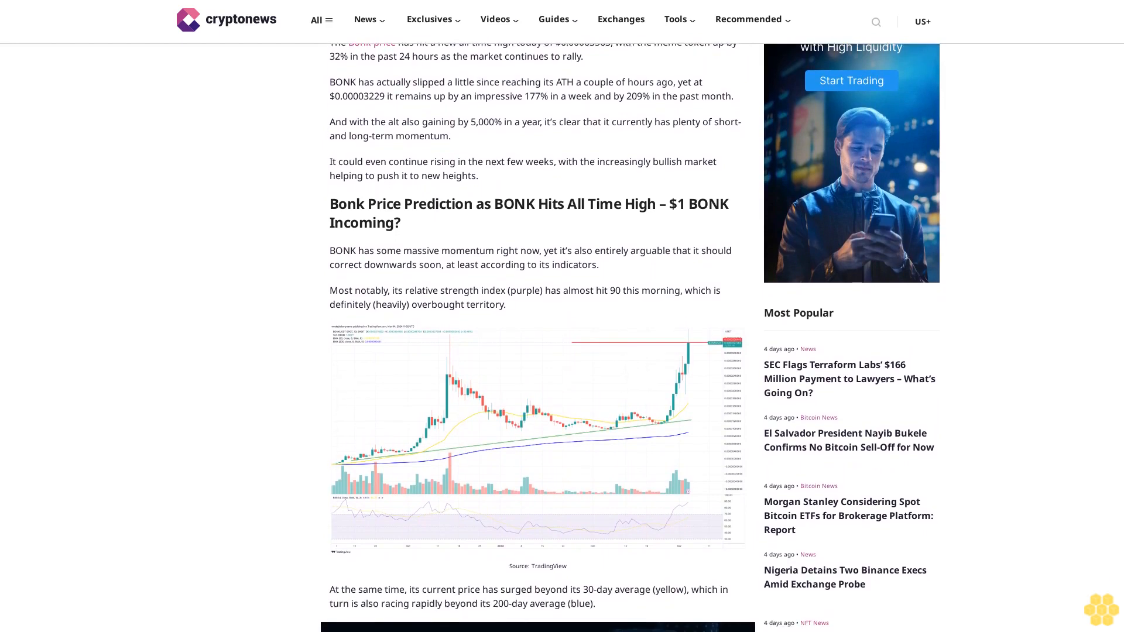
{"action": "scroll", "scroll_direction": "down", "scroll_amount": 3}
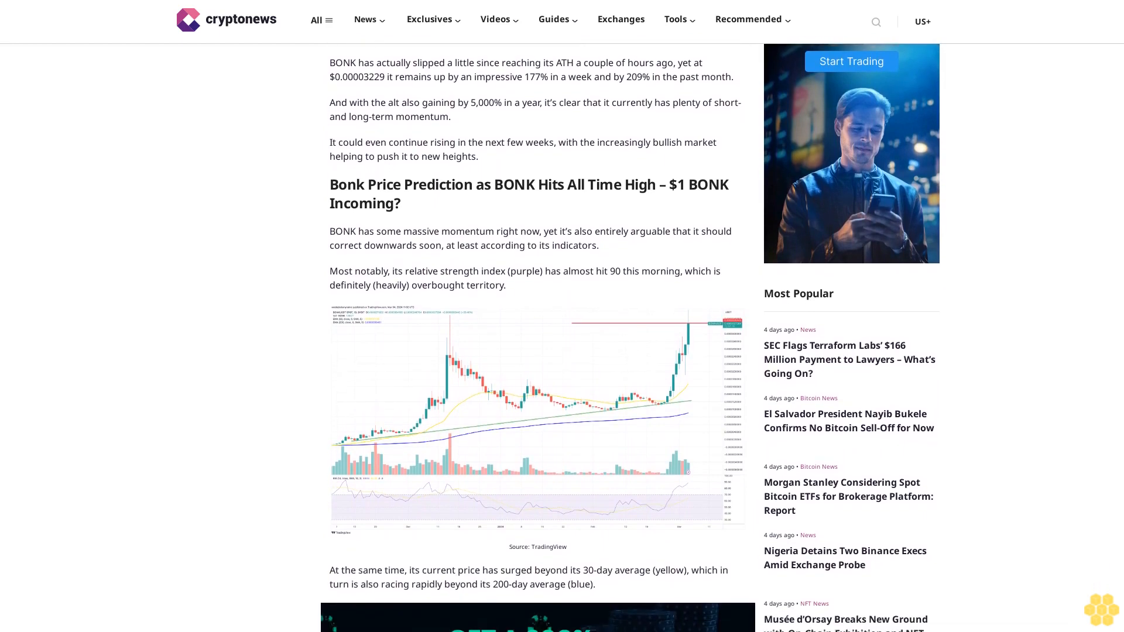
{"action": "scroll", "scroll_direction": "down", "scroll_amount": 3}
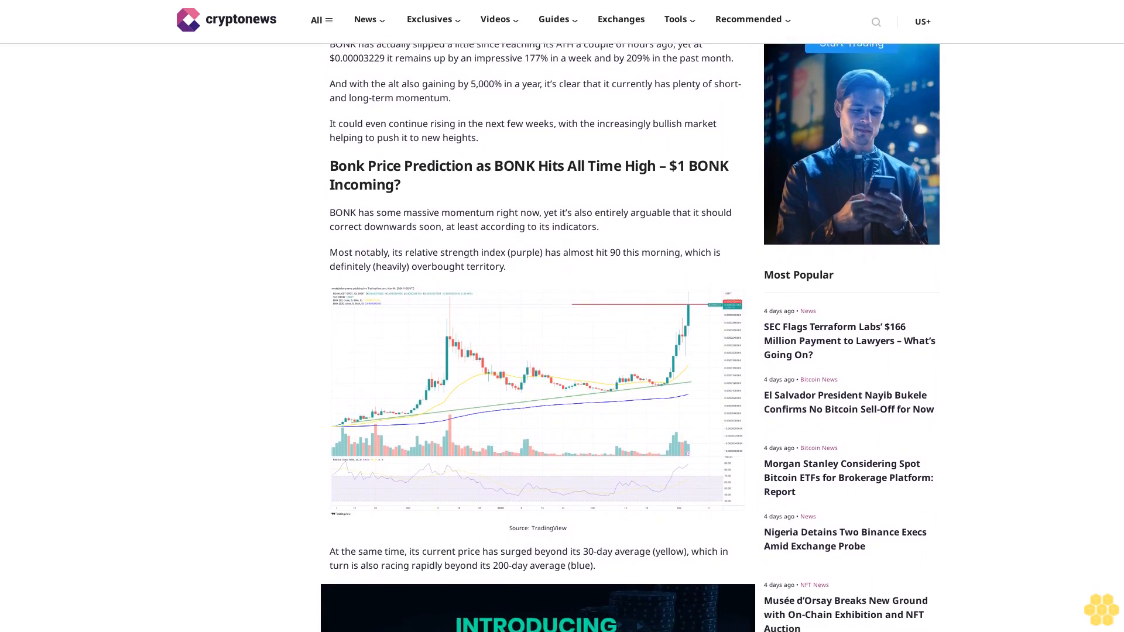
{"action": "scroll", "scroll_direction": "down", "scroll_amount": 3}
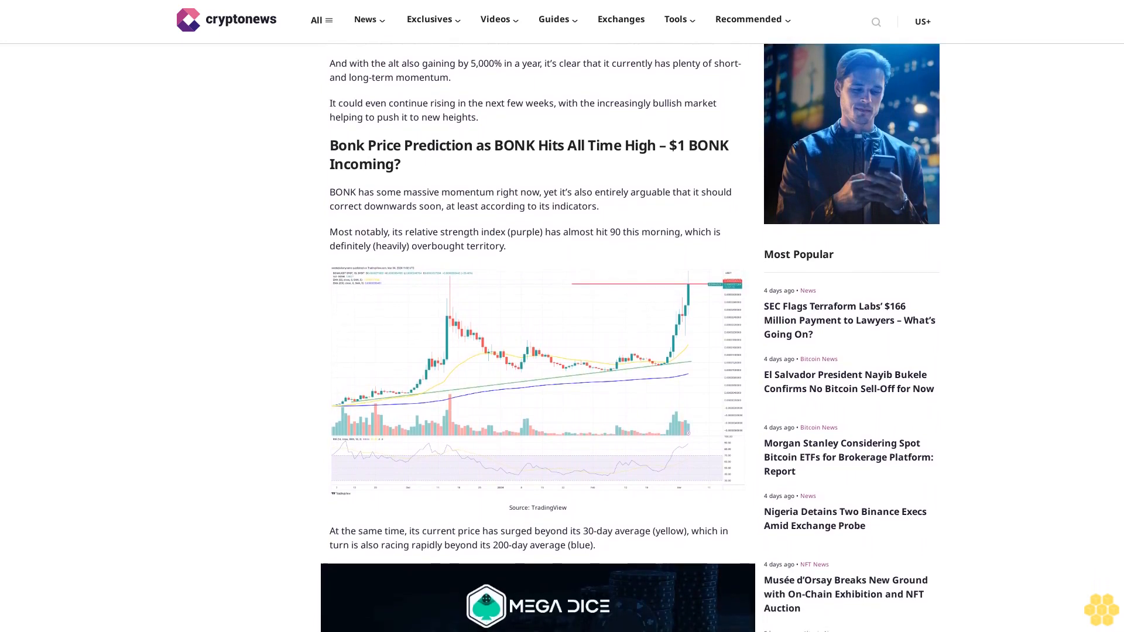
{"action": "scroll", "scroll_direction": "down", "scroll_amount": 3}
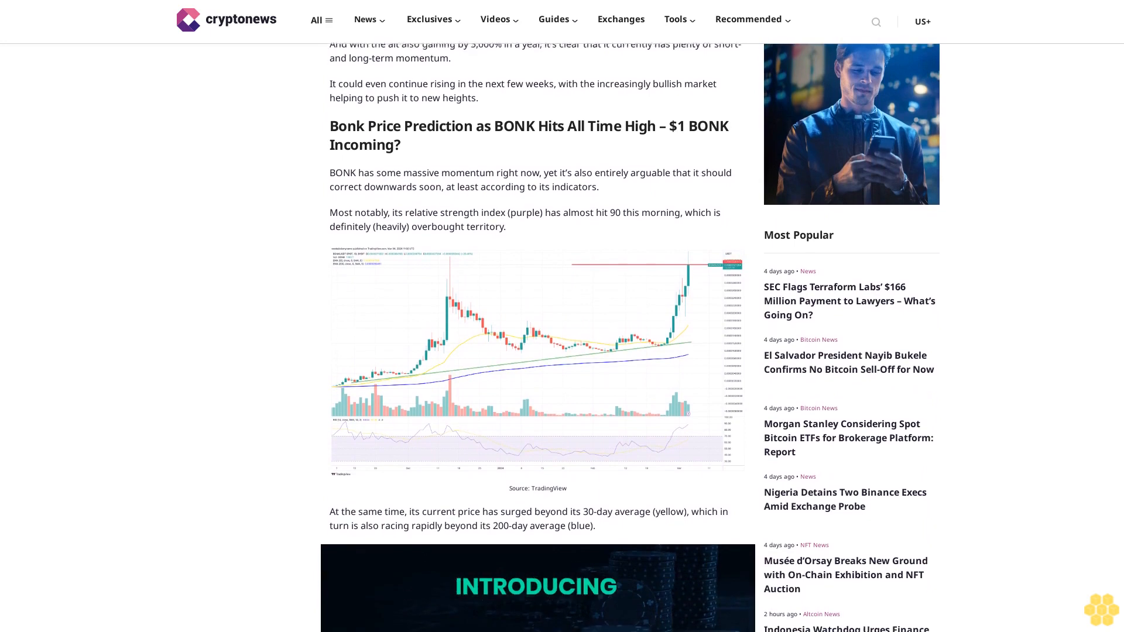
{"action": "scroll", "scroll_direction": "down", "scroll_amount": 3}
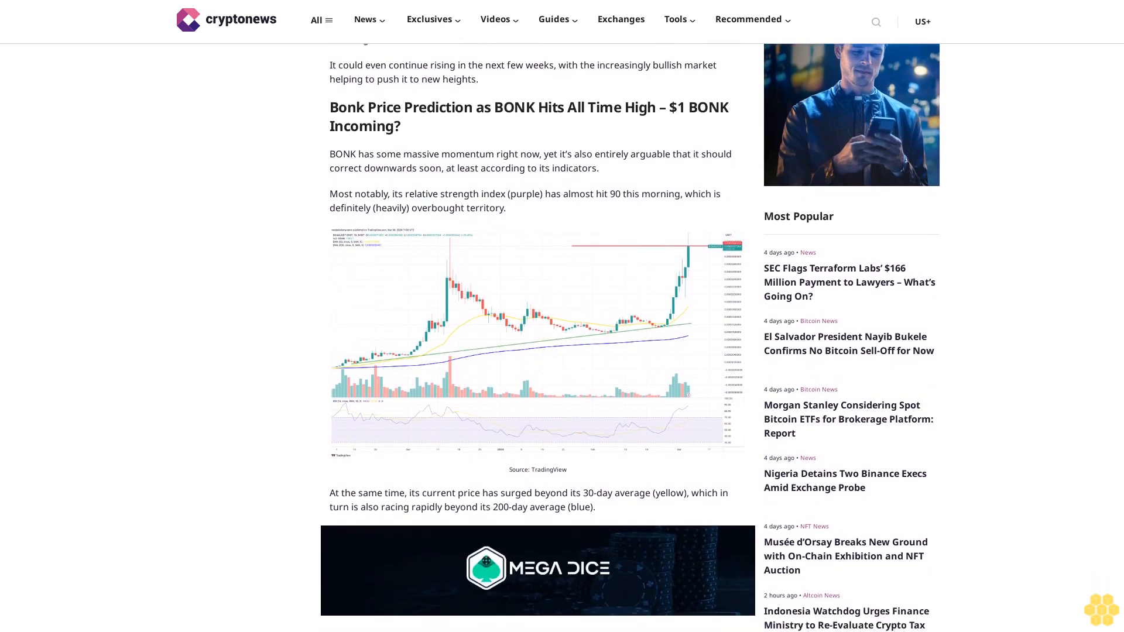
{"action": "scroll", "scroll_direction": "down", "scroll_amount": 3}
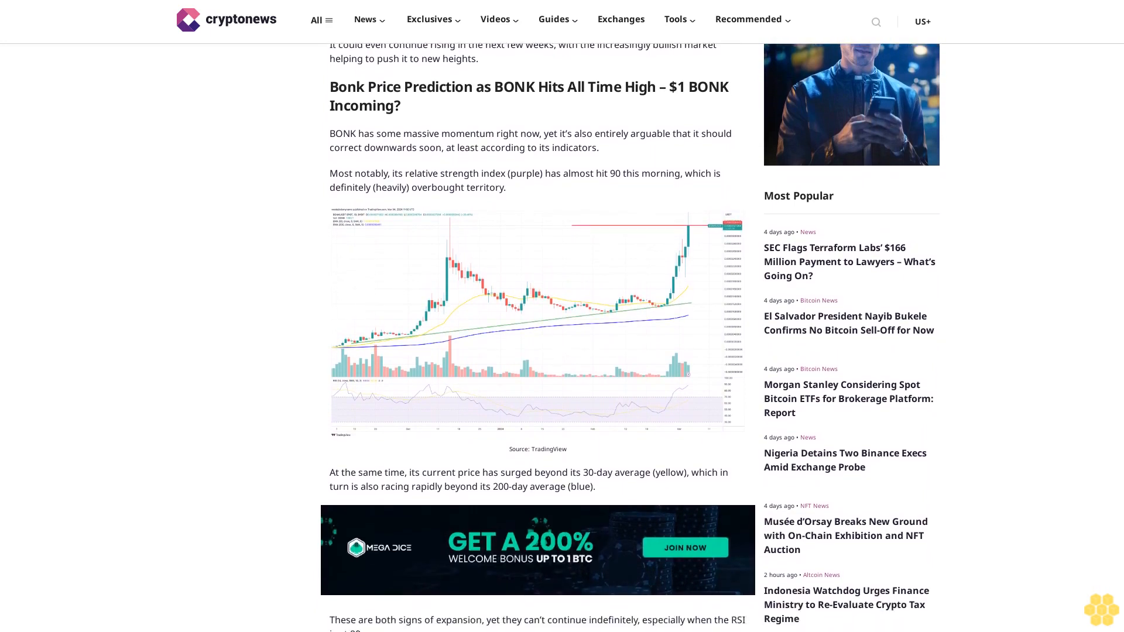
{"action": "scroll", "scroll_direction": "down", "scroll_amount": 3}
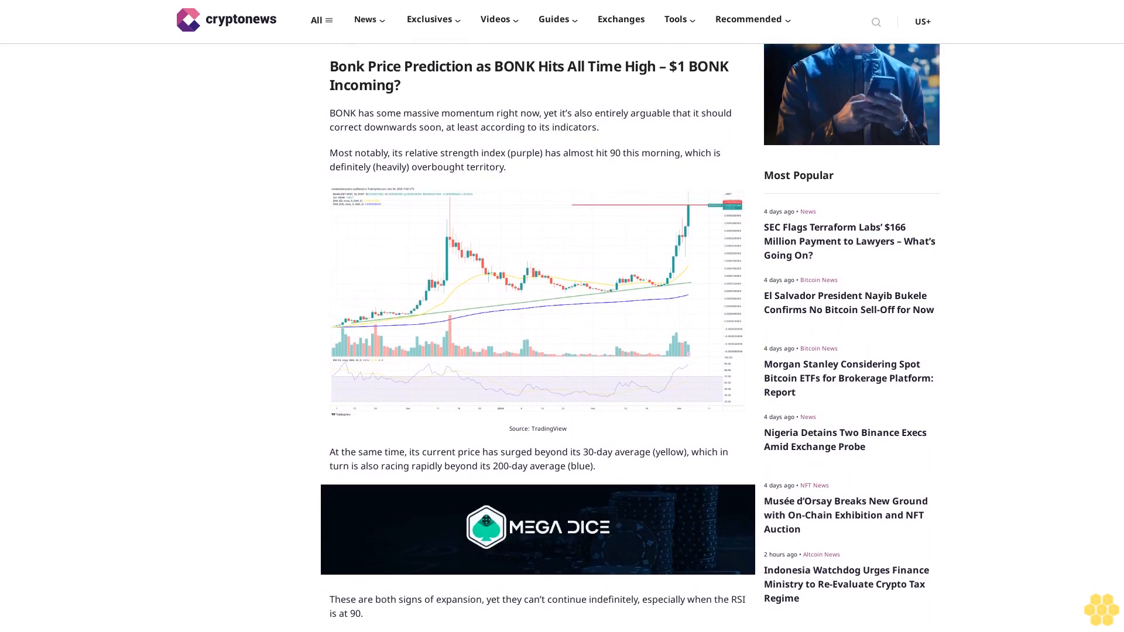
{"action": "scroll", "scroll_direction": "down", "scroll_amount": 3}
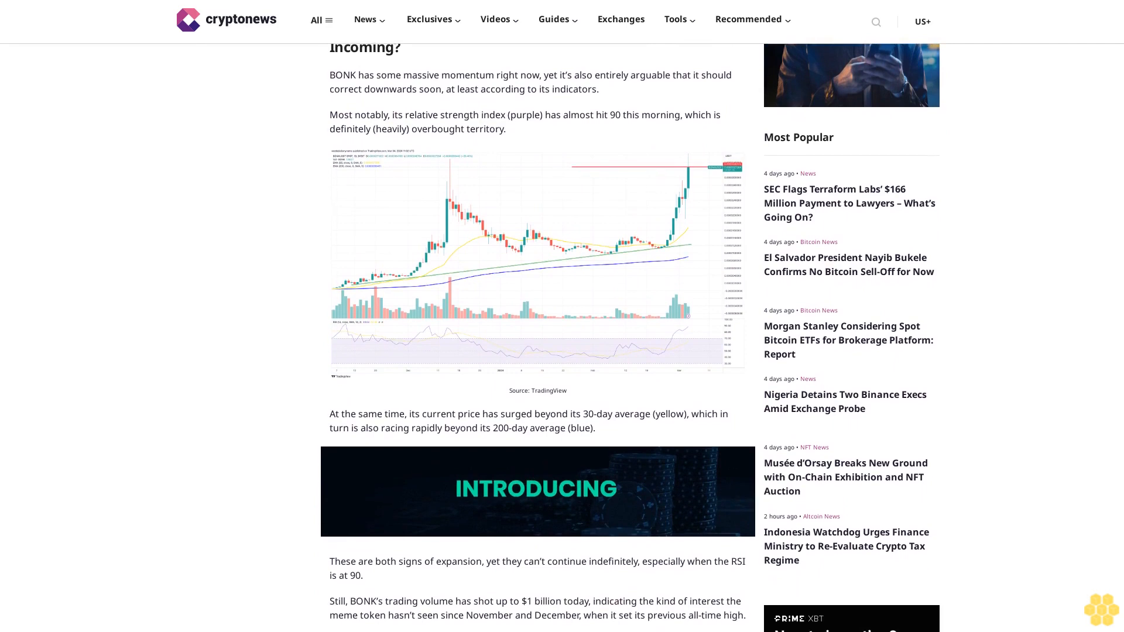
{"action": "scroll", "scroll_direction": "down", "scroll_amount": 3}
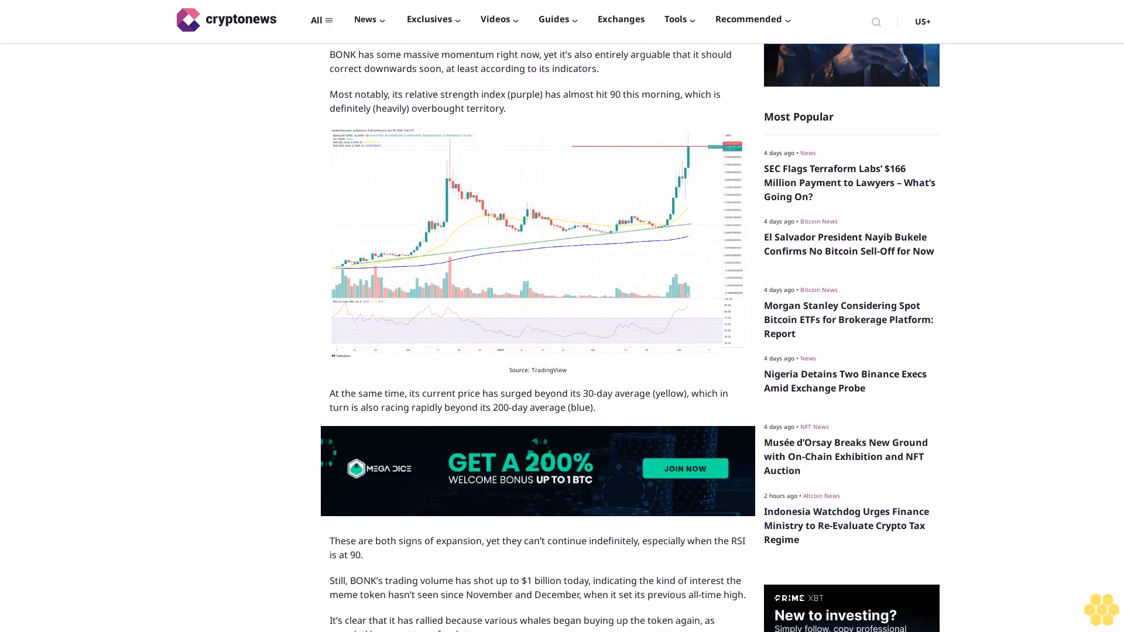
{"action": "scroll", "scroll_direction": "down", "scroll_amount": 3}
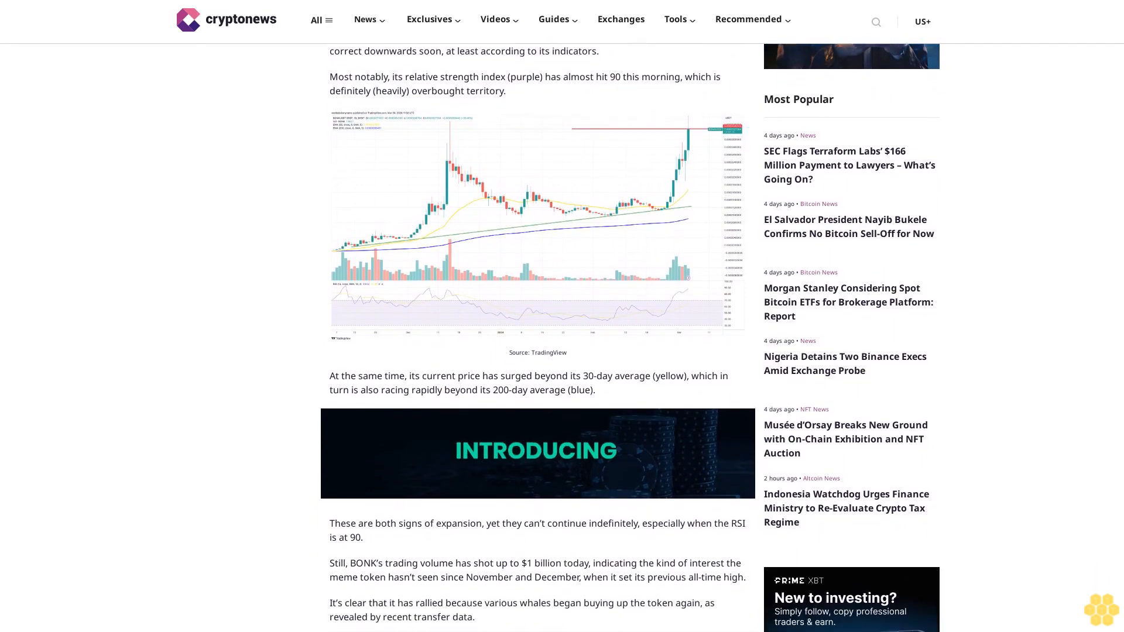
{"action": "scroll", "scroll_direction": "down", "scroll_amount": 3}
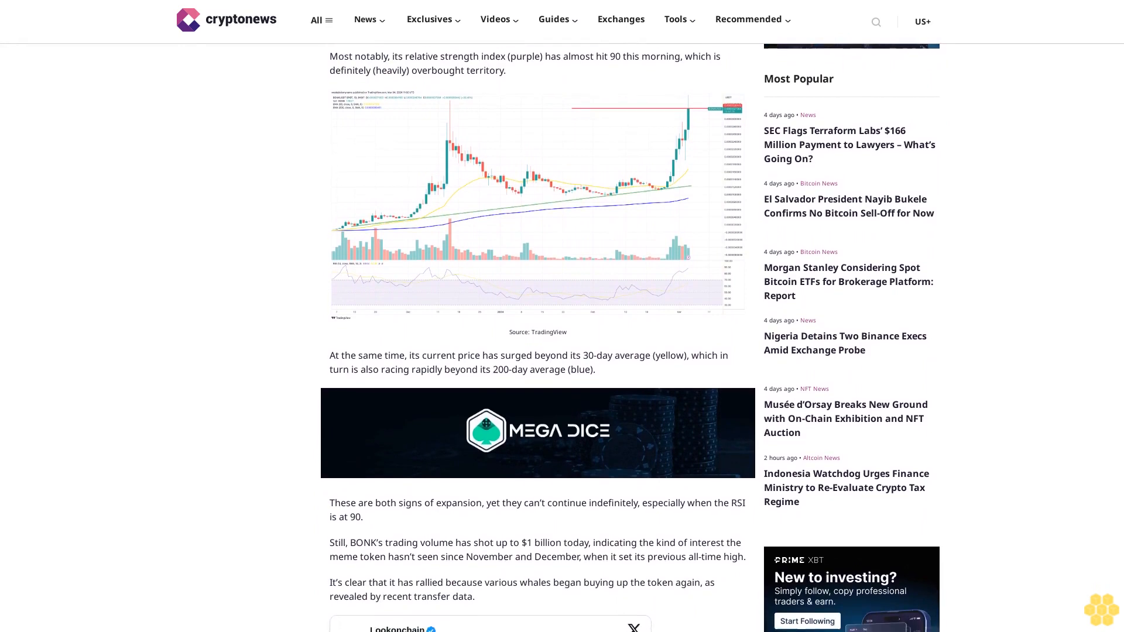
{"action": "scroll", "scroll_direction": "down", "scroll_amount": 3}
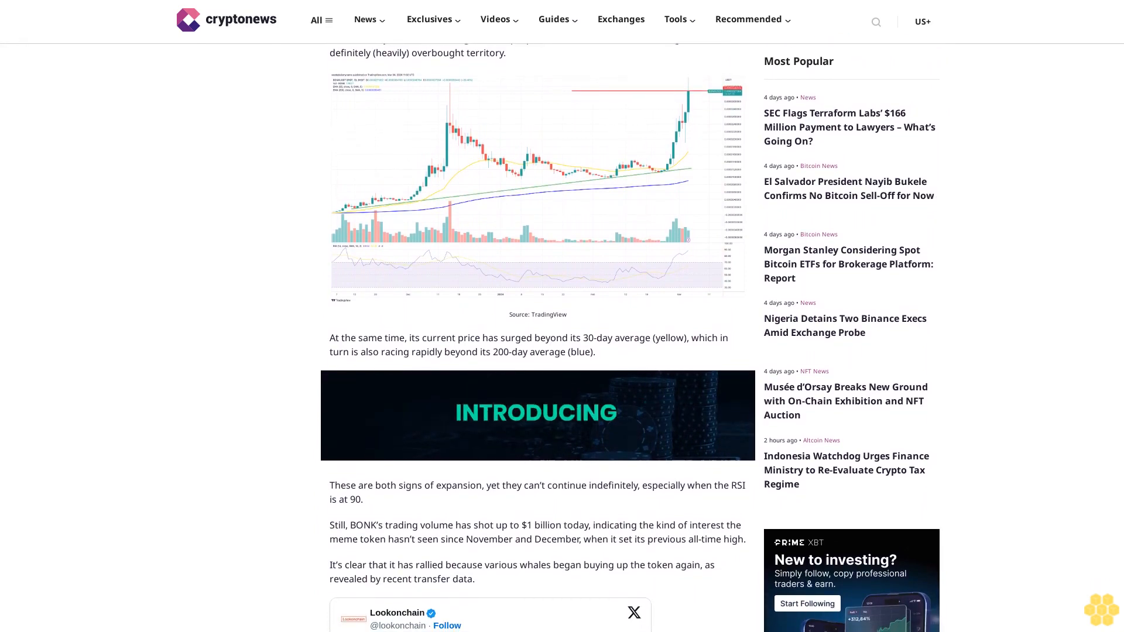
{"action": "scroll", "scroll_direction": "down", "scroll_amount": 3}
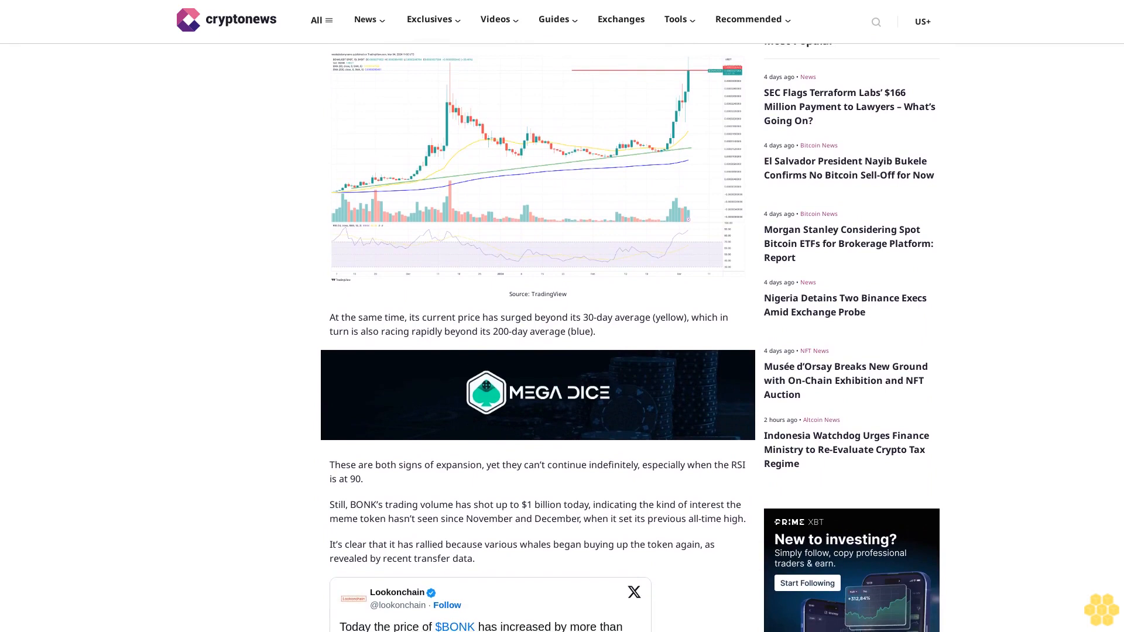
{"action": "scroll", "scroll_direction": "down", "scroll_amount": 3}
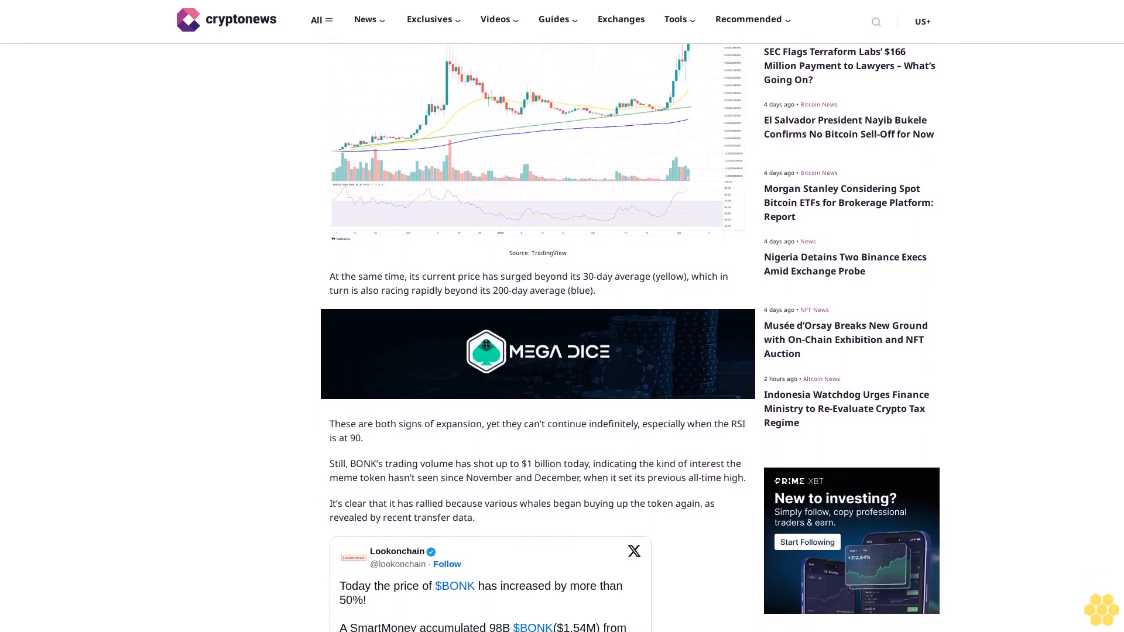
{"action": "scroll", "scroll_direction": "down", "scroll_amount": 3}
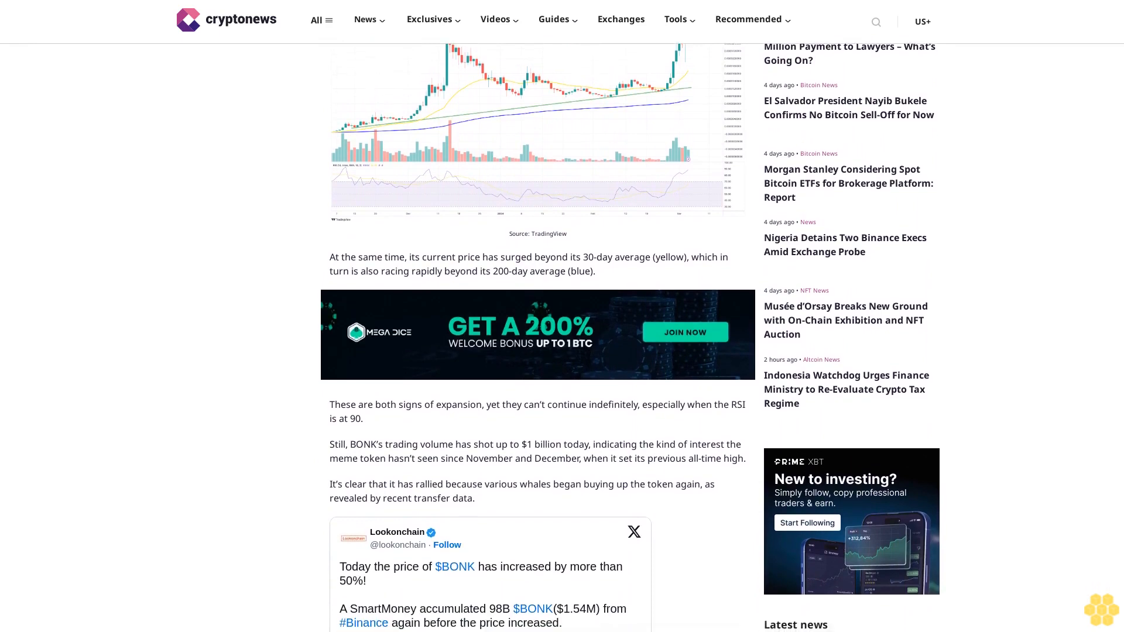
{"action": "scroll", "scroll_direction": "down", "scroll_amount": 3}
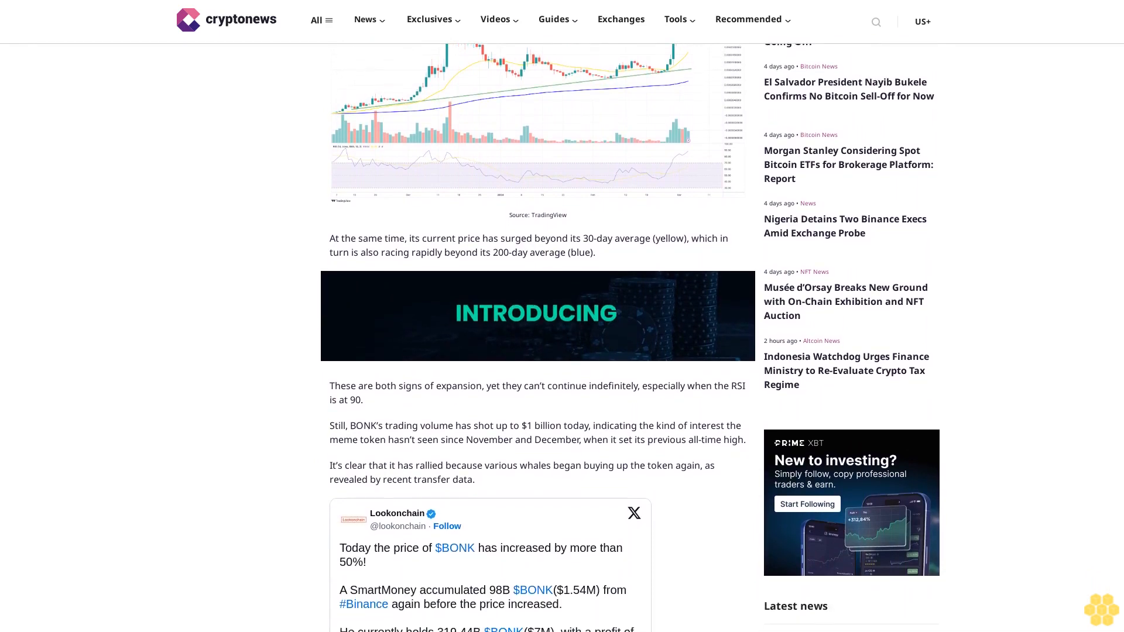
{"action": "scroll", "scroll_direction": "down", "scroll_amount": 3}
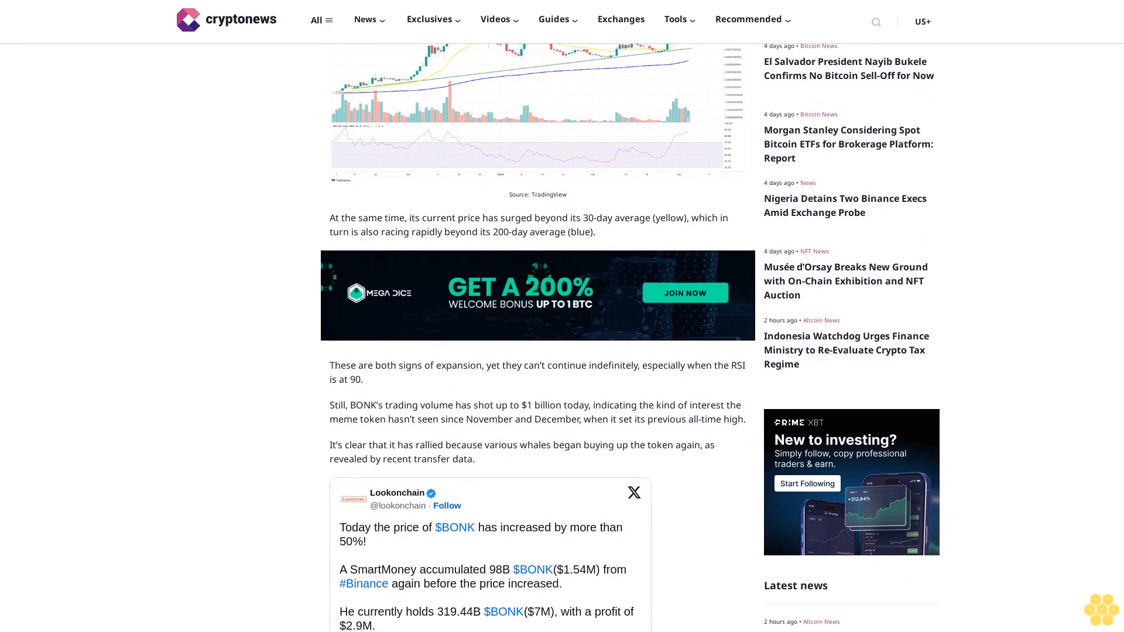
{"action": "scroll", "scroll_direction": "down", "scroll_amount": 3}
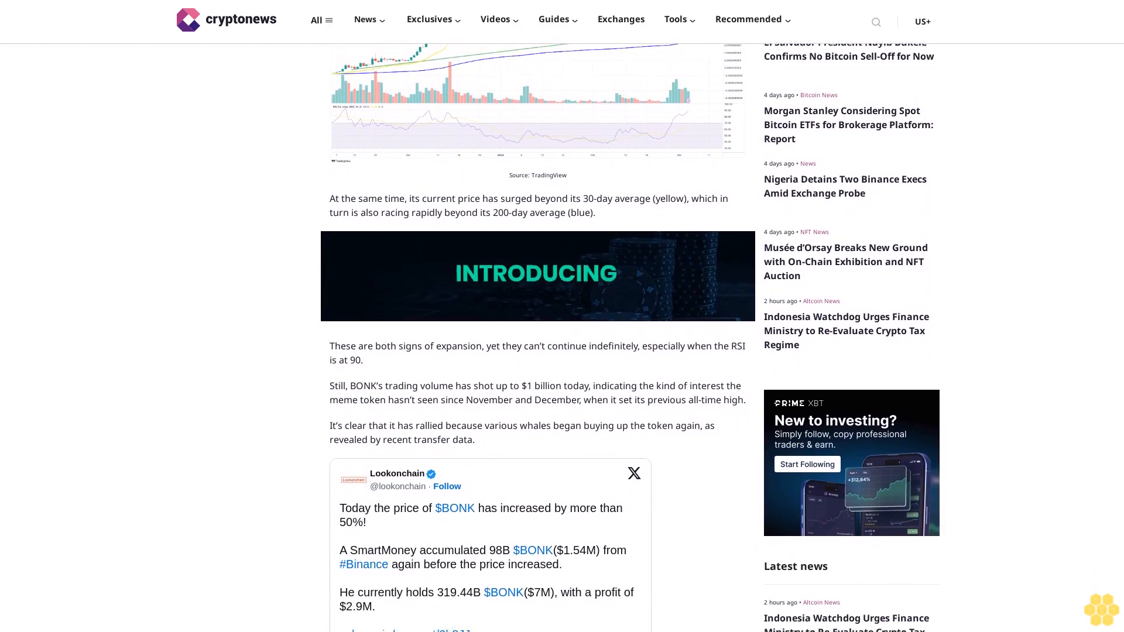
{"action": "scroll", "scroll_direction": "down", "scroll_amount": 3}
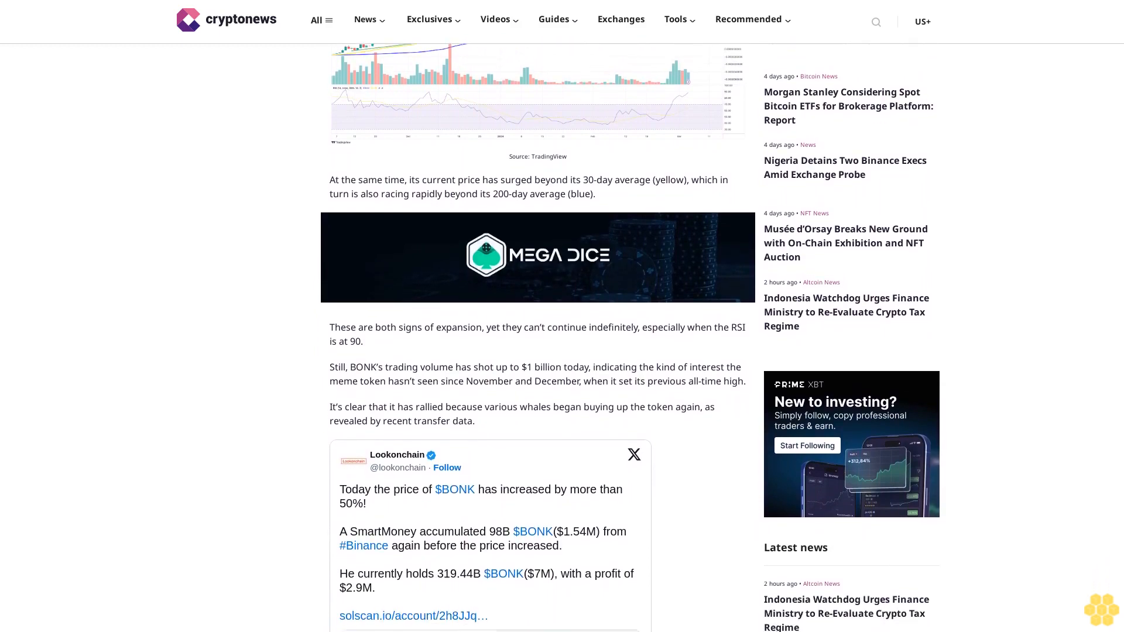
{"action": "scroll", "scroll_direction": "down", "scroll_amount": 3}
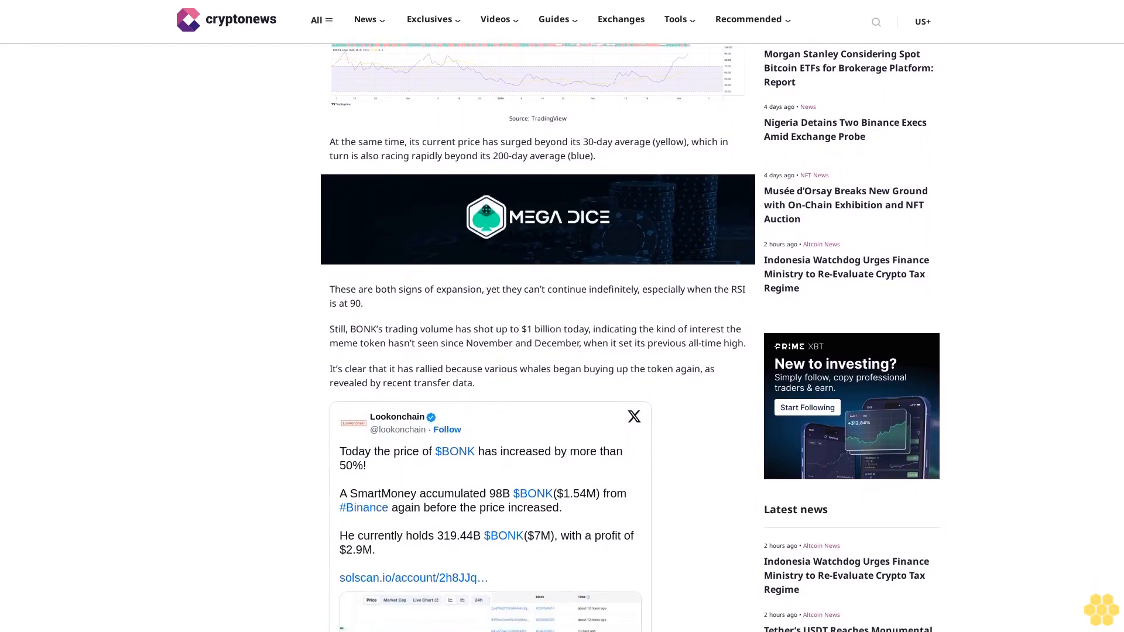
{"action": "scroll", "scroll_direction": "down", "scroll_amount": 3}
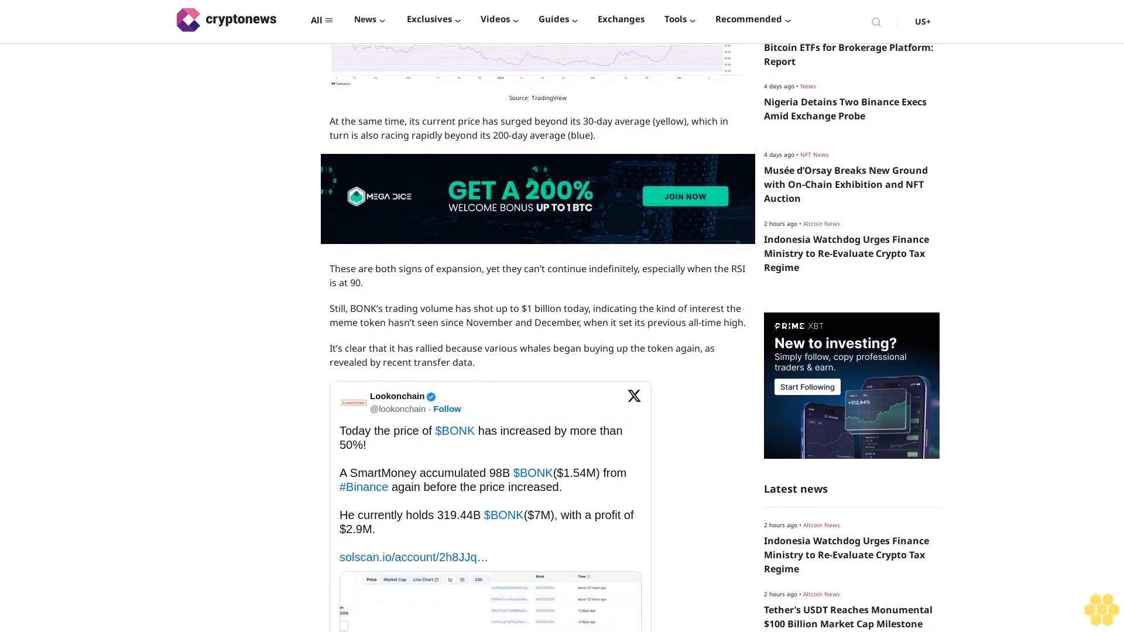
{"action": "scroll", "scroll_direction": "down", "scroll_amount": 3}
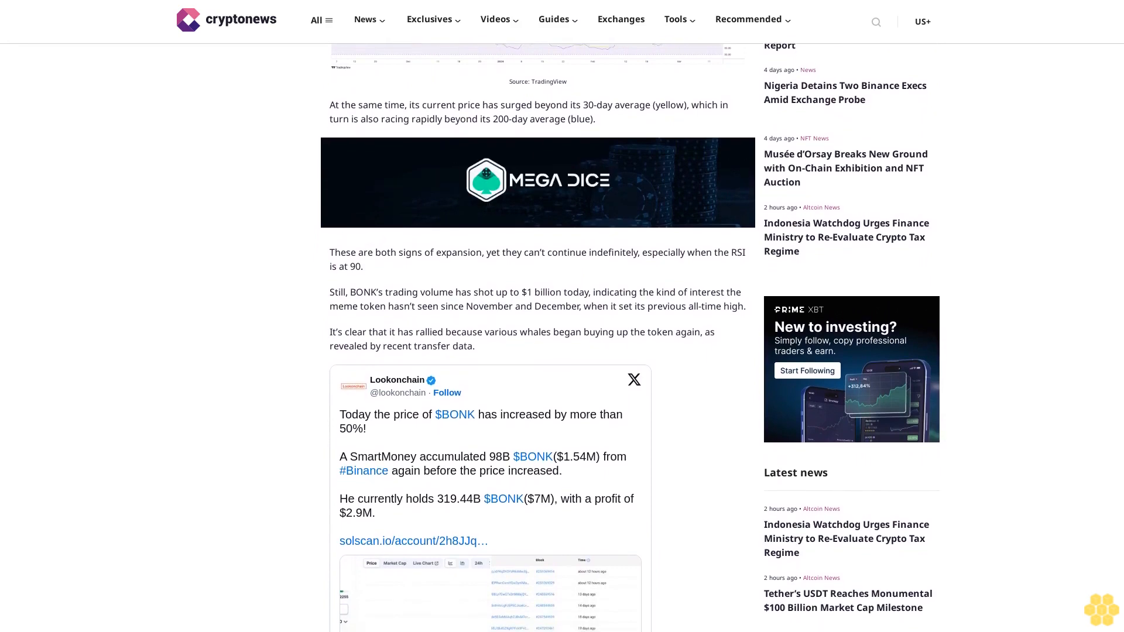
{"action": "scroll", "scroll_direction": "down", "scroll_amount": 3}
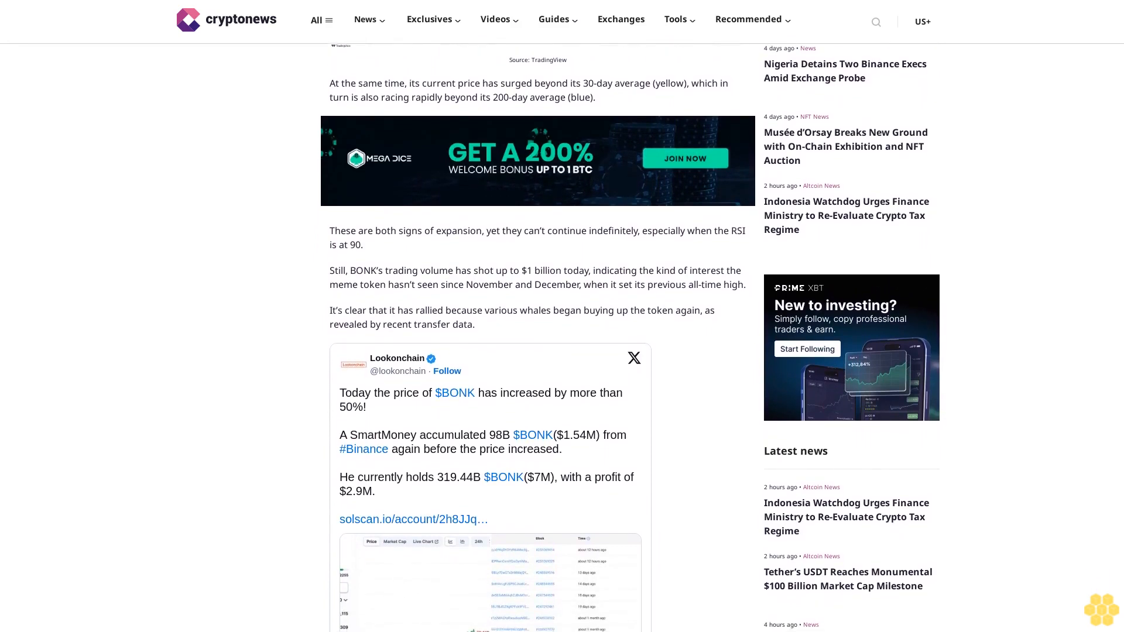
{"action": "scroll", "scroll_direction": "down", "scroll_amount": 3}
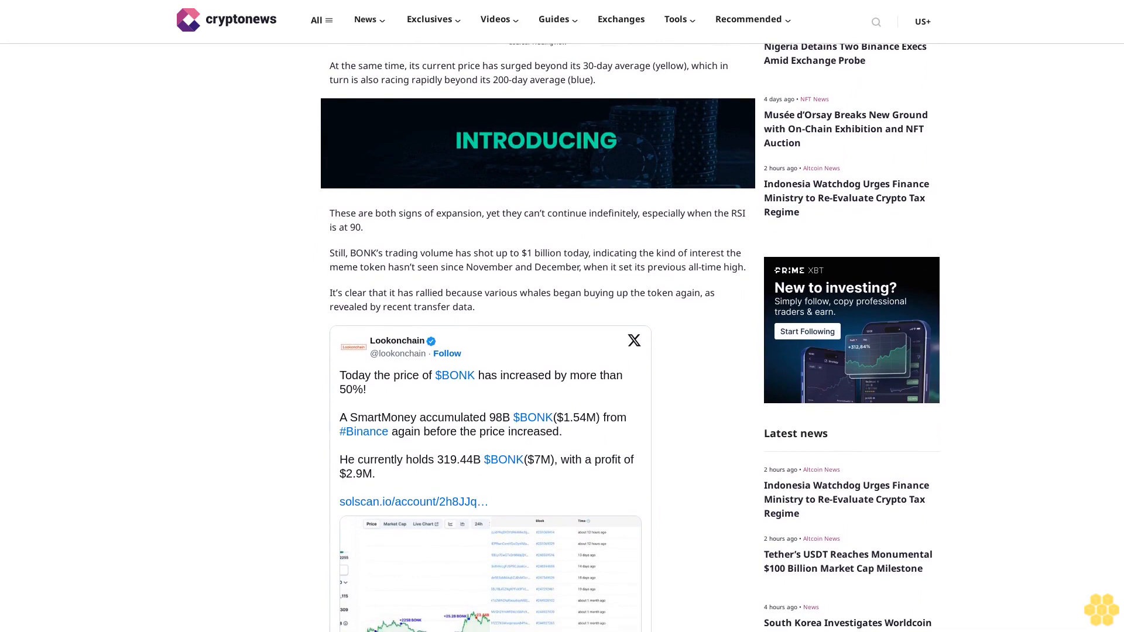
{"action": "scroll", "scroll_direction": "down", "scroll_amount": 3}
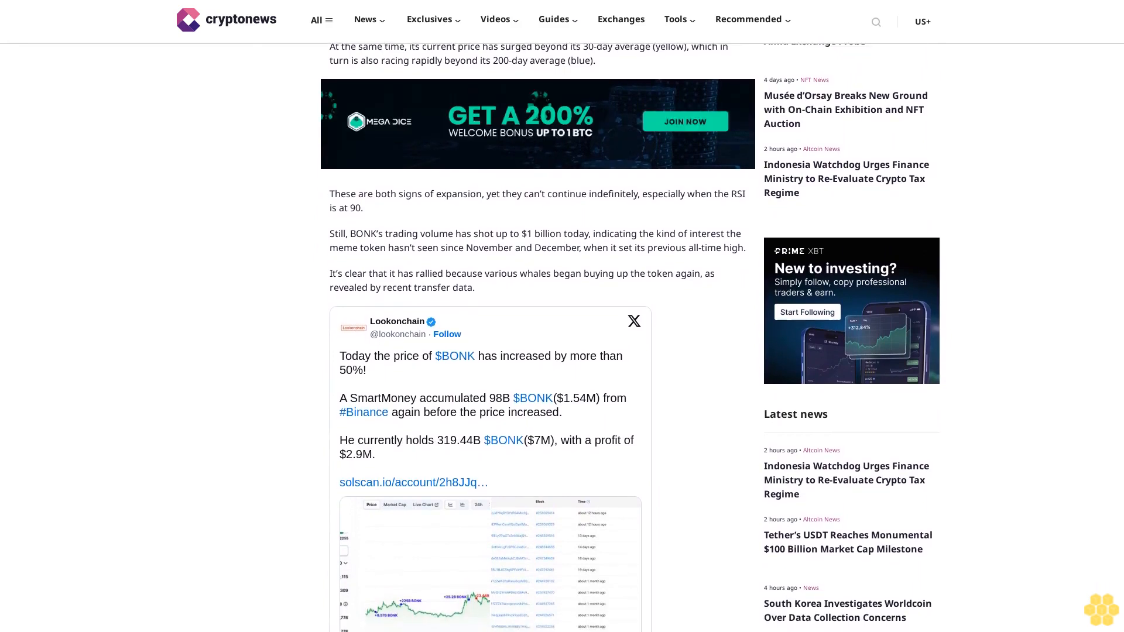
{"action": "scroll", "scroll_direction": "down", "scroll_amount": 3}
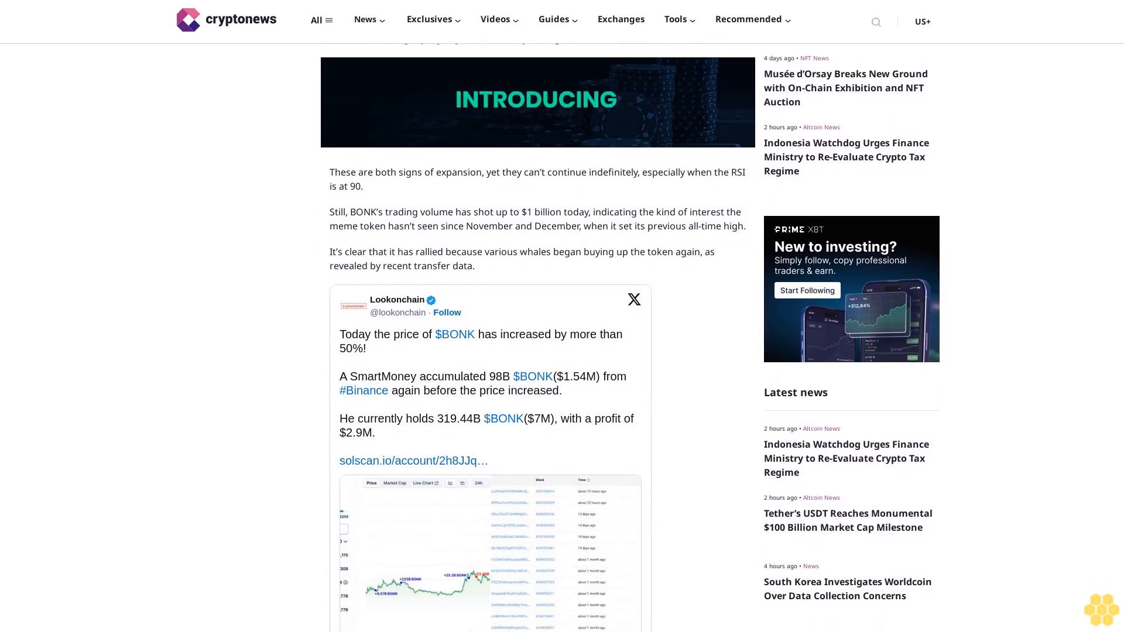
{"action": "scroll", "scroll_direction": "down", "scroll_amount": 3}
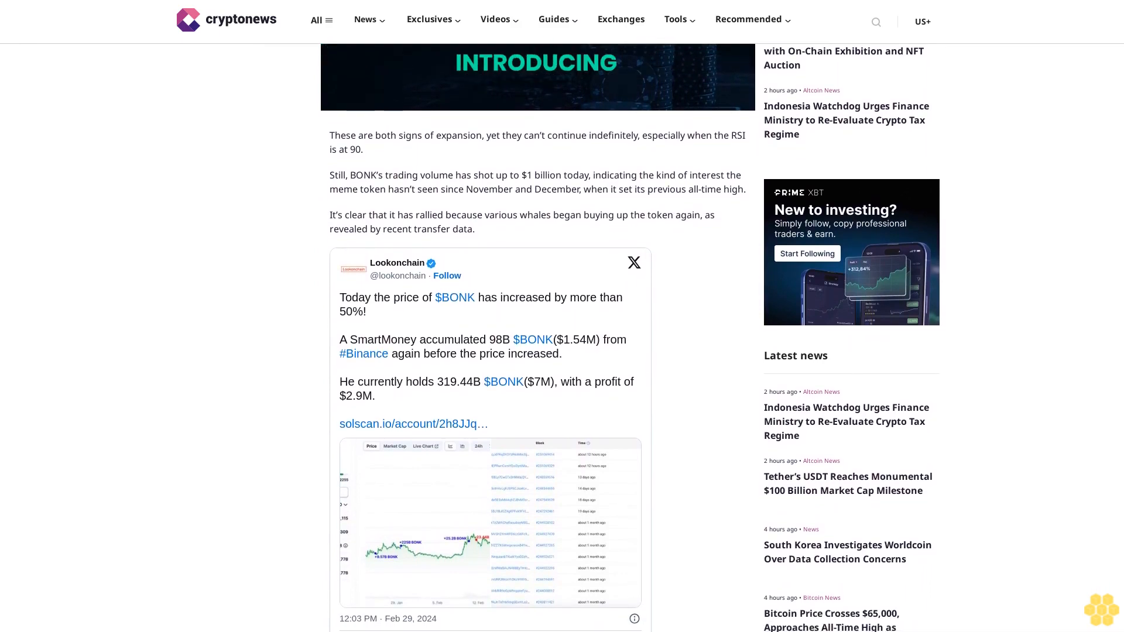
{"action": "scroll", "scroll_direction": "down", "scroll_amount": 3}
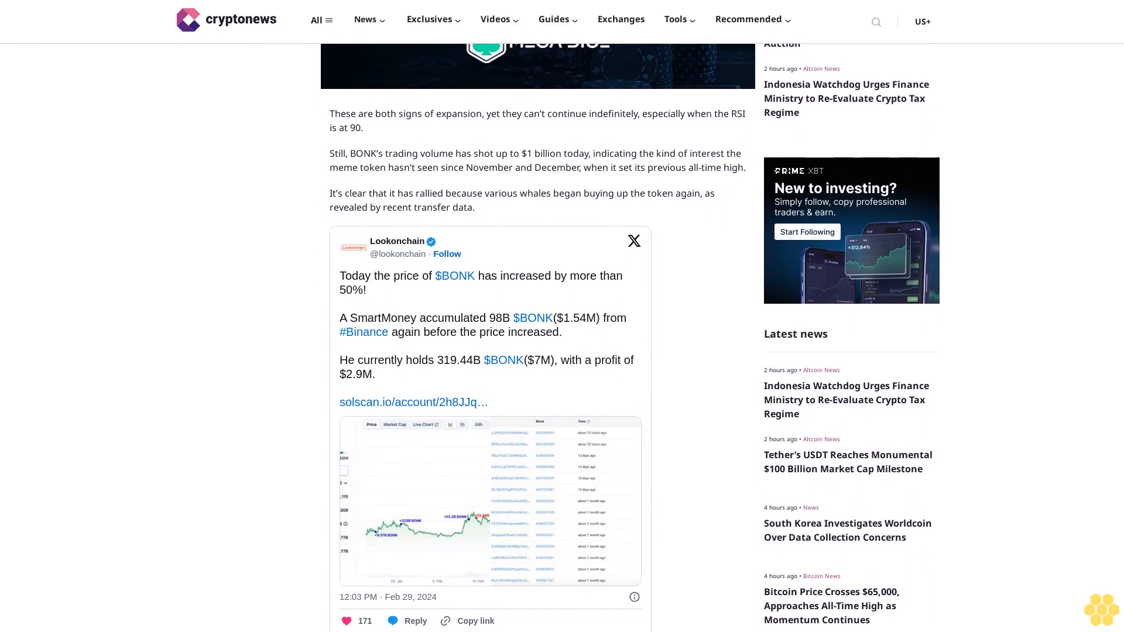
{"action": "scroll", "scroll_direction": "down", "scroll_amount": 3}
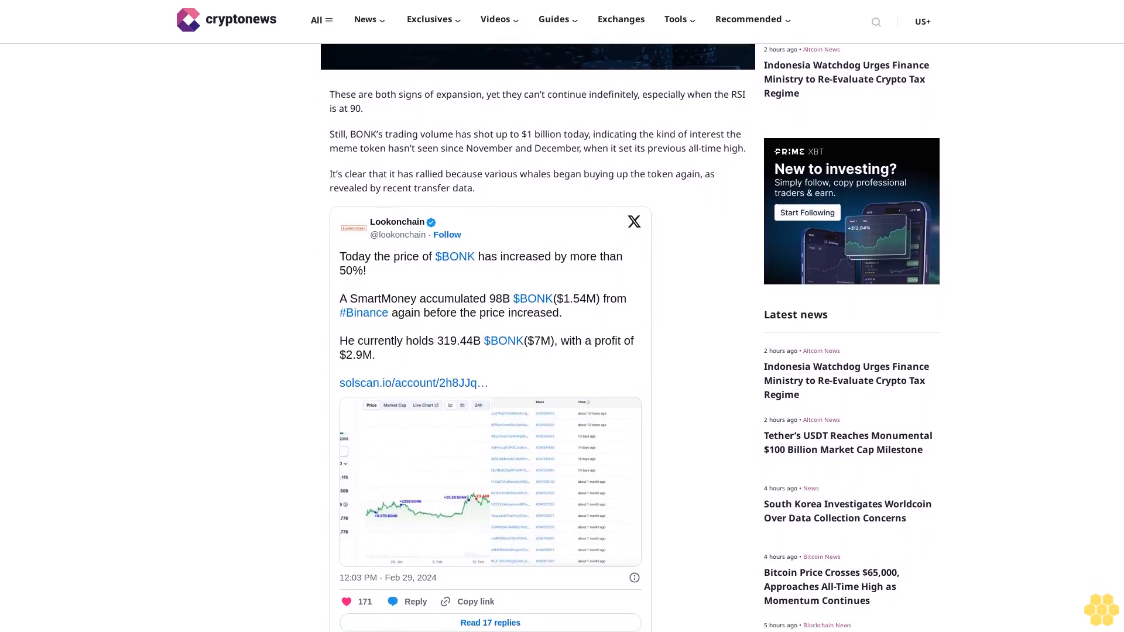
{"action": "scroll", "scroll_direction": "down", "scroll_amount": 3}
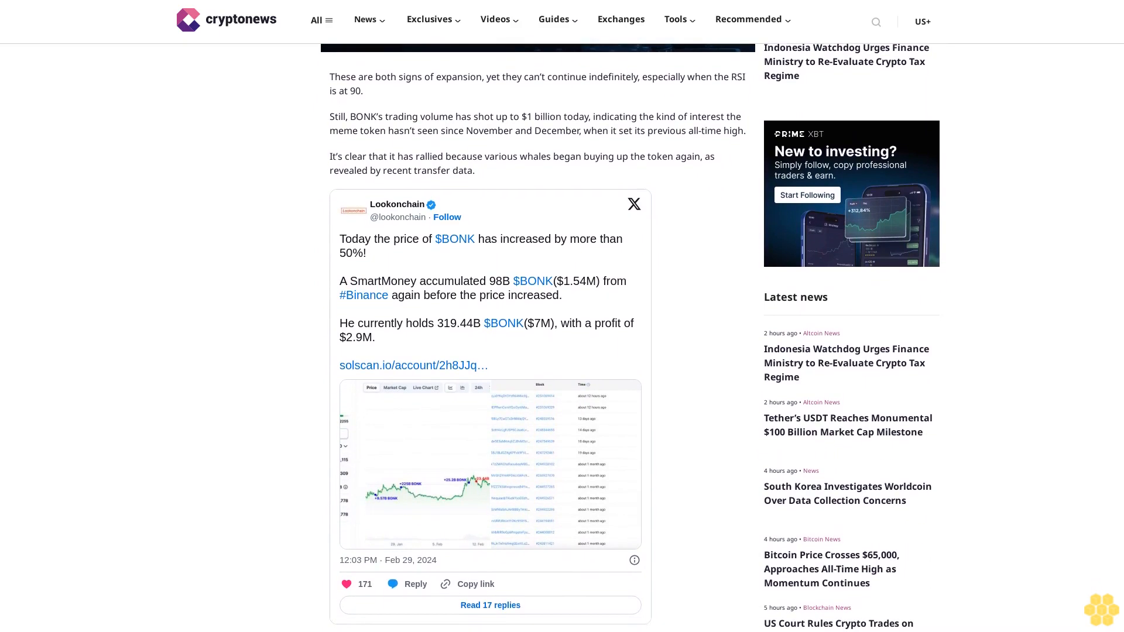
{"action": "scroll", "scroll_direction": "down", "scroll_amount": 3}
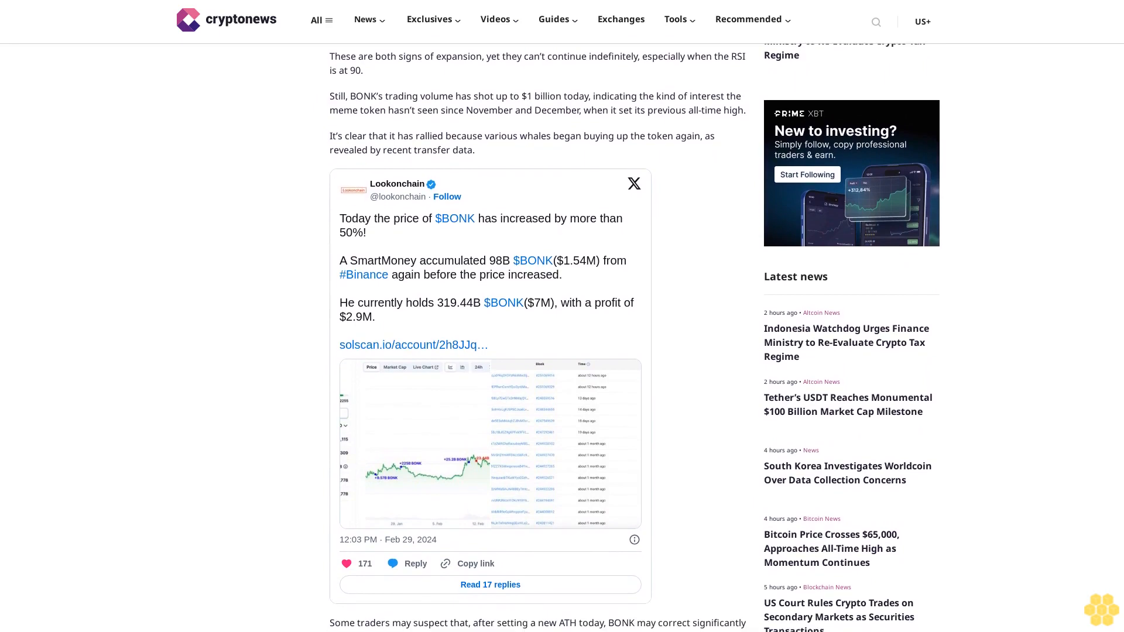
{"action": "scroll", "scroll_direction": "down", "scroll_amount": 3}
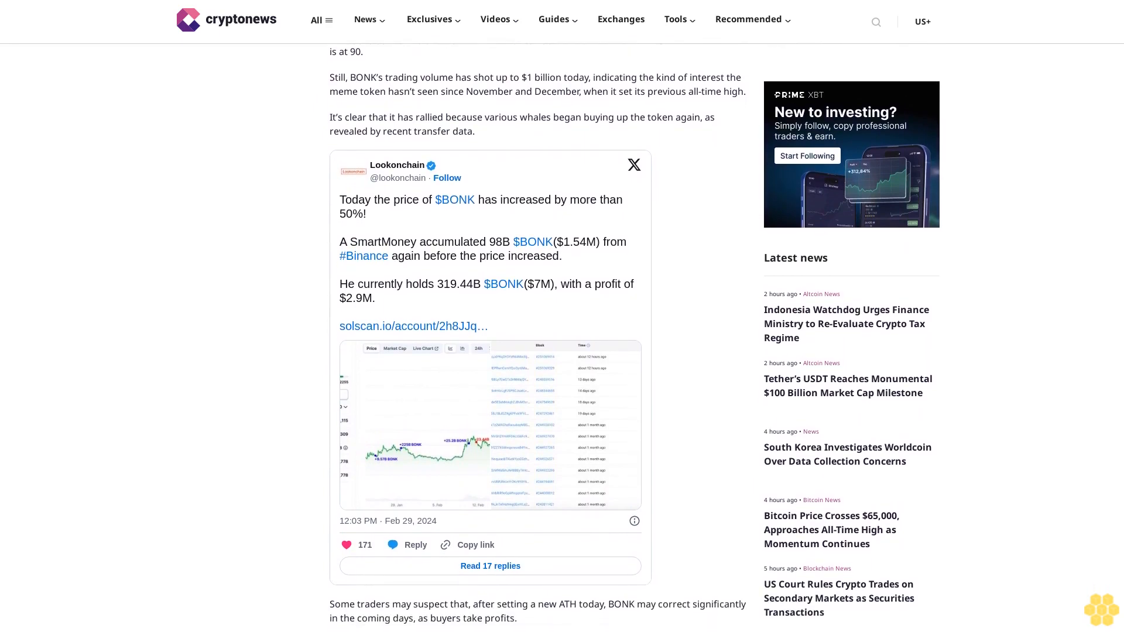
{"action": "scroll", "scroll_direction": "down", "scroll_amount": 3}
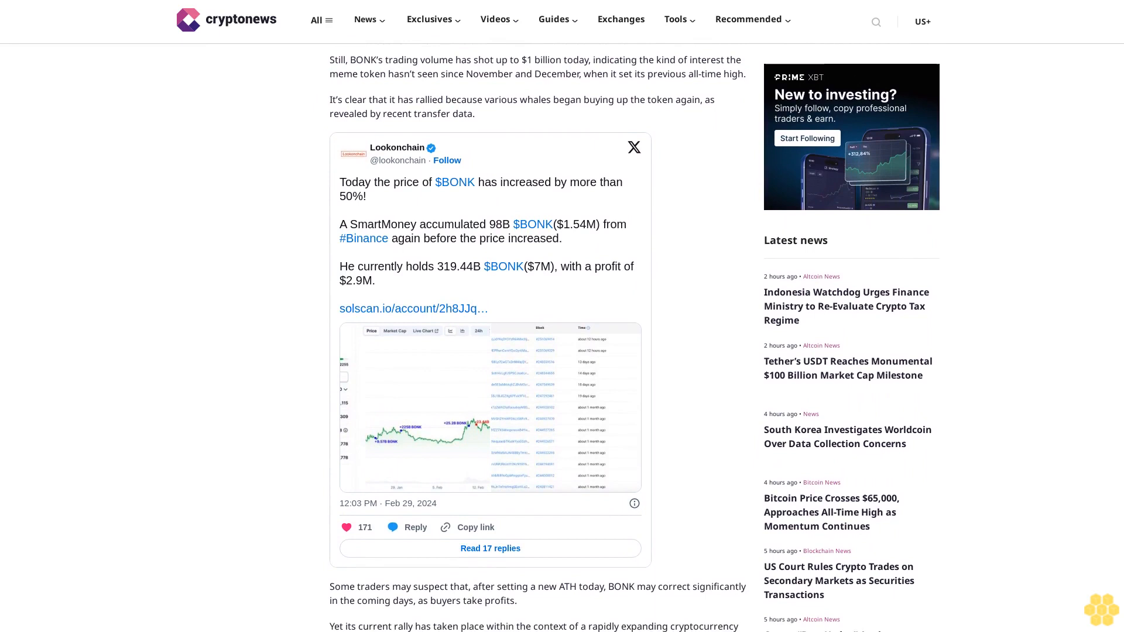
{"action": "scroll", "scroll_direction": "down", "scroll_amount": 3}
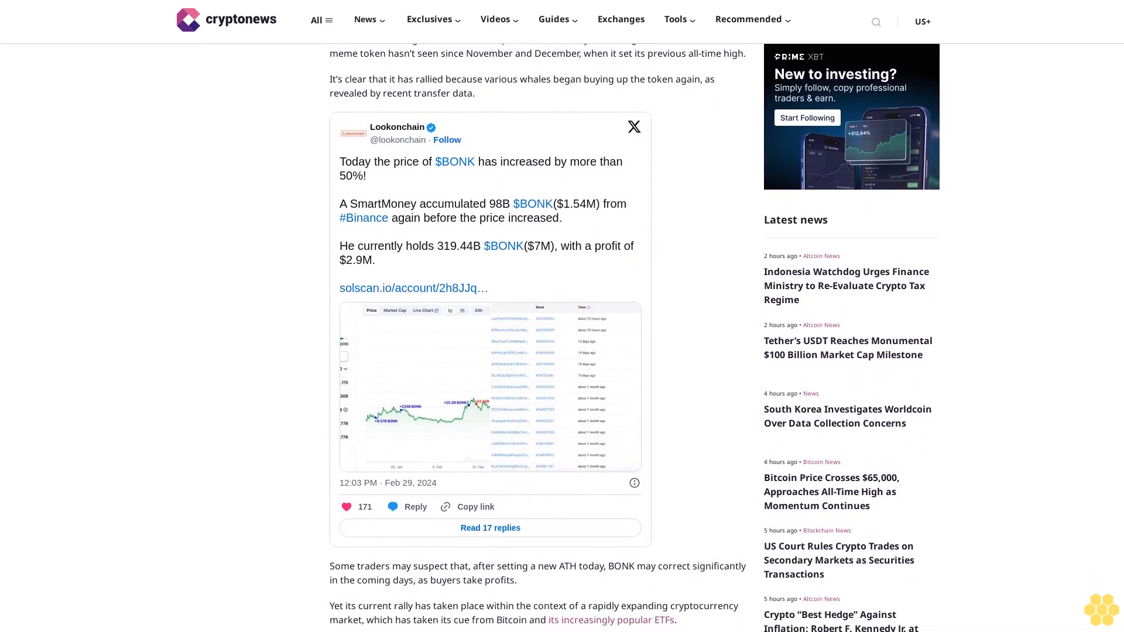
{"action": "scroll", "scroll_direction": "down", "scroll_amount": 3}
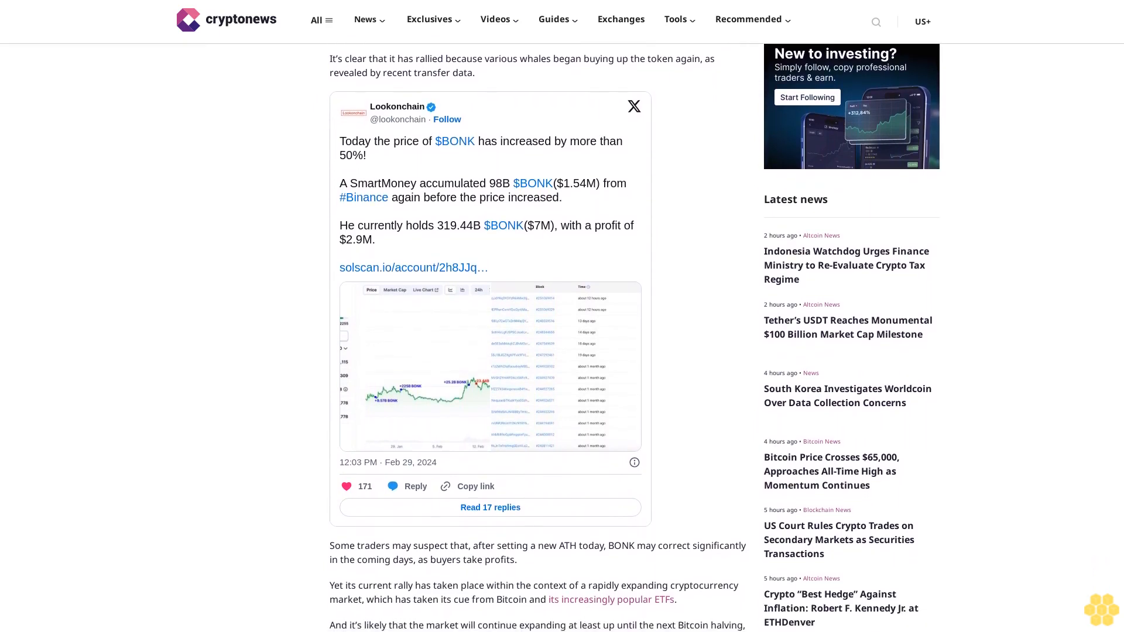
{"action": "scroll", "scroll_direction": "down", "scroll_amount": 3}
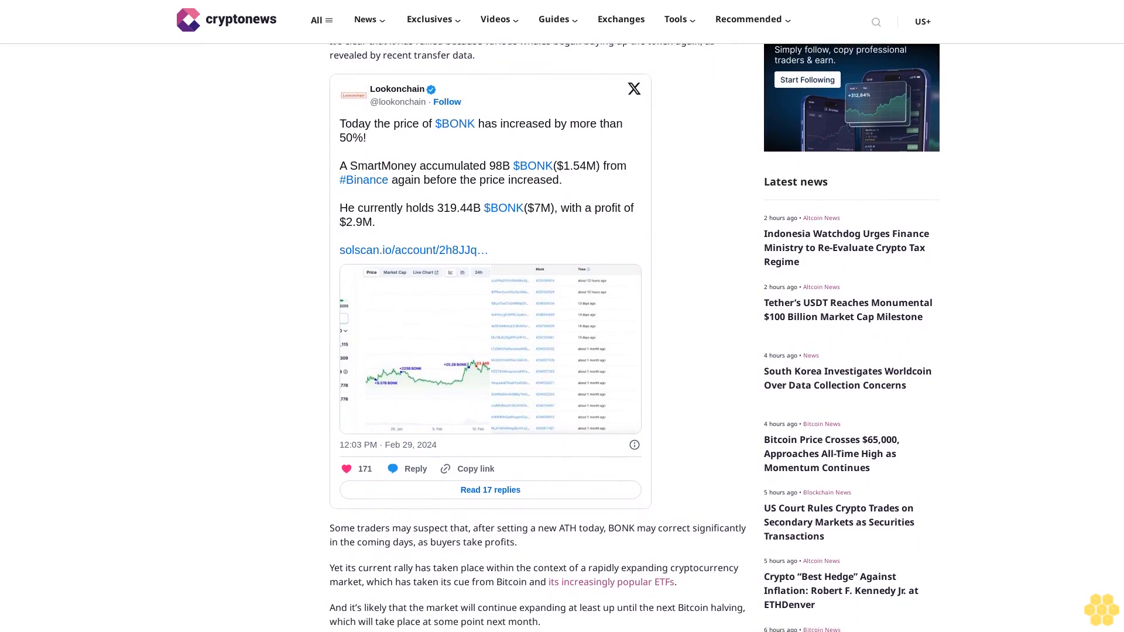
{"action": "scroll", "scroll_direction": "down", "scroll_amount": 3}
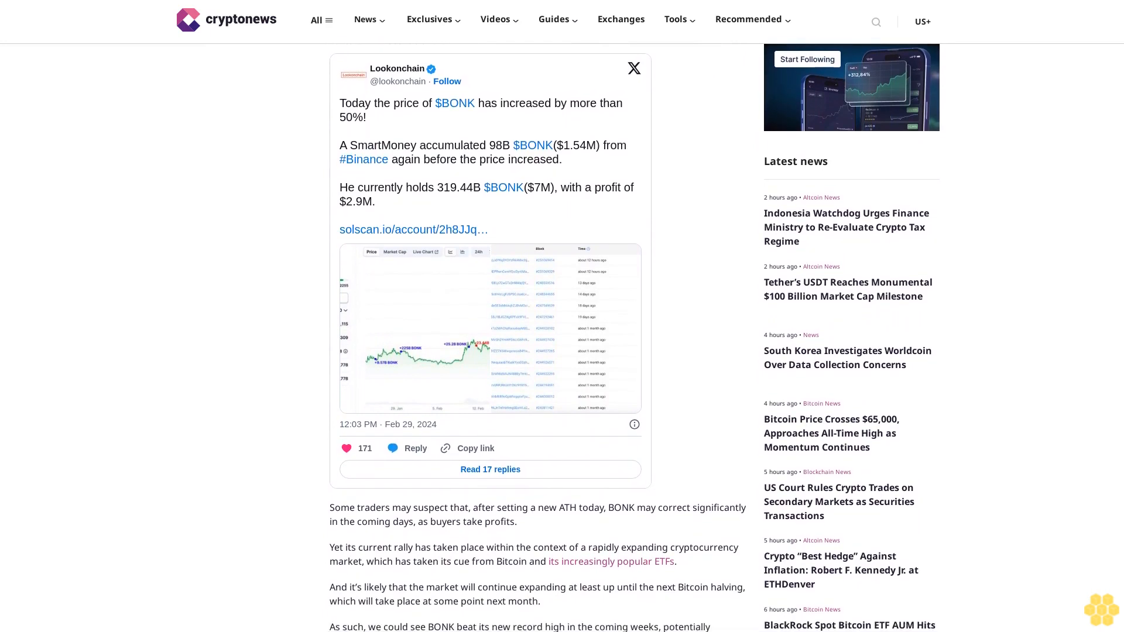
{"action": "scroll", "scroll_direction": "down", "scroll_amount": 3}
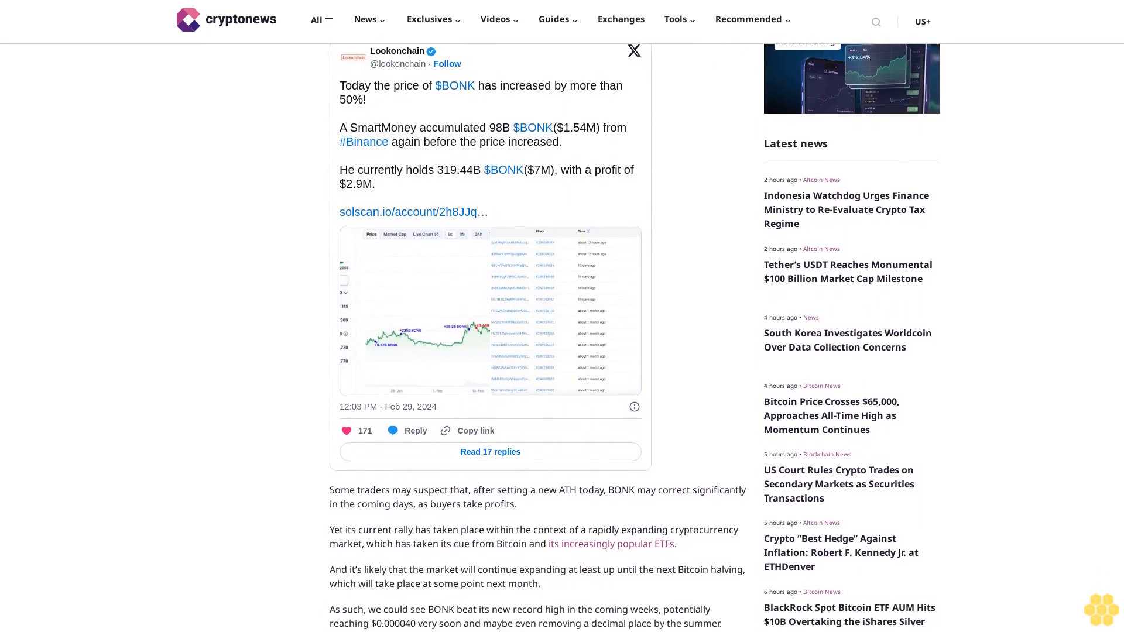
{"action": "scroll", "scroll_direction": "down", "scroll_amount": 3}
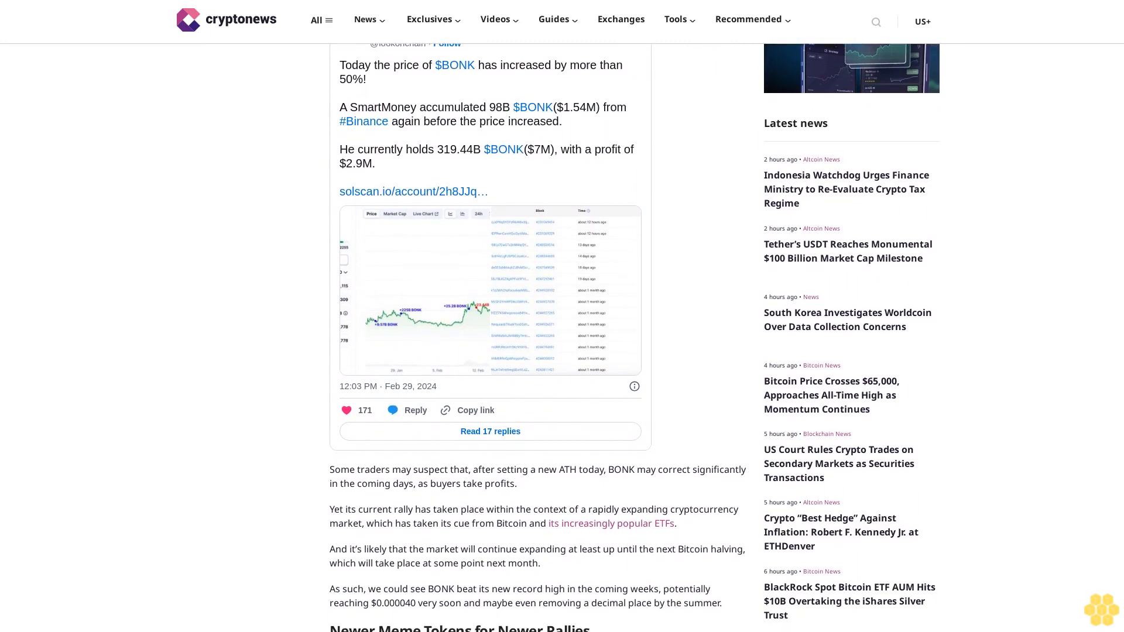
{"action": "scroll", "scroll_direction": "down", "scroll_amount": 3}
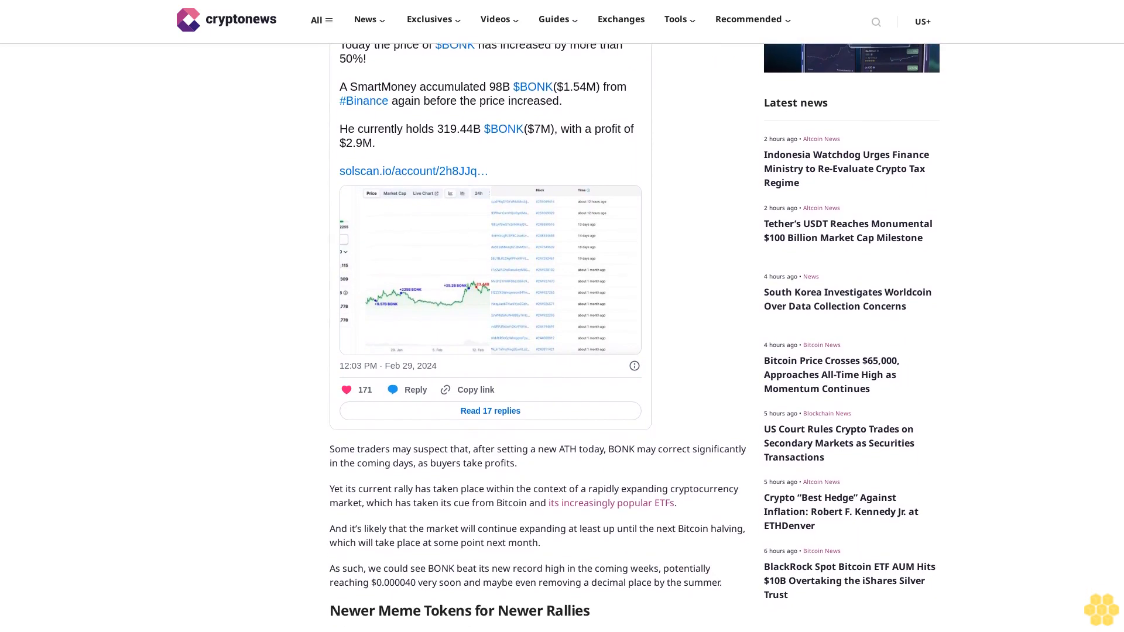
{"action": "scroll", "scroll_direction": "down", "scroll_amount": 3}
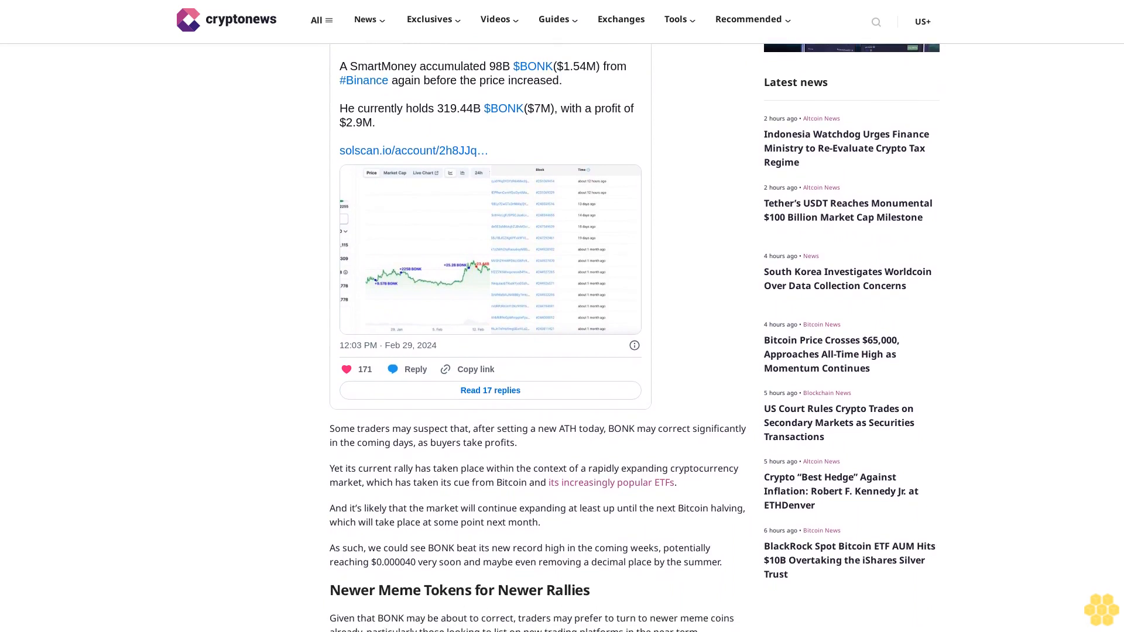
{"action": "scroll", "scroll_direction": "down", "scroll_amount": 3}
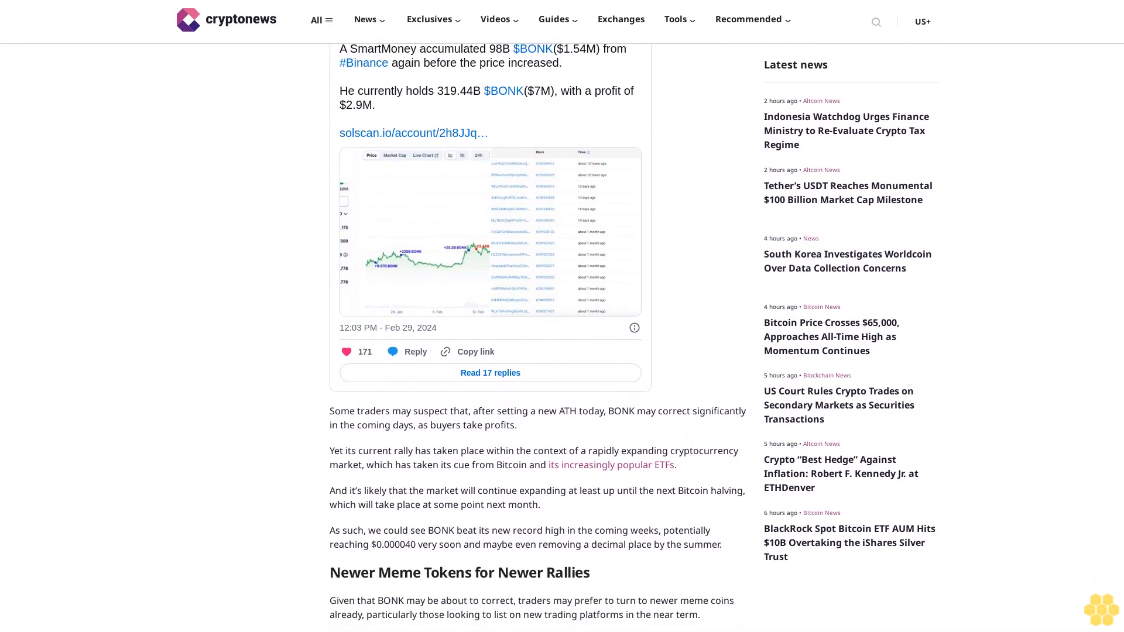
{"action": "scroll", "scroll_direction": "down", "scroll_amount": 3}
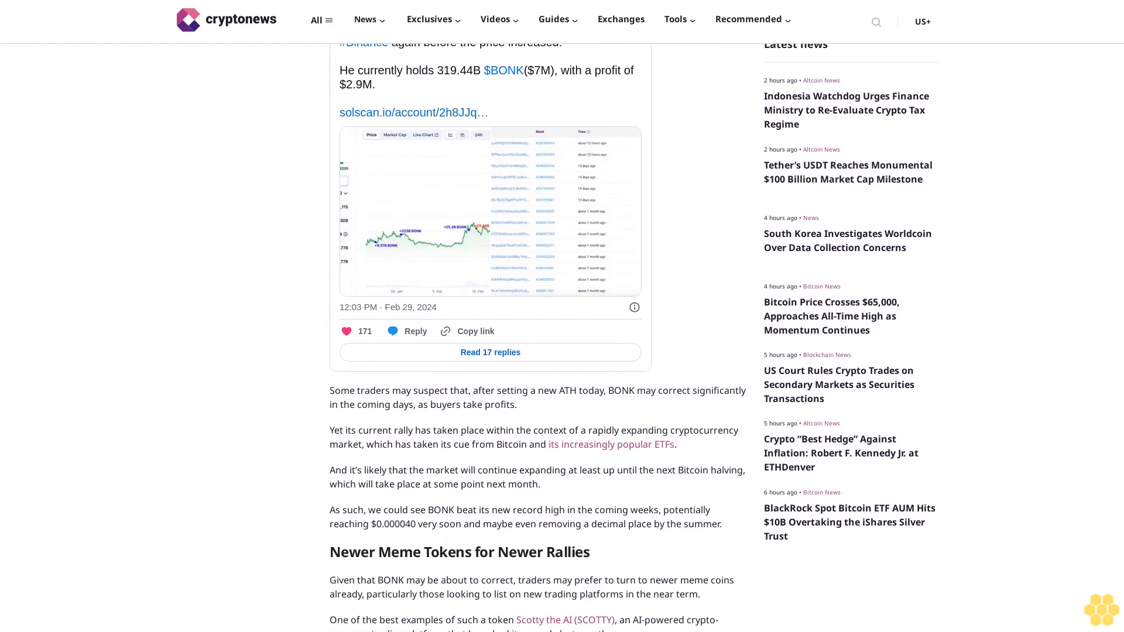
{"action": "scroll", "scroll_direction": "down", "scroll_amount": 3}
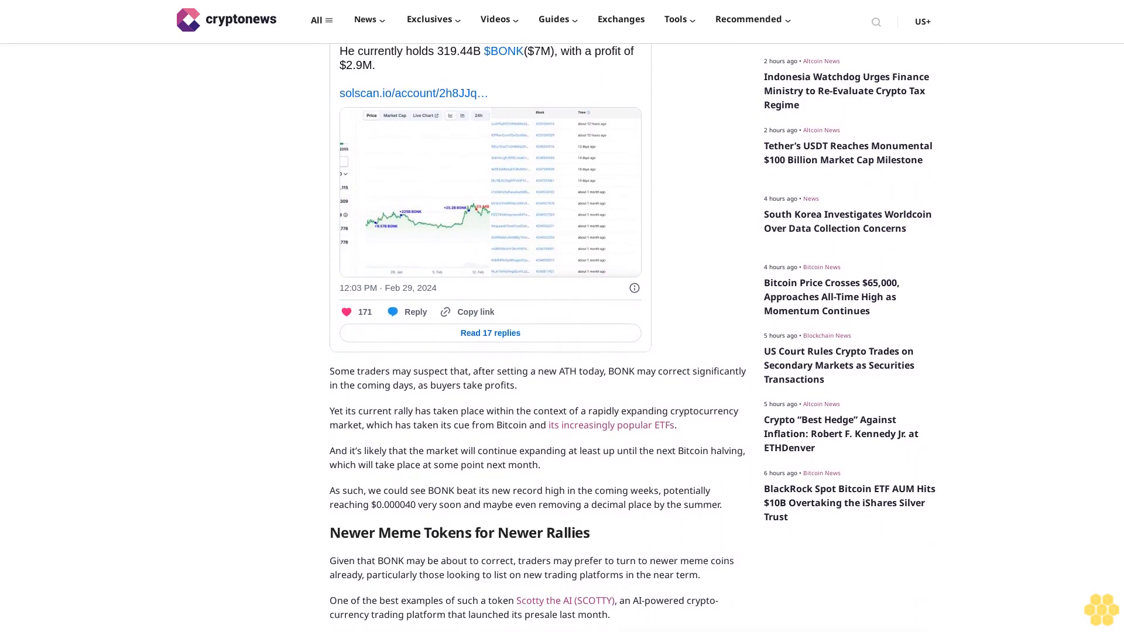
{"action": "scroll", "scroll_direction": "down", "scroll_amount": 3}
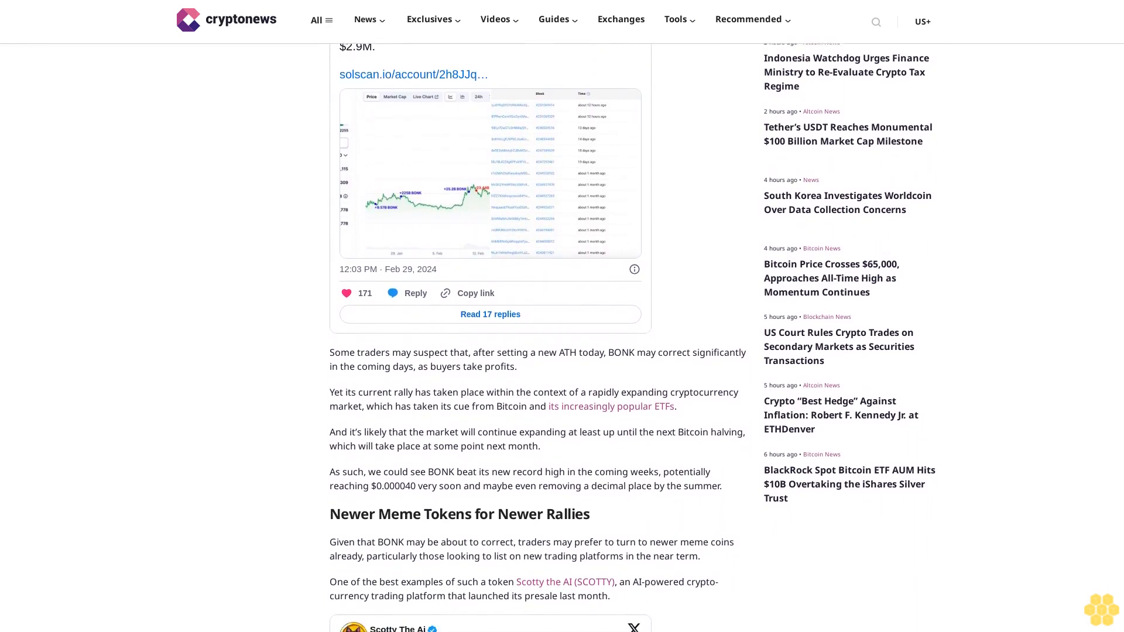
{"action": "scroll", "scroll_direction": "down", "scroll_amount": 3}
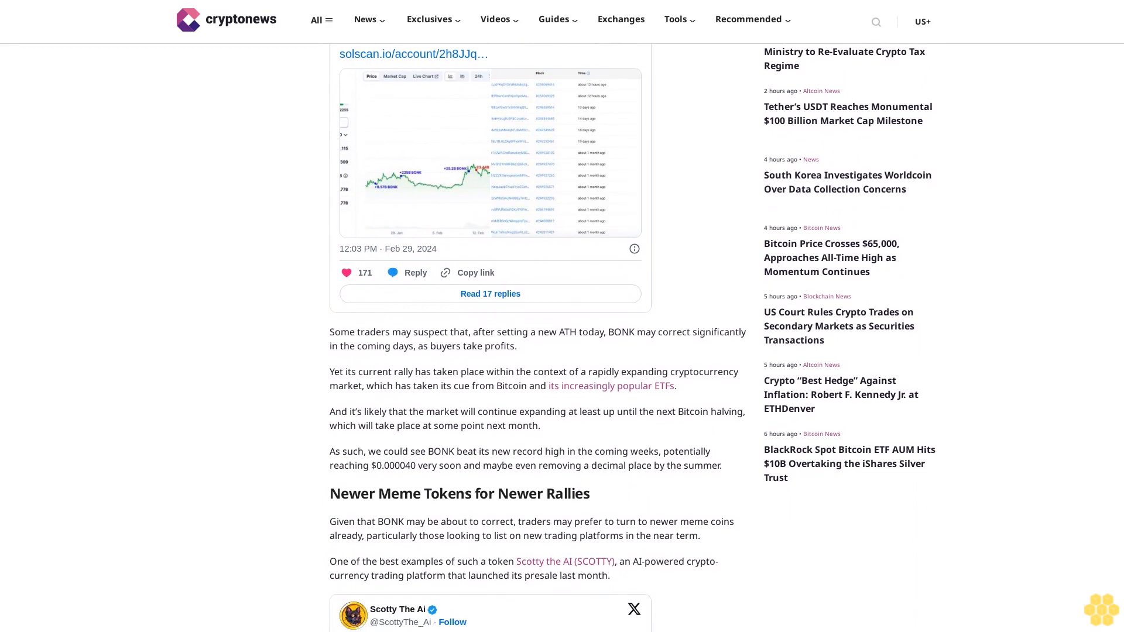
{"action": "scroll", "scroll_direction": "down", "scroll_amount": 3}
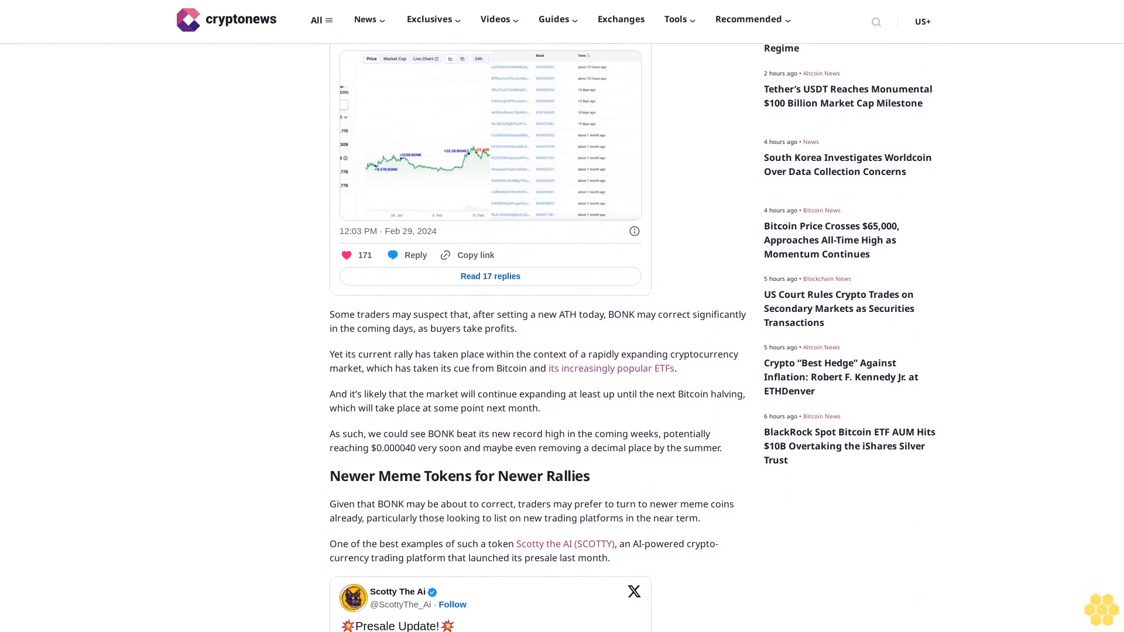
{"action": "scroll", "scroll_direction": "down", "scroll_amount": 3}
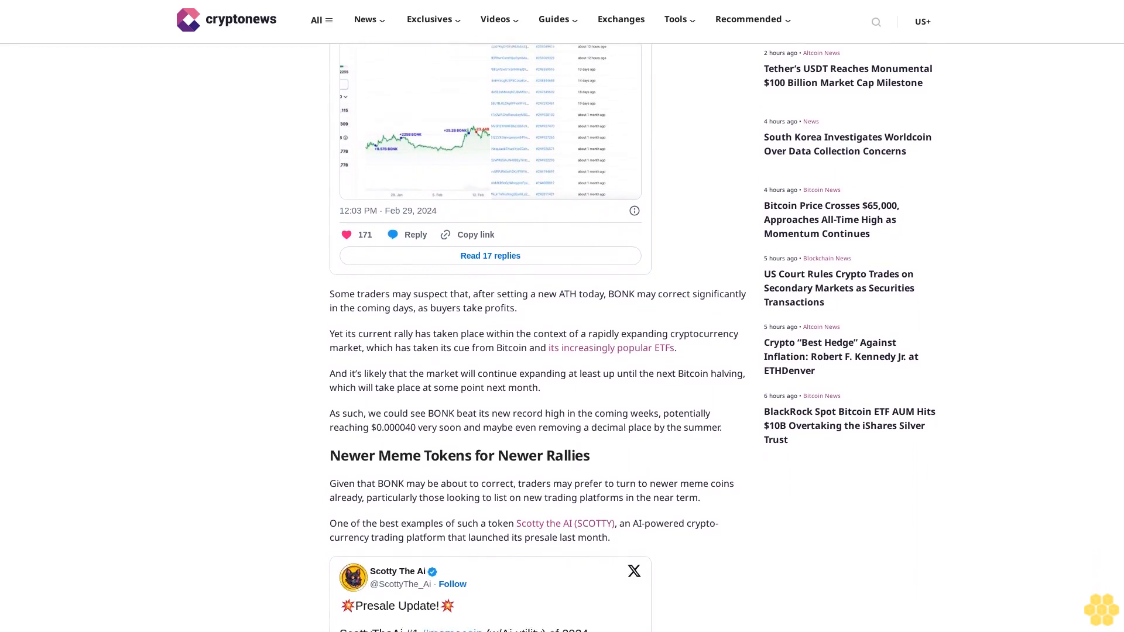
{"action": "scroll", "scroll_direction": "down", "scroll_amount": 3}
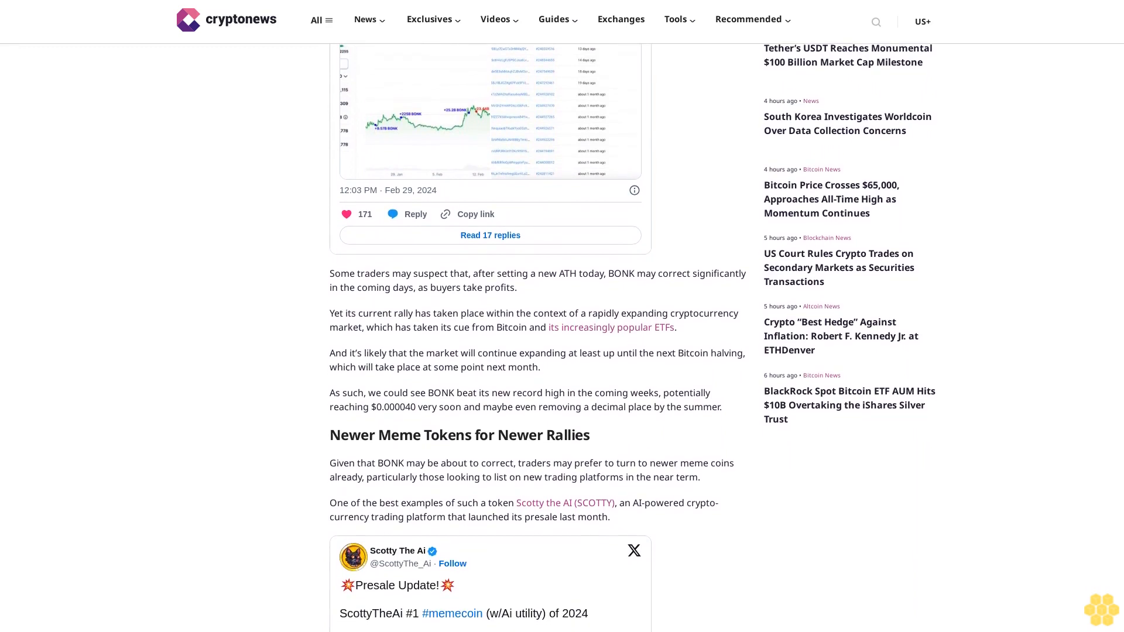
{"action": "scroll", "scroll_direction": "down", "scroll_amount": 3}
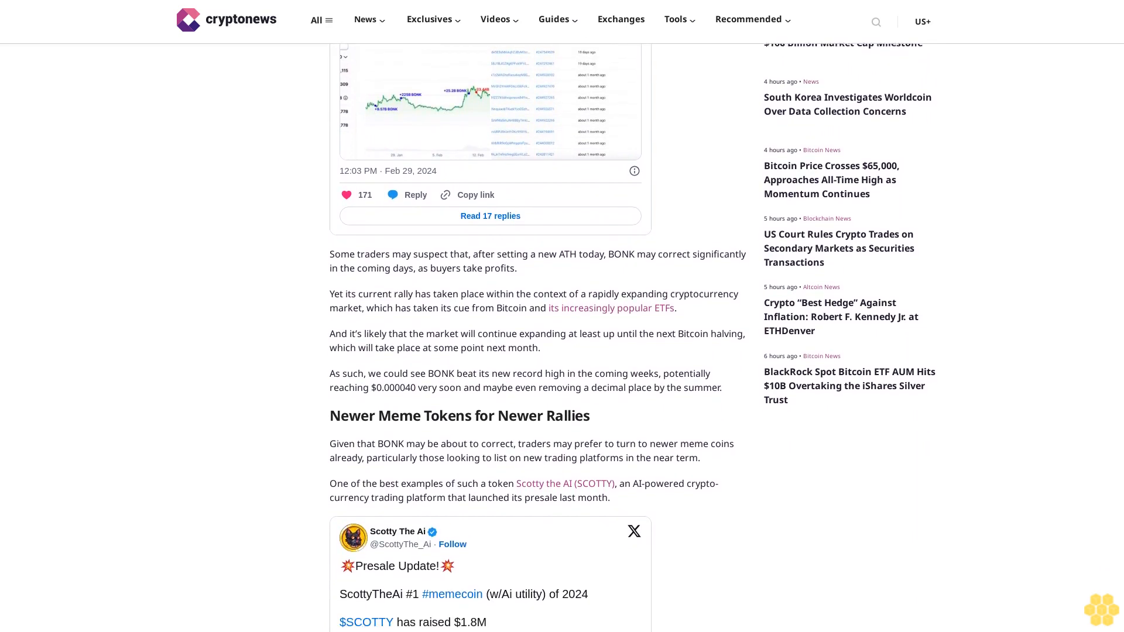
{"action": "scroll", "scroll_direction": "down", "scroll_amount": 3}
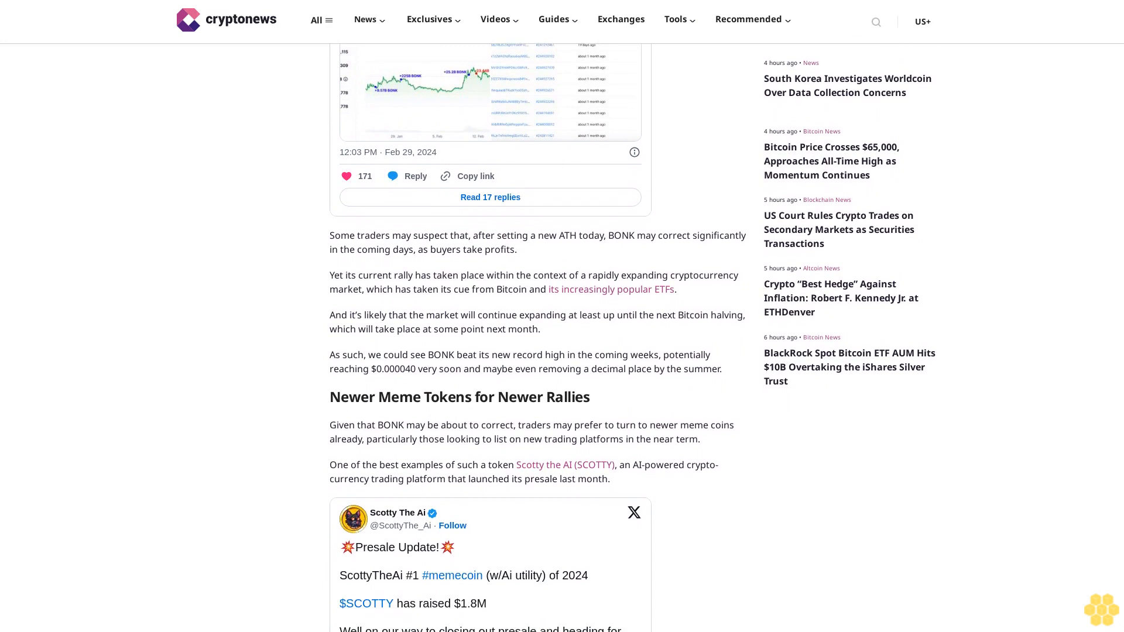
{"action": "scroll", "scroll_direction": "down", "scroll_amount": 3}
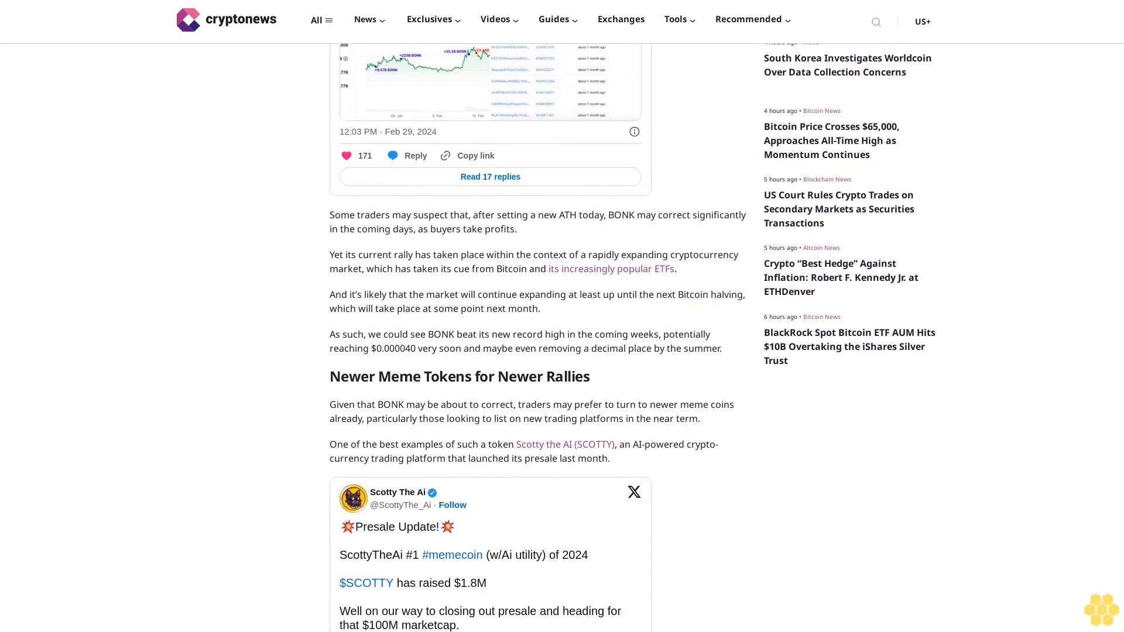
{"action": "scroll", "scroll_direction": "down", "scroll_amount": 3}
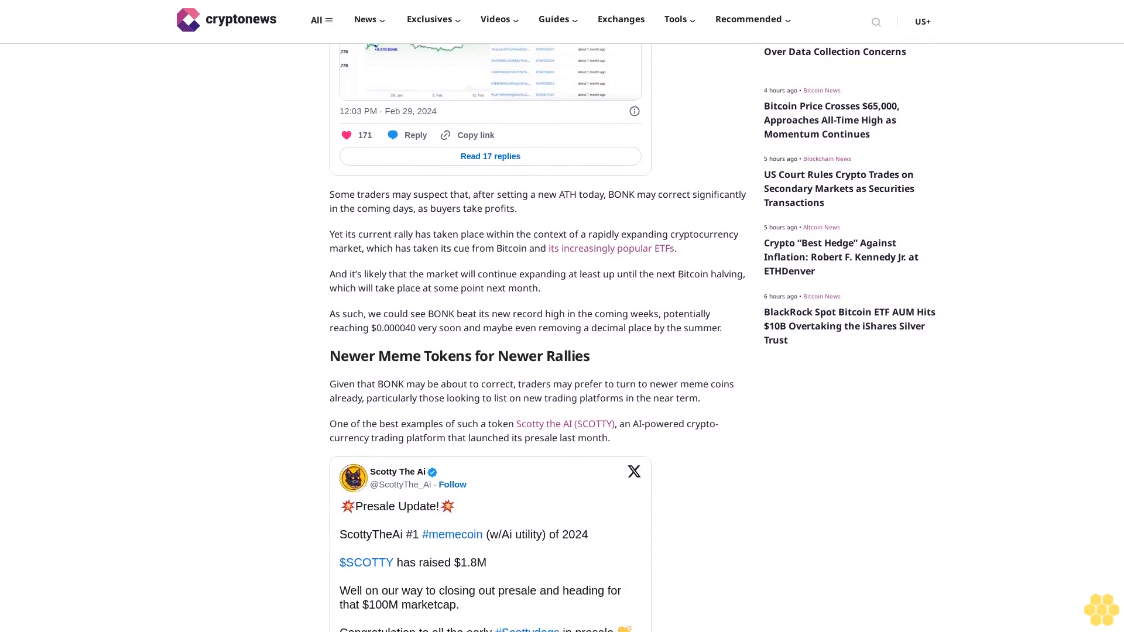
{"action": "scroll", "scroll_direction": "down", "scroll_amount": 3}
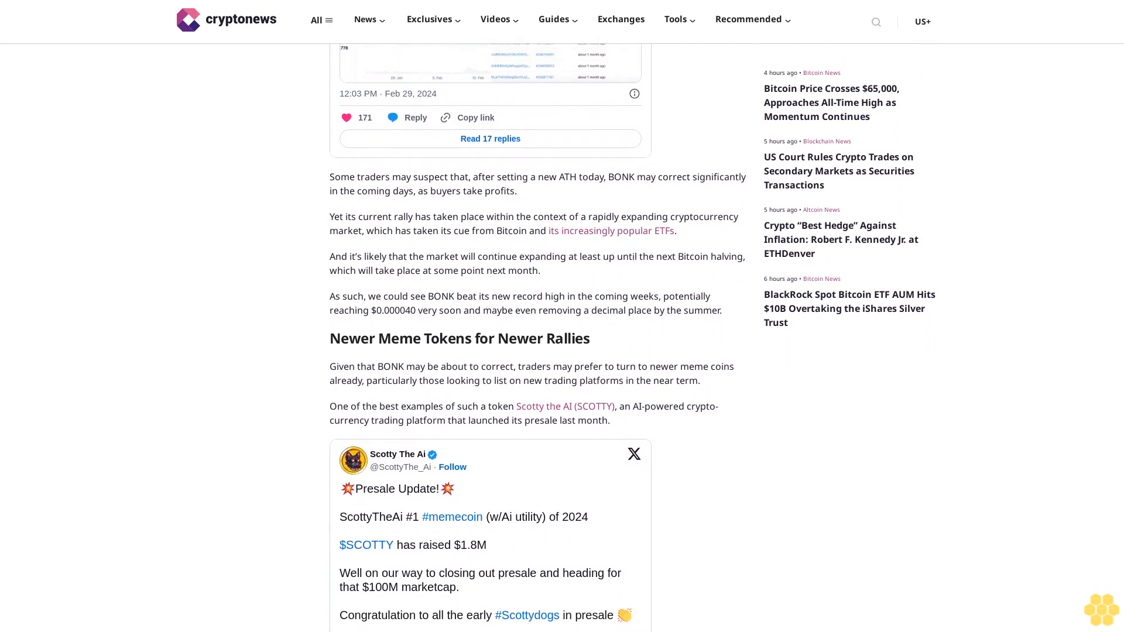
{"action": "scroll", "scroll_direction": "down", "scroll_amount": 3}
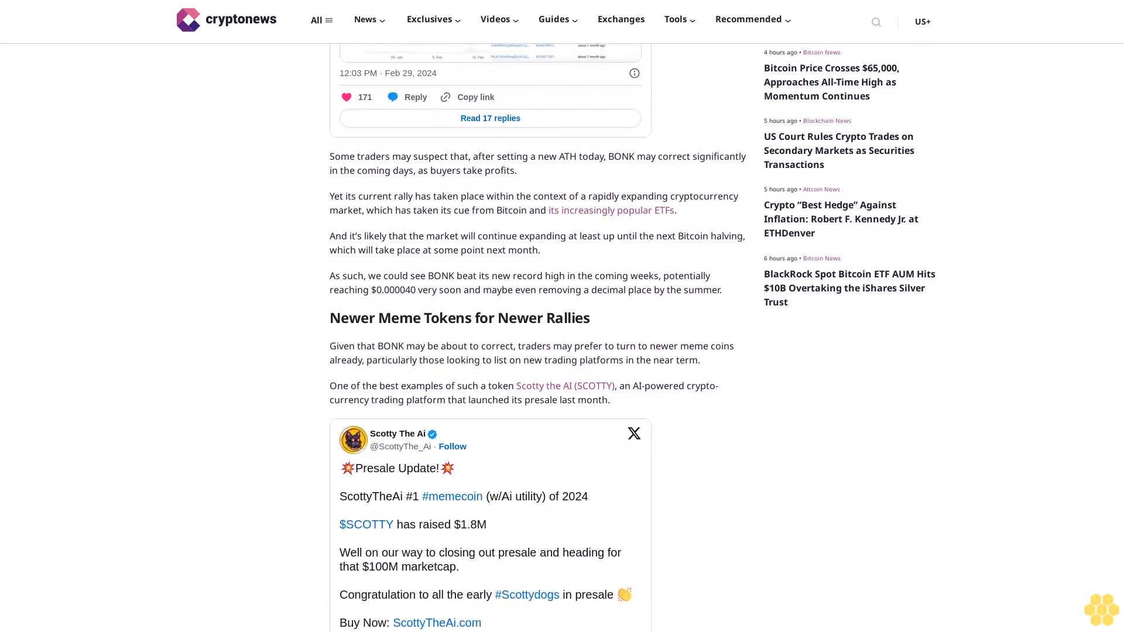
{"action": "scroll", "scroll_direction": "down", "scroll_amount": 3}
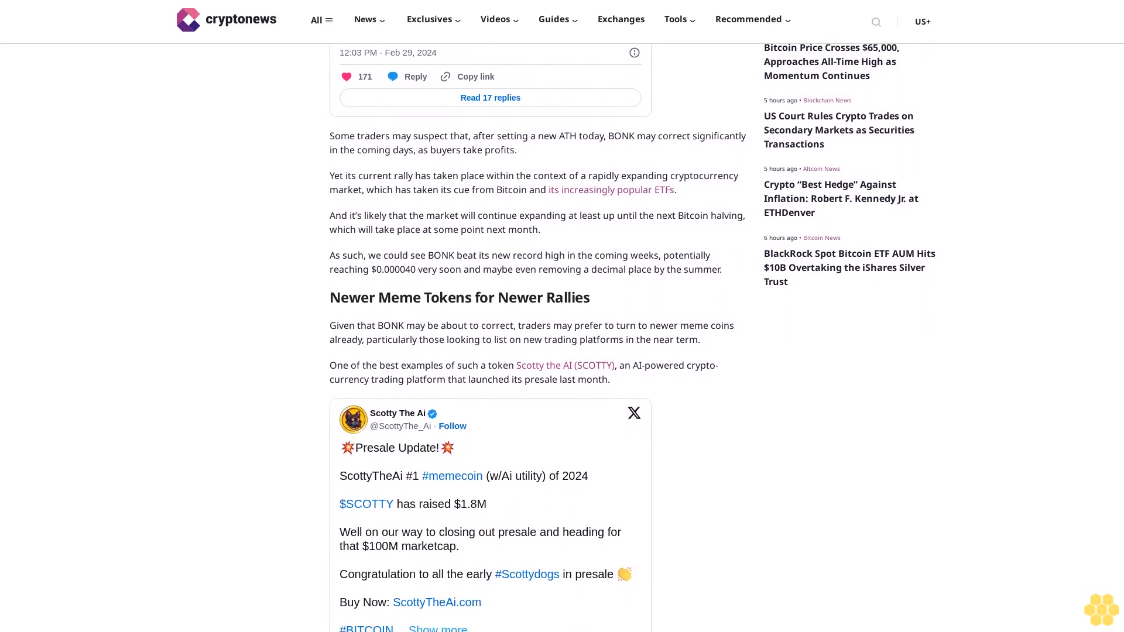
{"action": "scroll", "scroll_direction": "down", "scroll_amount": 3}
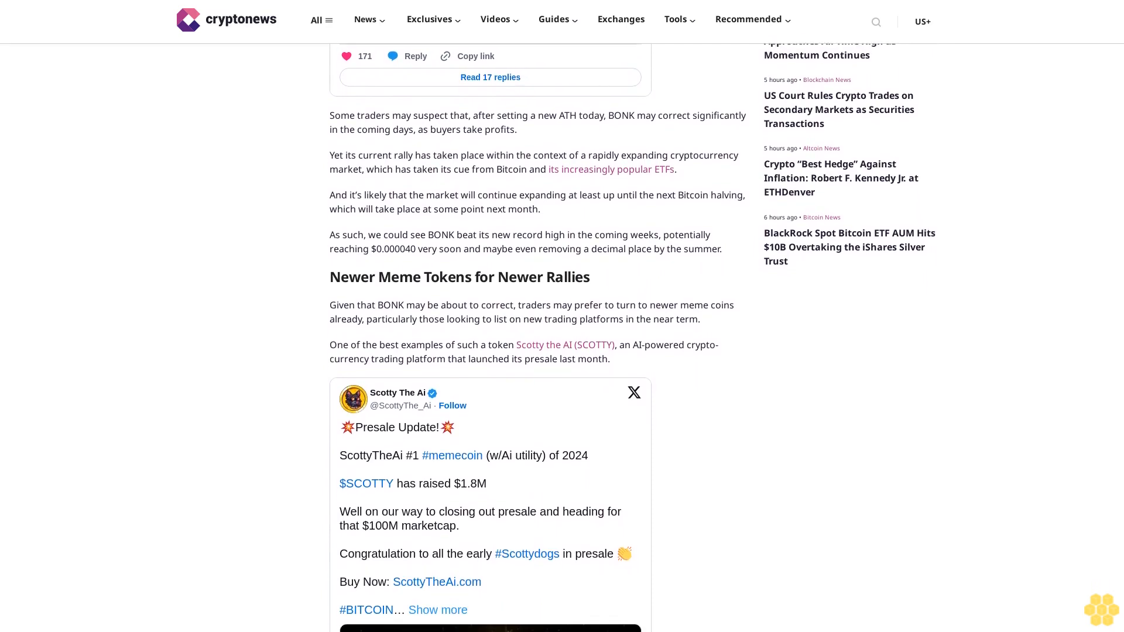
{"action": "scroll", "scroll_direction": "down", "scroll_amount": 3}
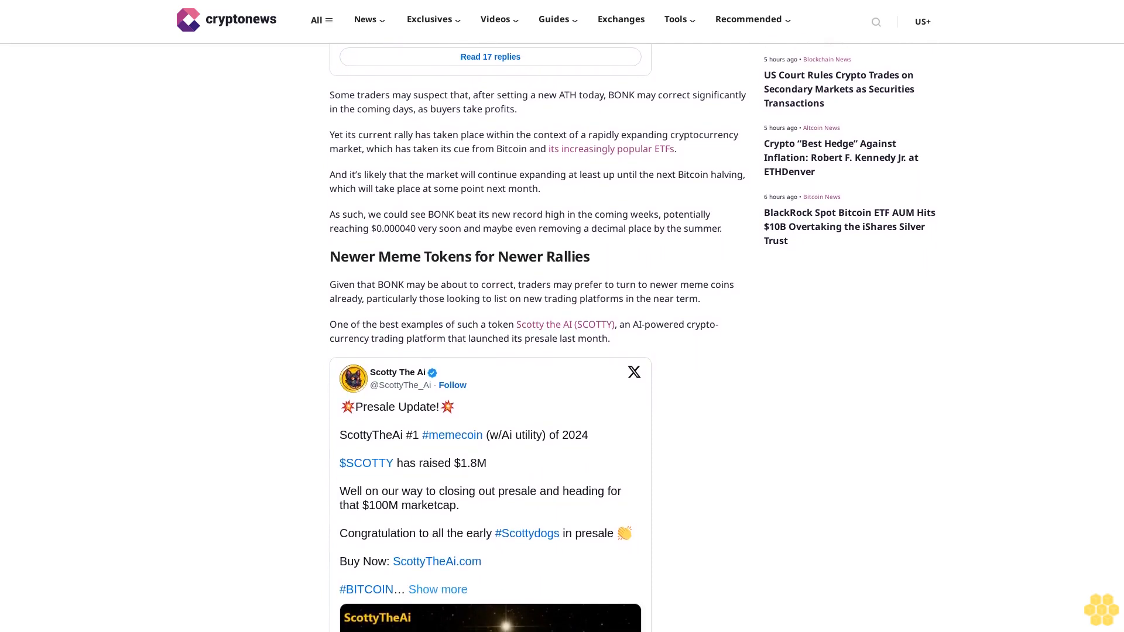
{"action": "scroll", "scroll_direction": "down", "scroll_amount": 3}
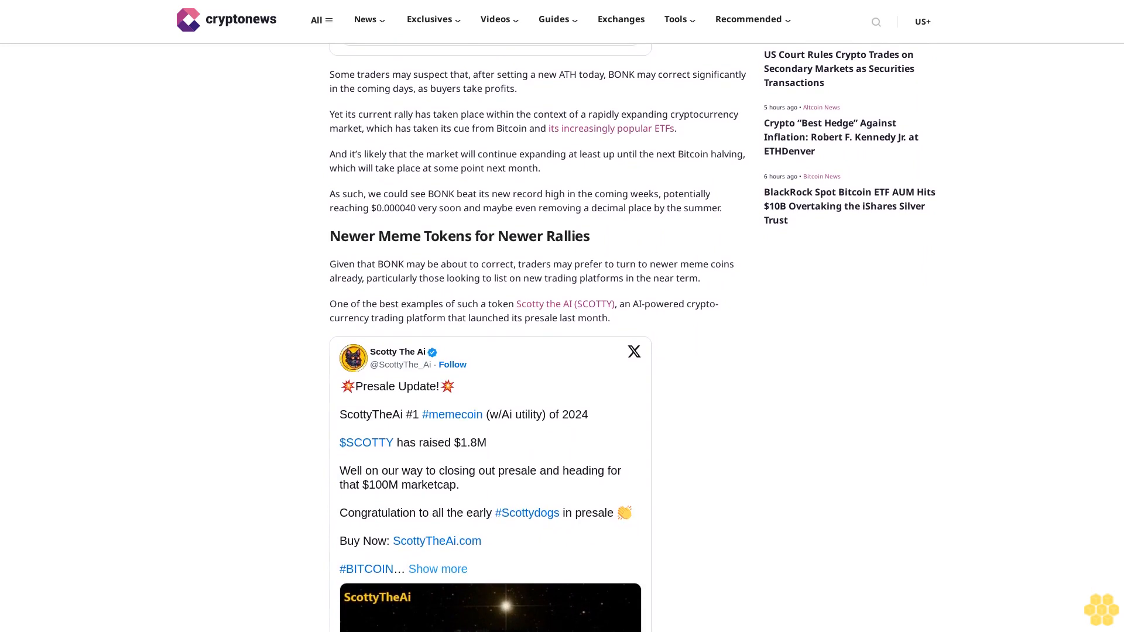
{"action": "scroll", "scroll_direction": "down", "scroll_amount": 3}
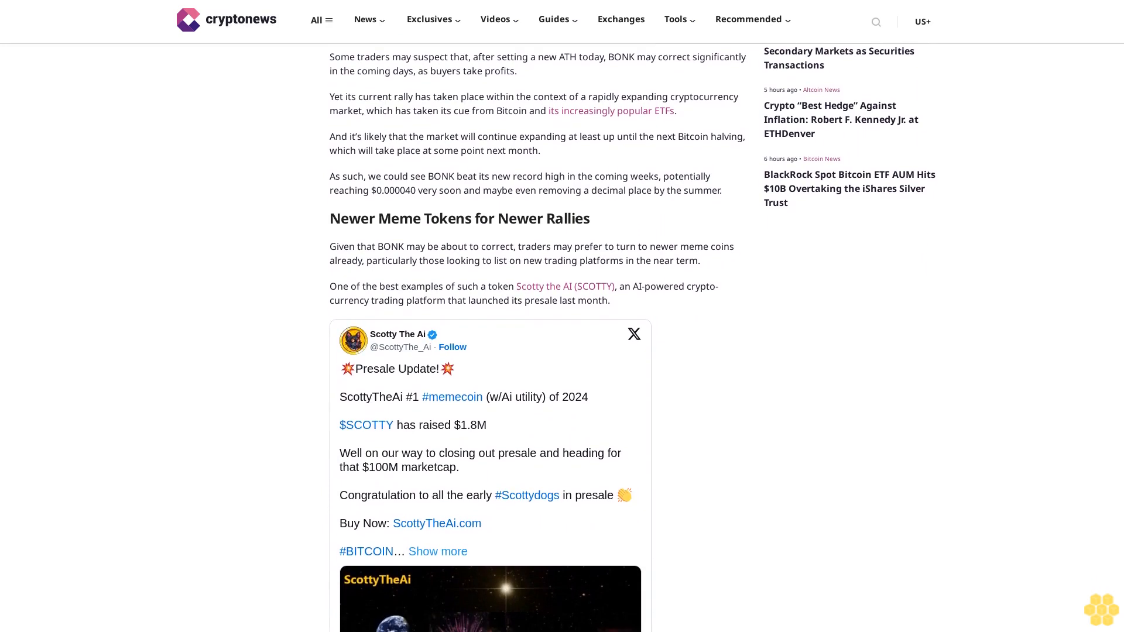
{"action": "scroll", "scroll_direction": "down", "scroll_amount": 3}
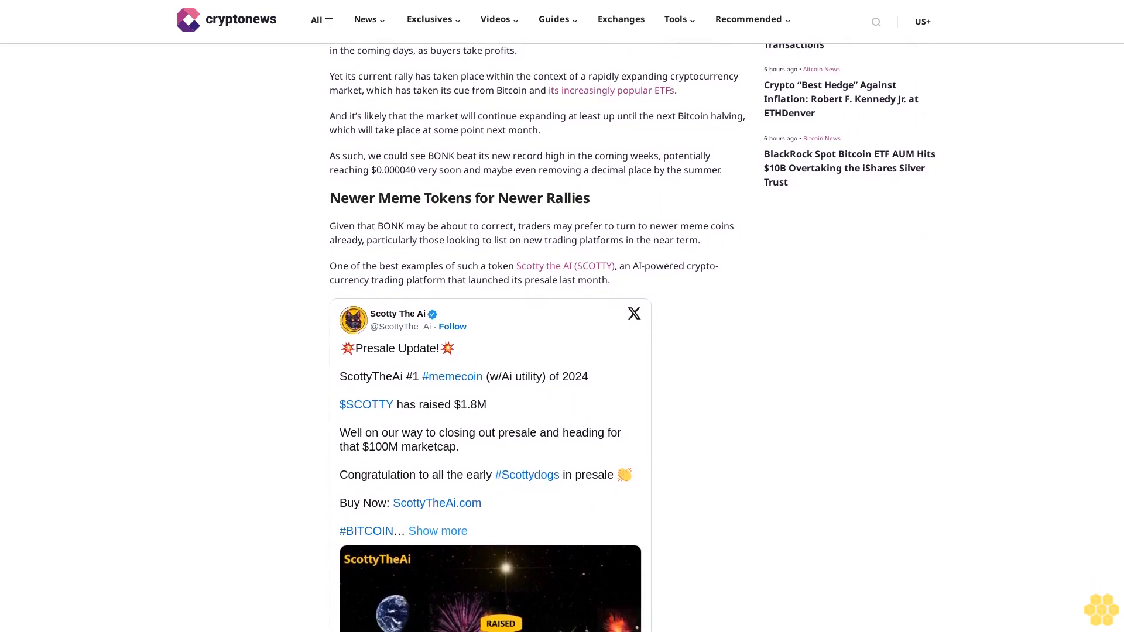
{"action": "scroll", "scroll_direction": "down", "scroll_amount": 3}
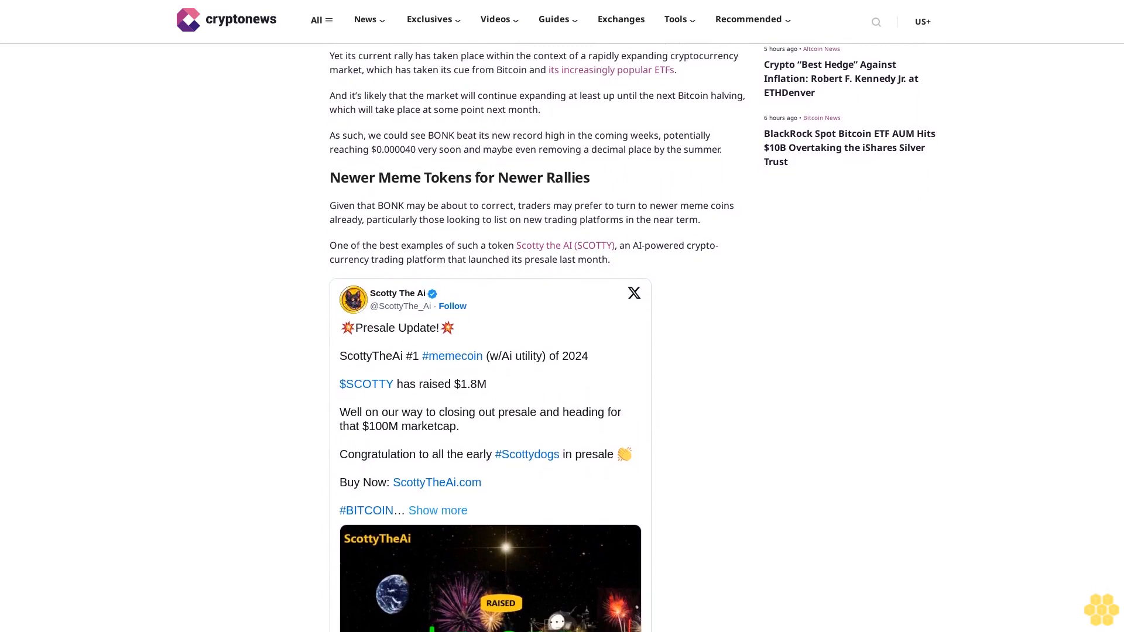
{"action": "scroll", "scroll_direction": "down", "scroll_amount": 3}
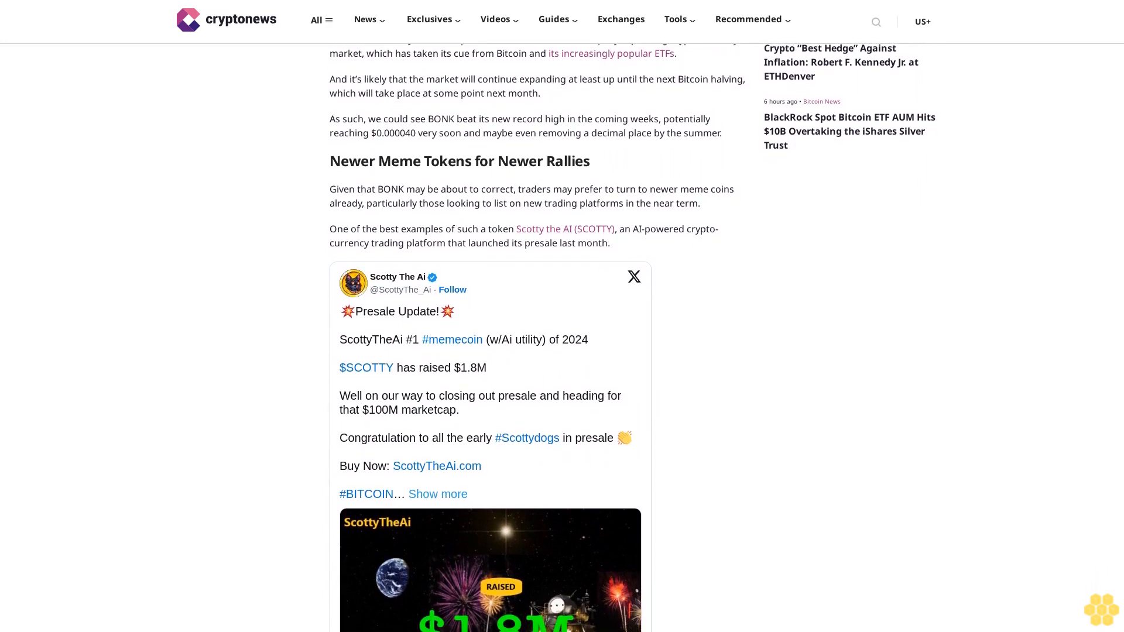
{"action": "scroll", "scroll_direction": "down", "scroll_amount": 3}
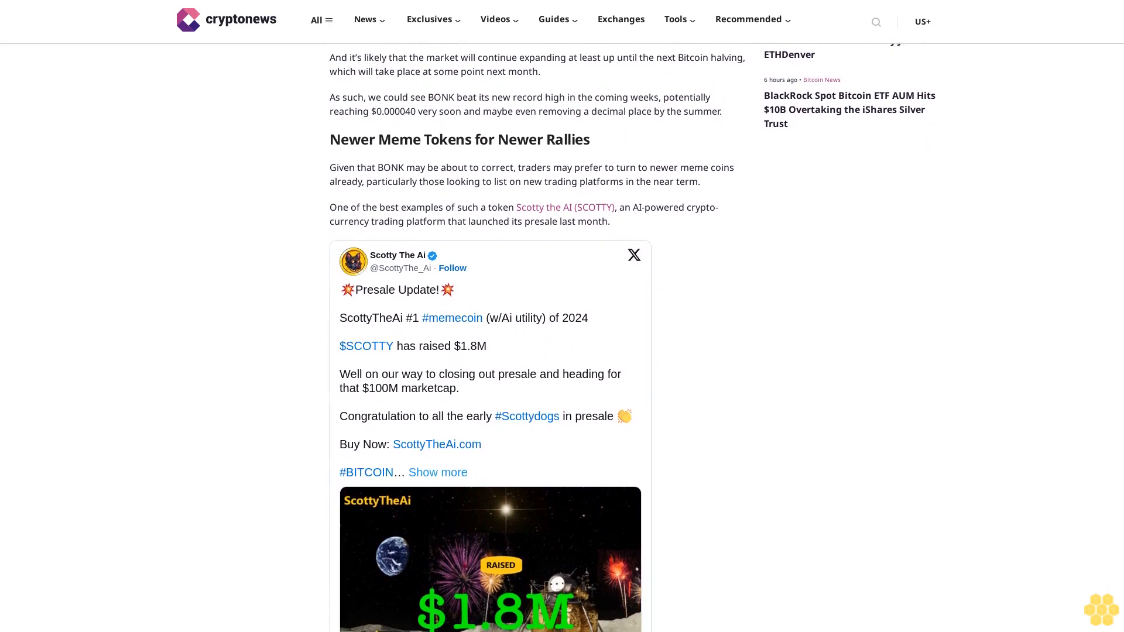
{"action": "scroll", "scroll_direction": "down", "scroll_amount": 3}
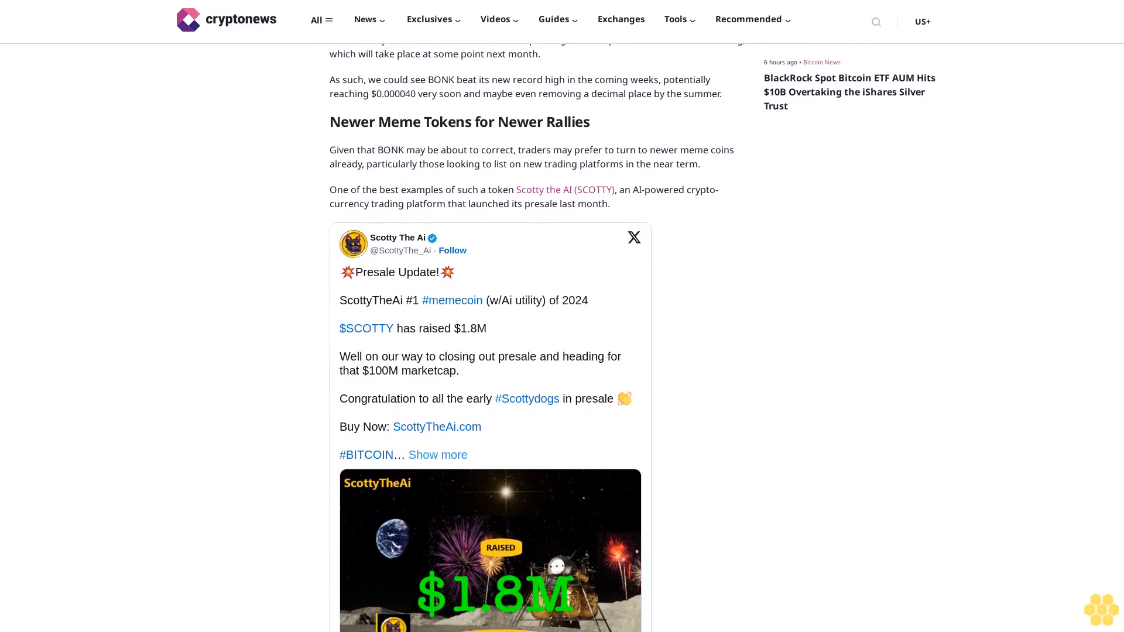
{"action": "scroll", "scroll_direction": "down", "scroll_amount": 3}
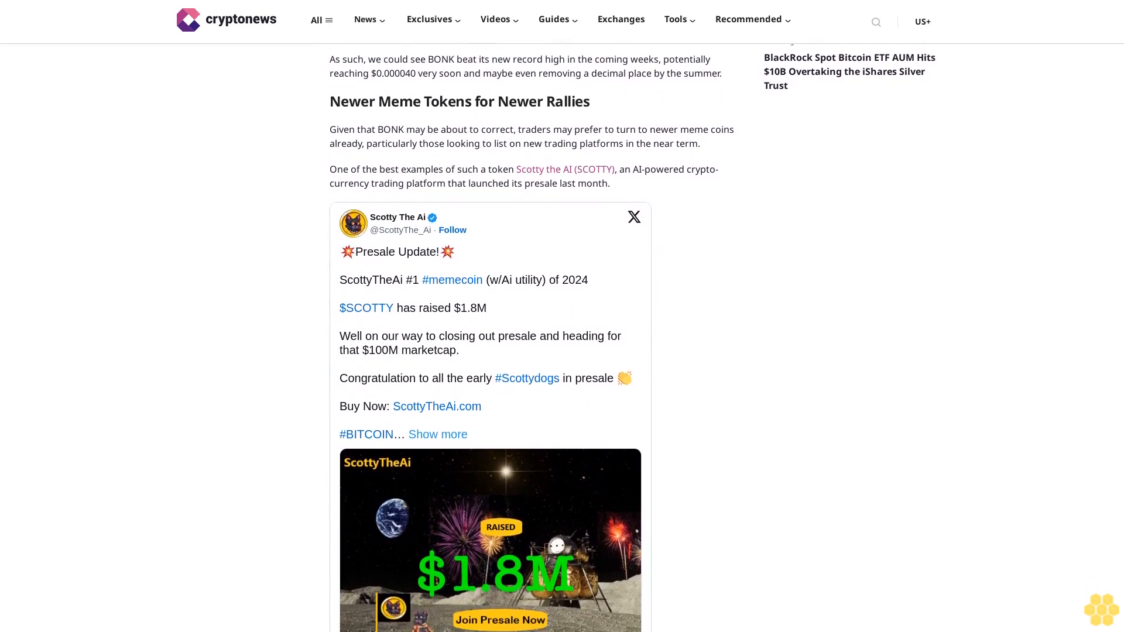
{"action": "scroll", "scroll_direction": "down", "scroll_amount": 3}
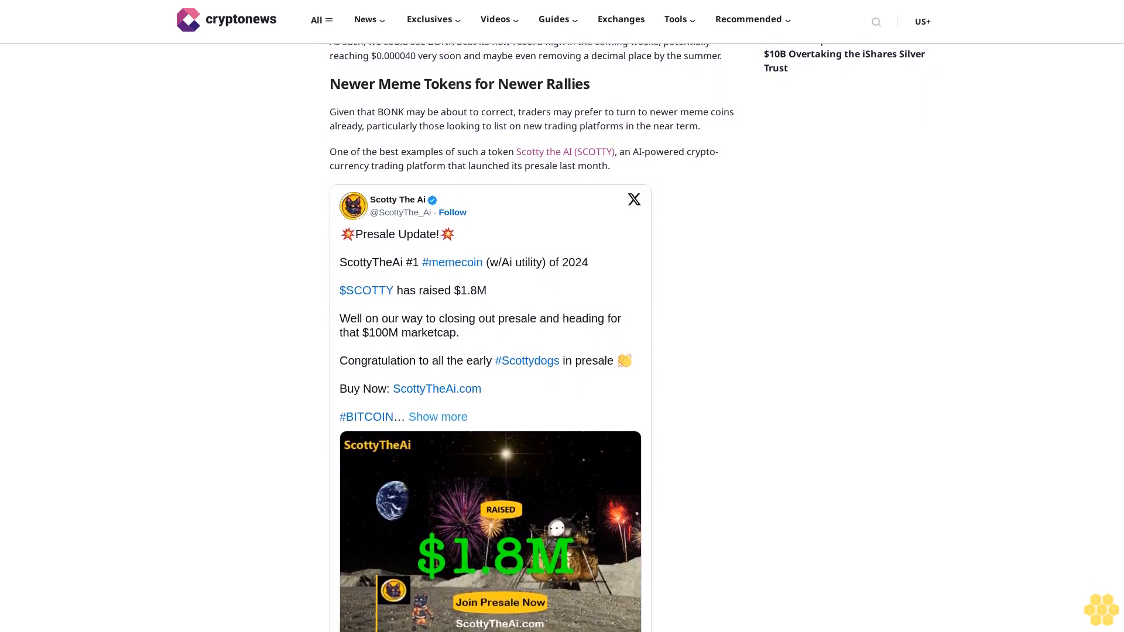
{"action": "scroll", "scroll_direction": "down", "scroll_amount": 3}
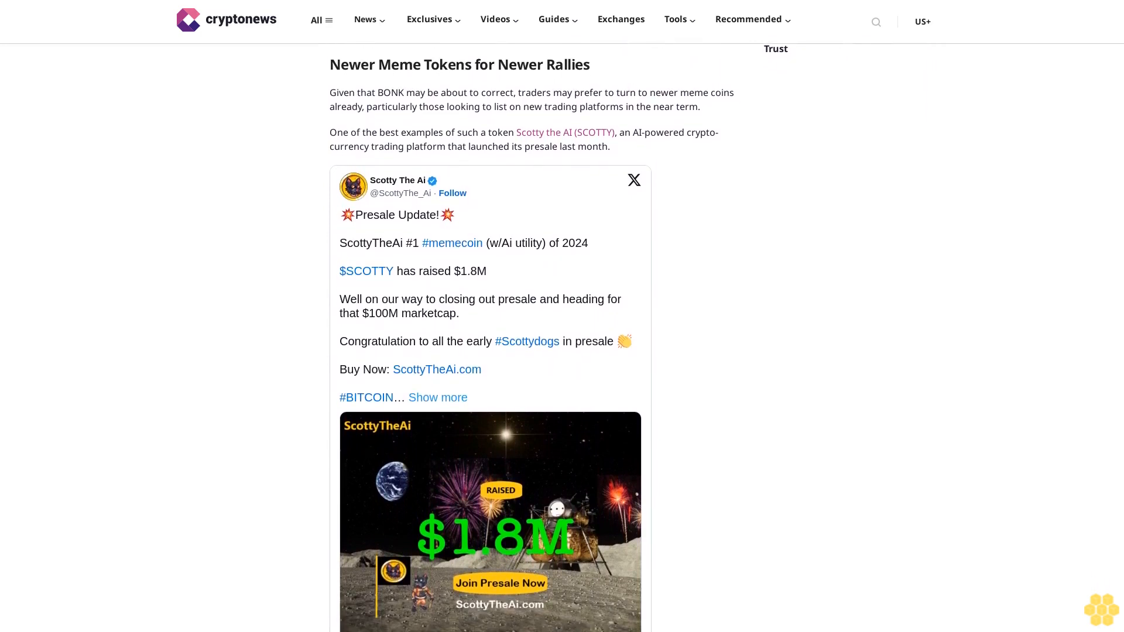
{"action": "scroll", "scroll_direction": "down", "scroll_amount": 3}
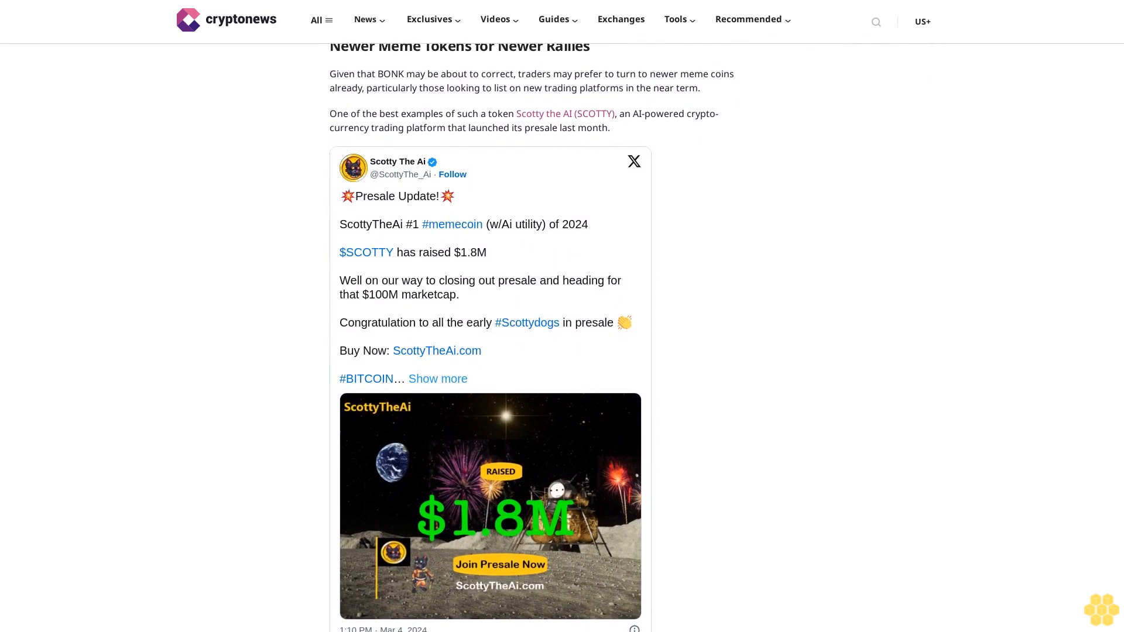
{"action": "scroll", "scroll_direction": "down", "scroll_amount": 3}
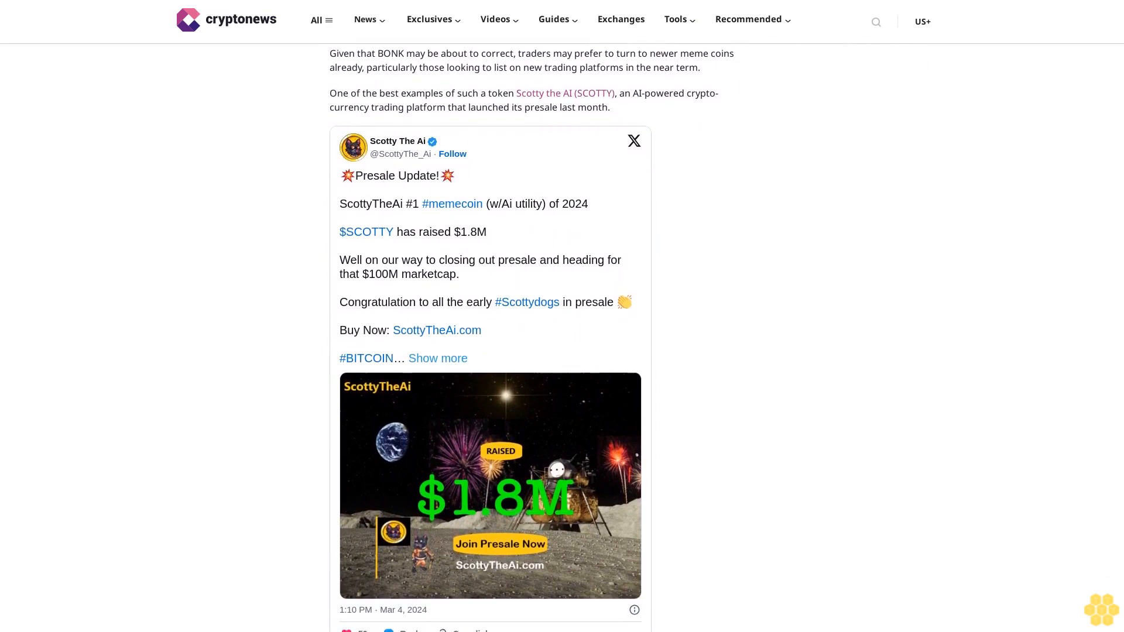
{"action": "scroll", "scroll_direction": "down", "scroll_amount": 3}
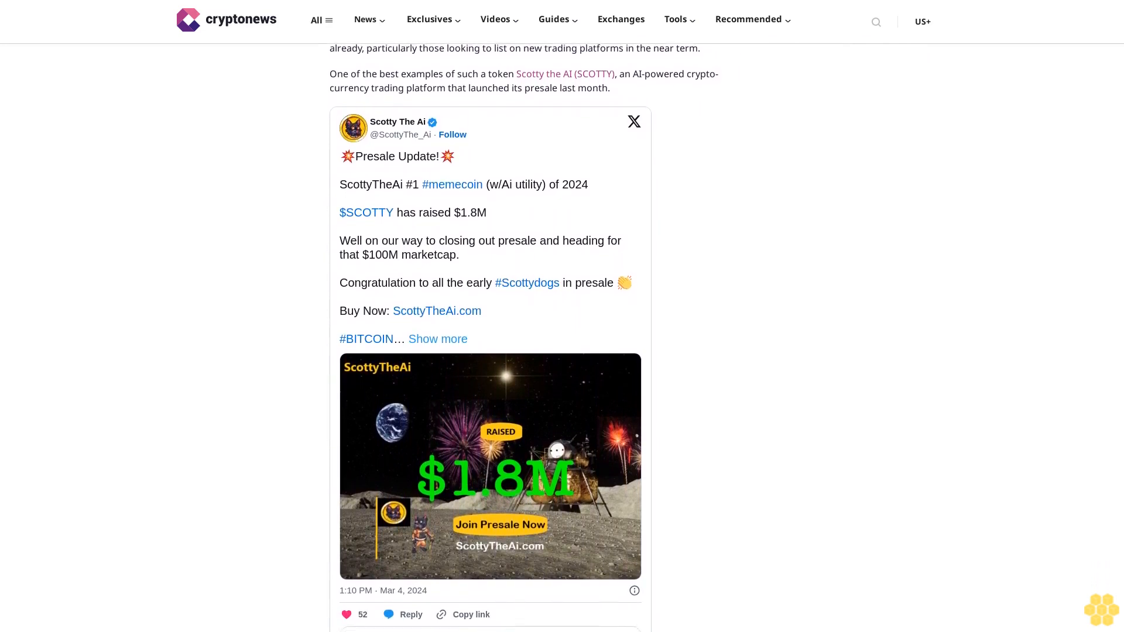
{"action": "scroll", "scroll_direction": "down", "scroll_amount": 3}
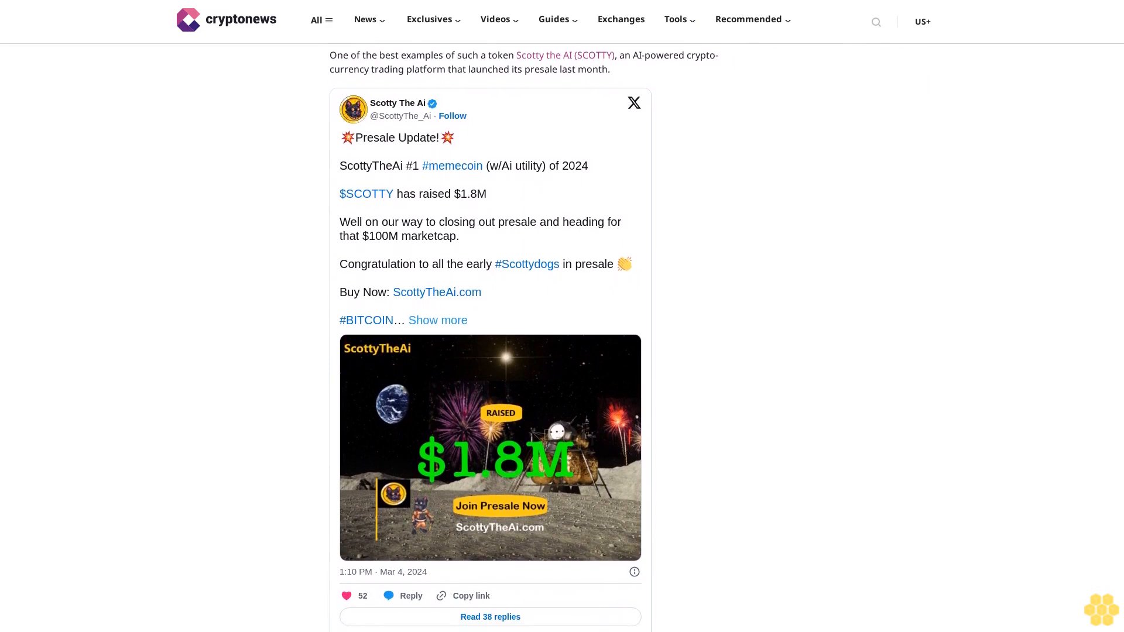
{"action": "scroll", "scroll_direction": "down", "scroll_amount": 3}
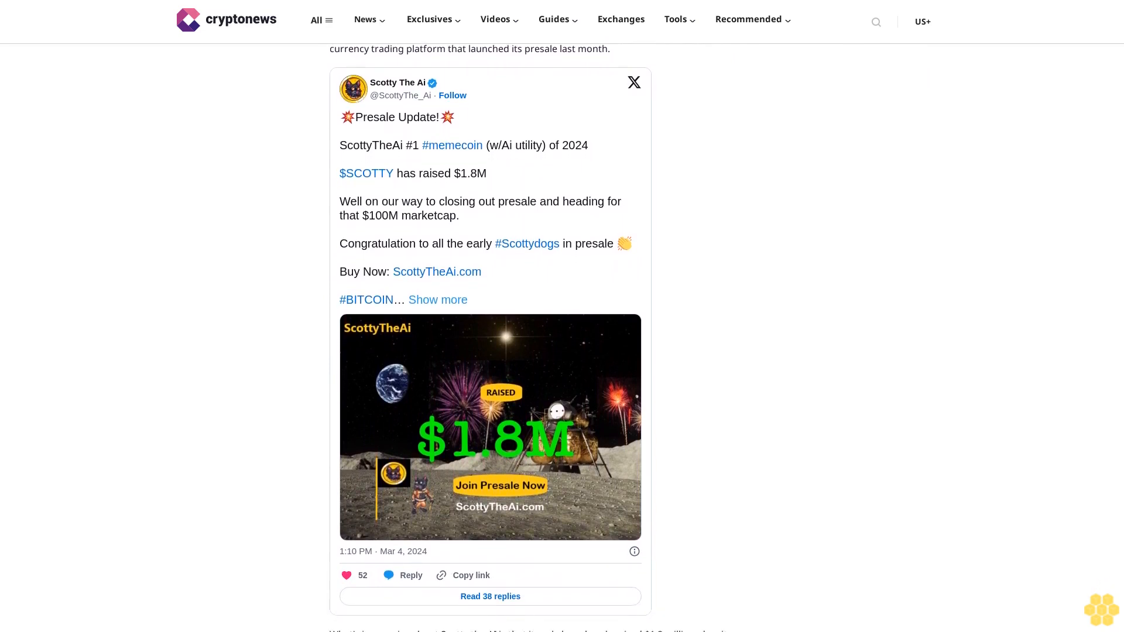
{"action": "scroll", "scroll_direction": "down", "scroll_amount": 3}
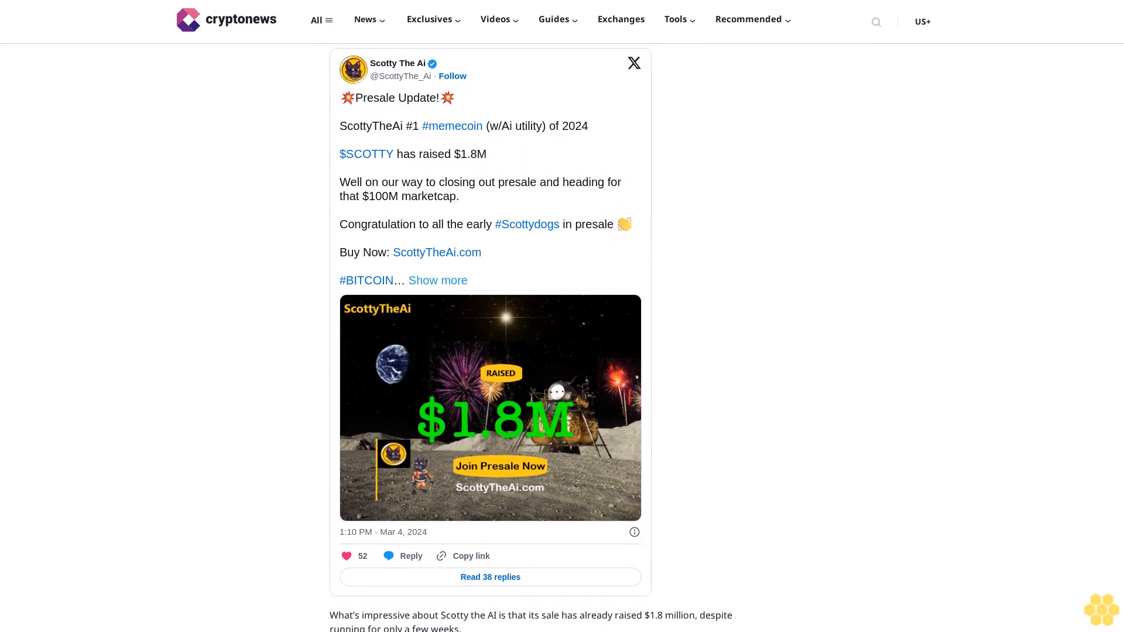
{"action": "scroll", "scroll_direction": "down", "scroll_amount": 3}
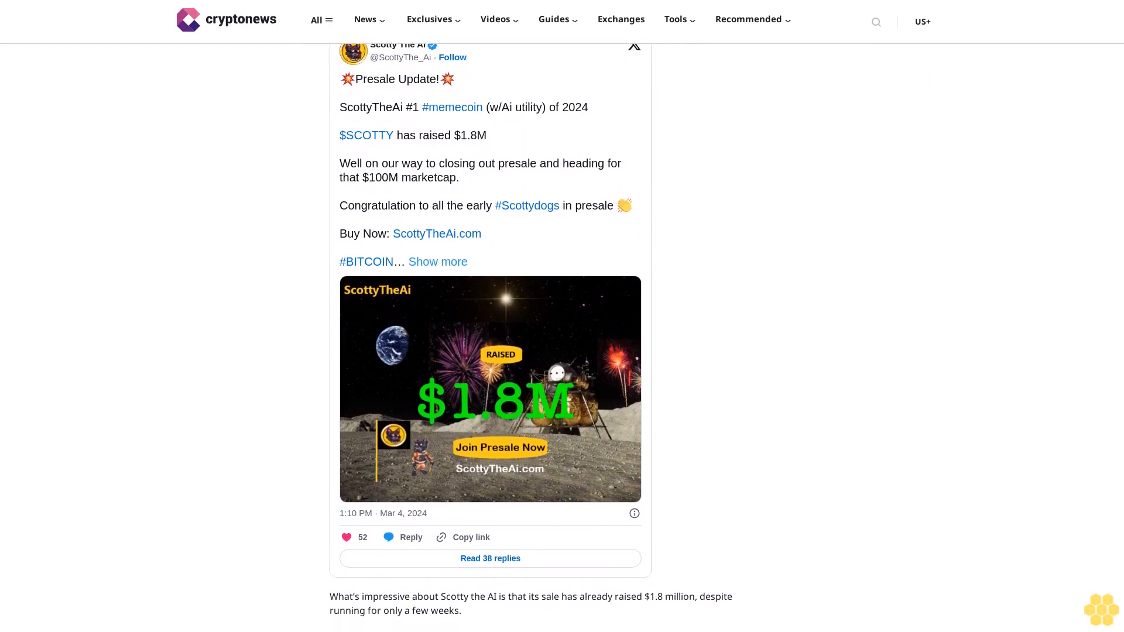
{"action": "scroll", "scroll_direction": "down", "scroll_amount": 3}
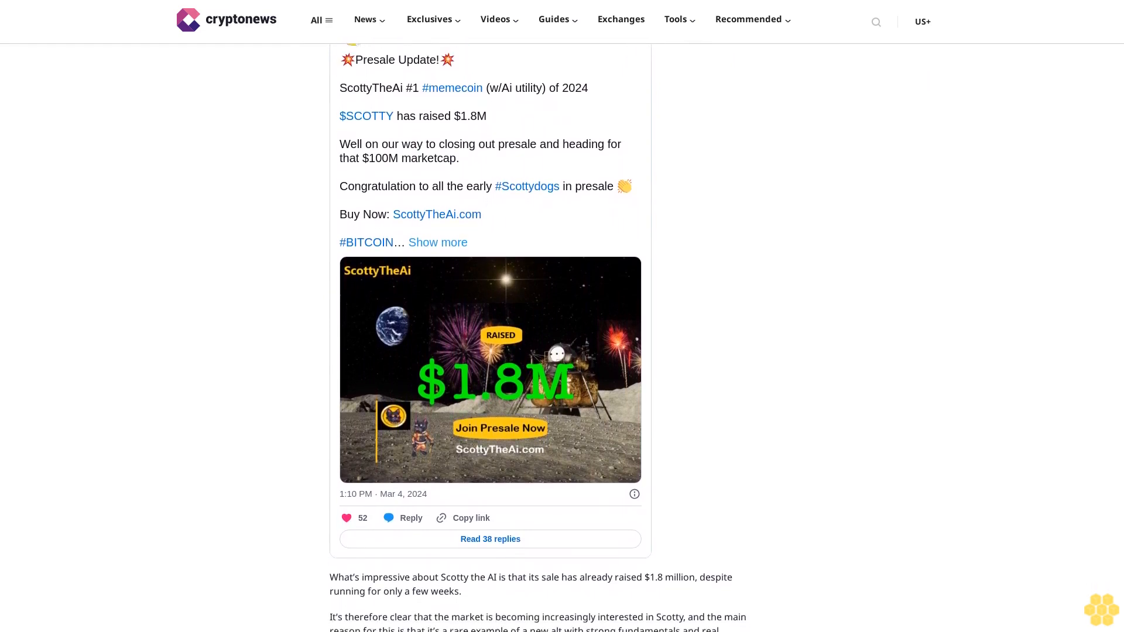
{"action": "scroll", "scroll_direction": "down", "scroll_amount": 3}
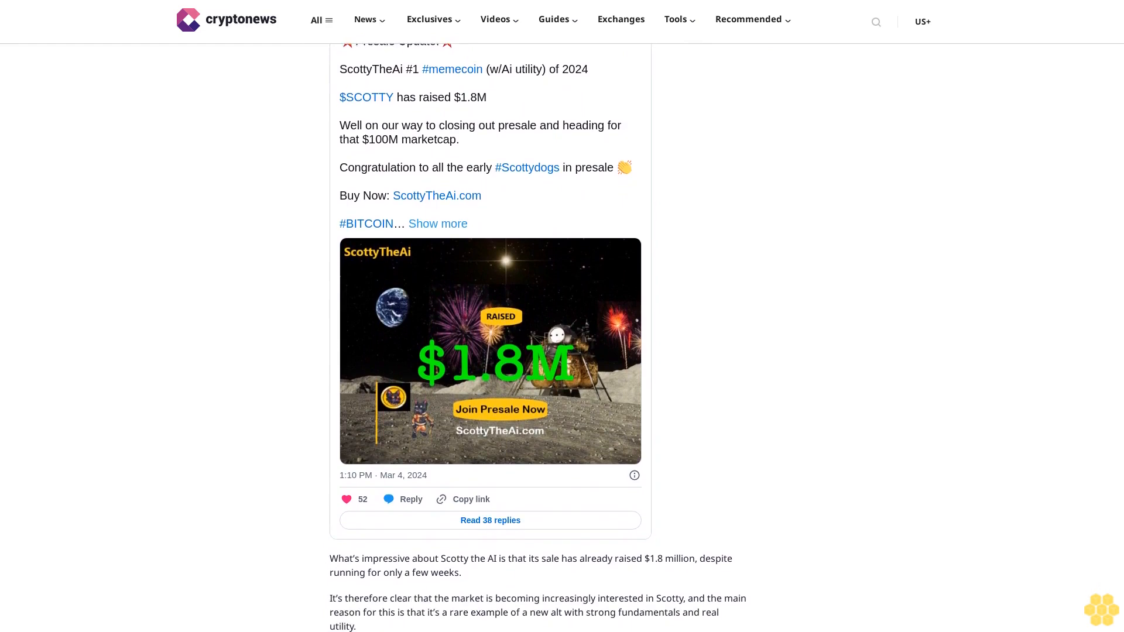
{"action": "scroll", "scroll_direction": "down", "scroll_amount": 3}
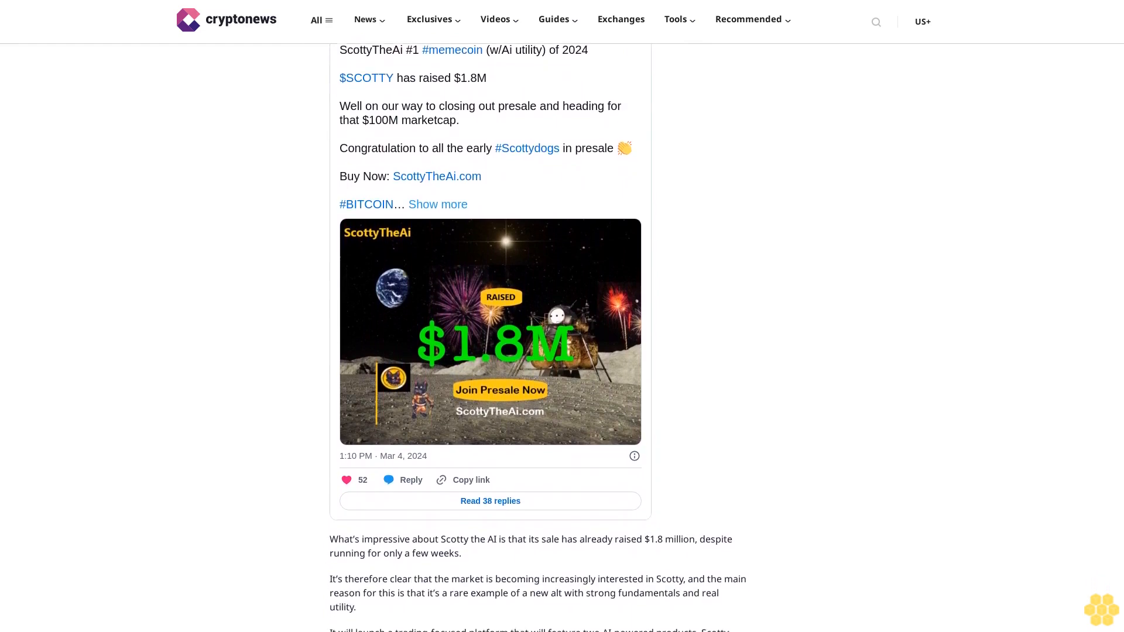
{"action": "scroll", "scroll_direction": "down", "scroll_amount": 3}
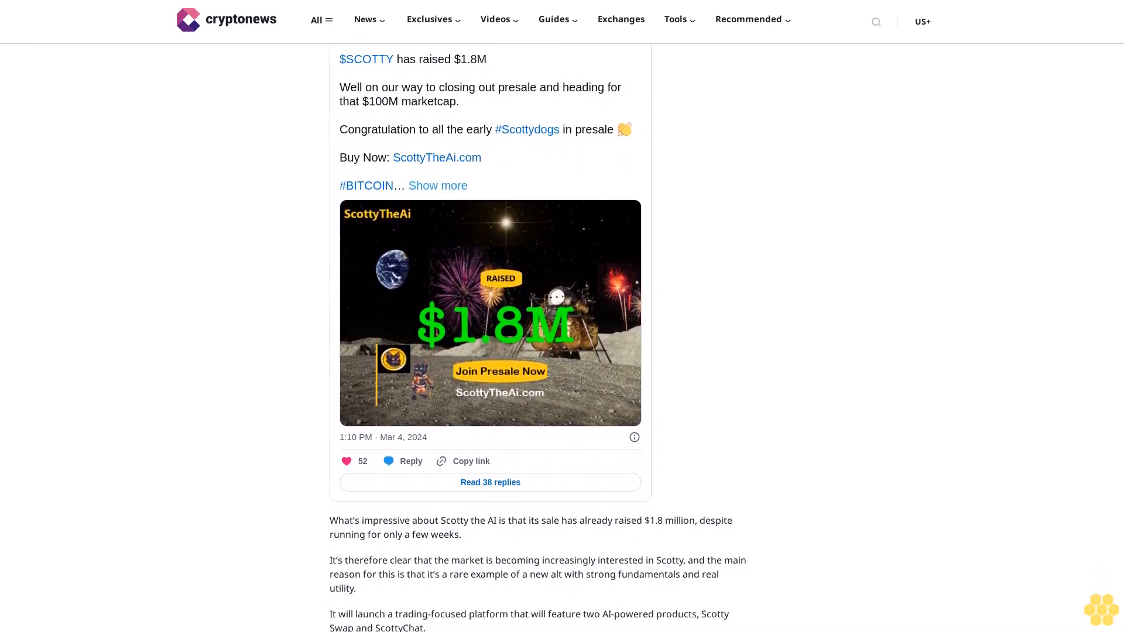
{"action": "scroll", "scroll_direction": "down", "scroll_amount": 3}
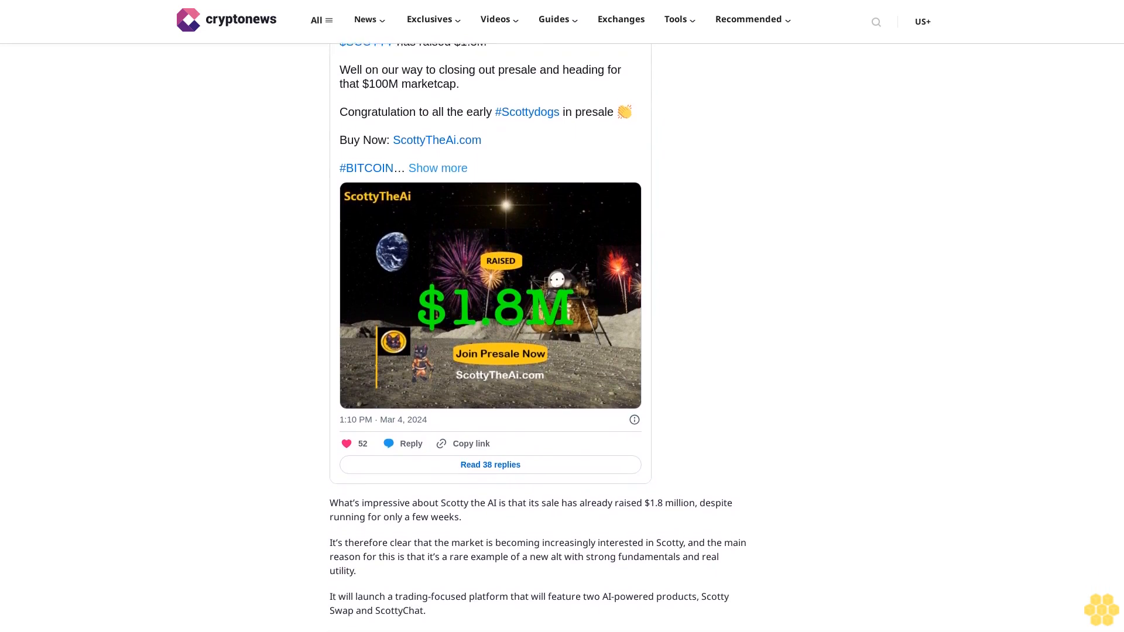
{"action": "scroll", "scroll_direction": "down", "scroll_amount": 3}
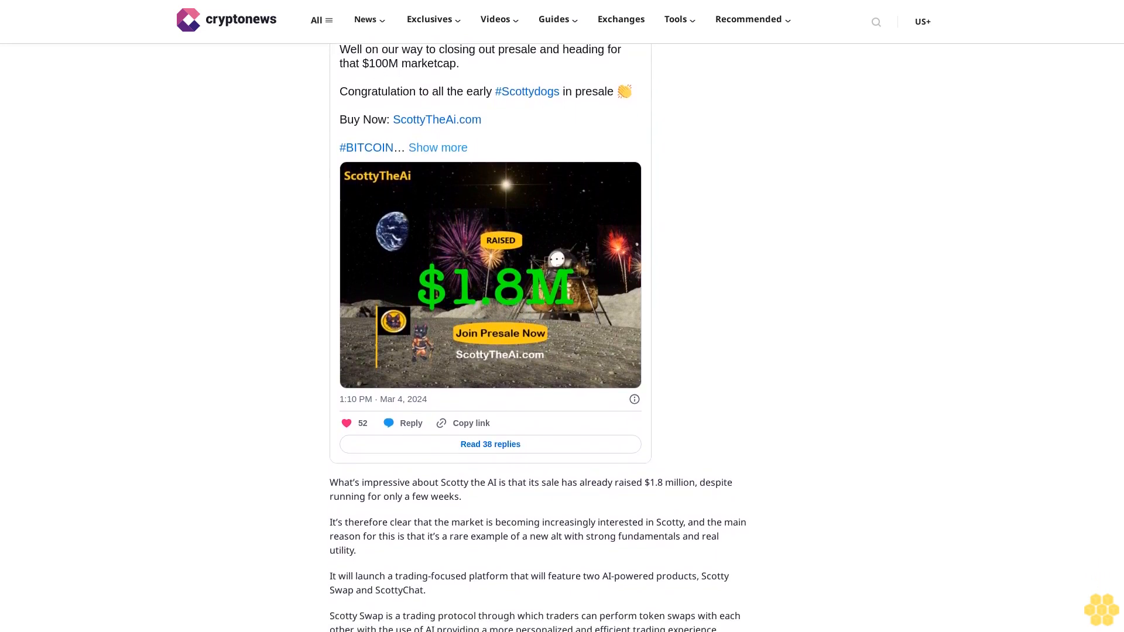
{"action": "scroll", "scroll_direction": "down", "scroll_amount": 3}
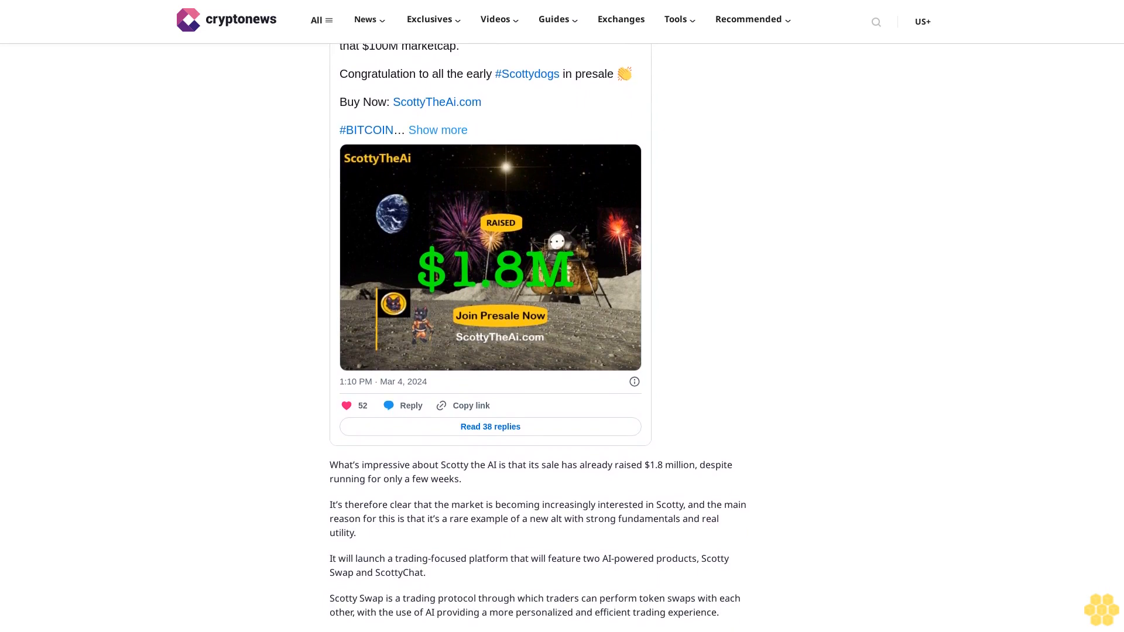
{"action": "scroll", "scroll_direction": "down", "scroll_amount": 3}
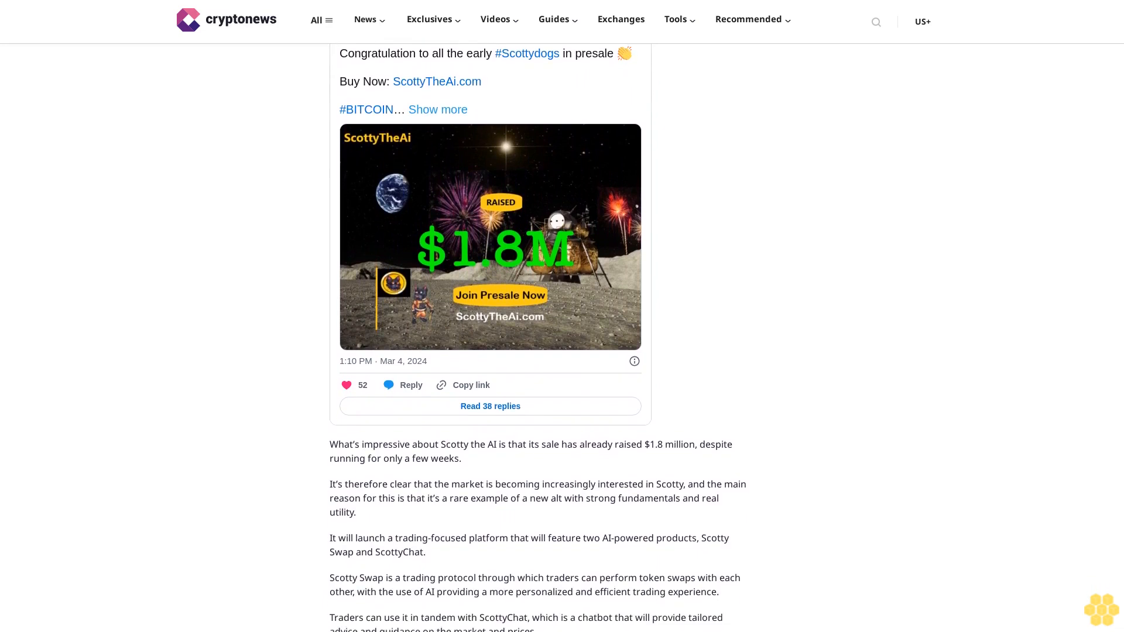
{"action": "scroll", "scroll_direction": "down", "scroll_amount": 3}
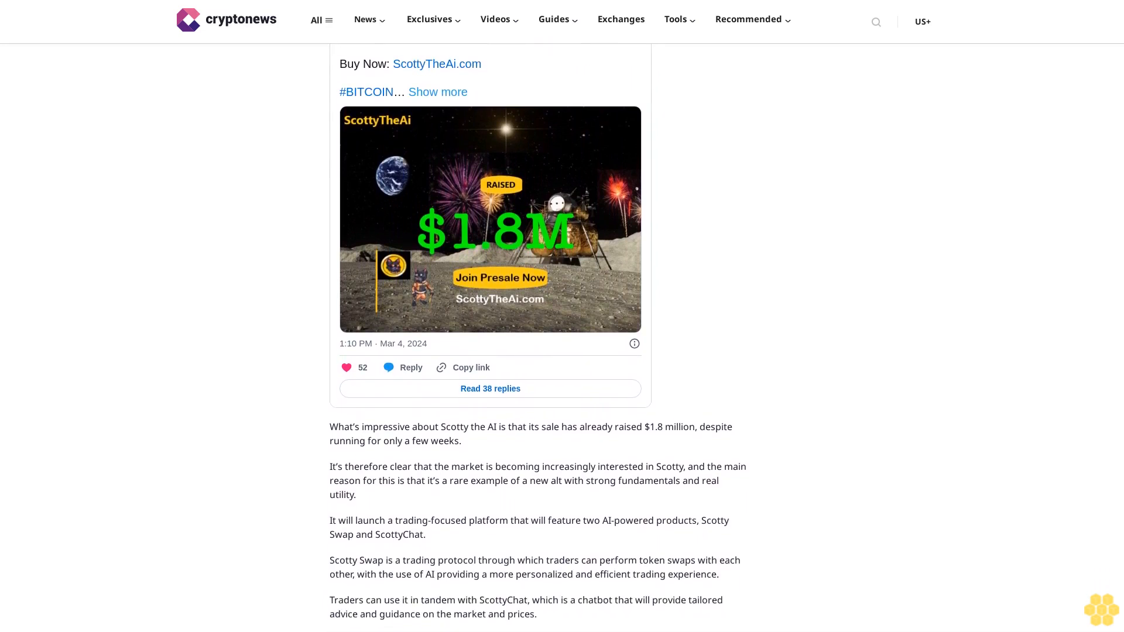
{"action": "scroll", "scroll_direction": "down", "scroll_amount": 3}
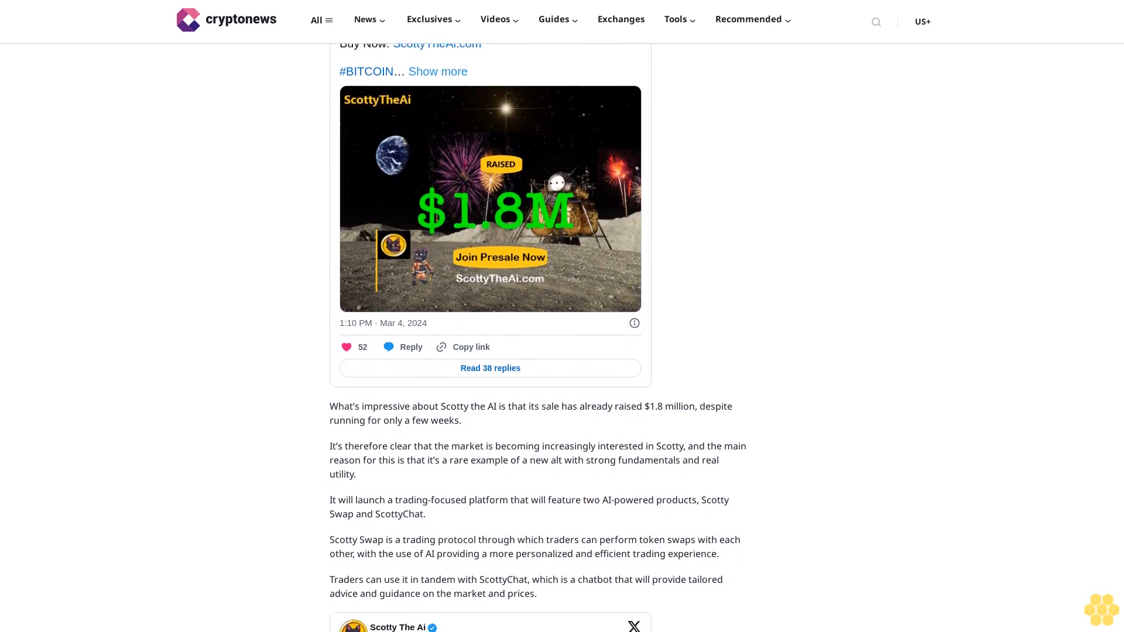
{"action": "scroll", "scroll_direction": "down", "scroll_amount": 3}
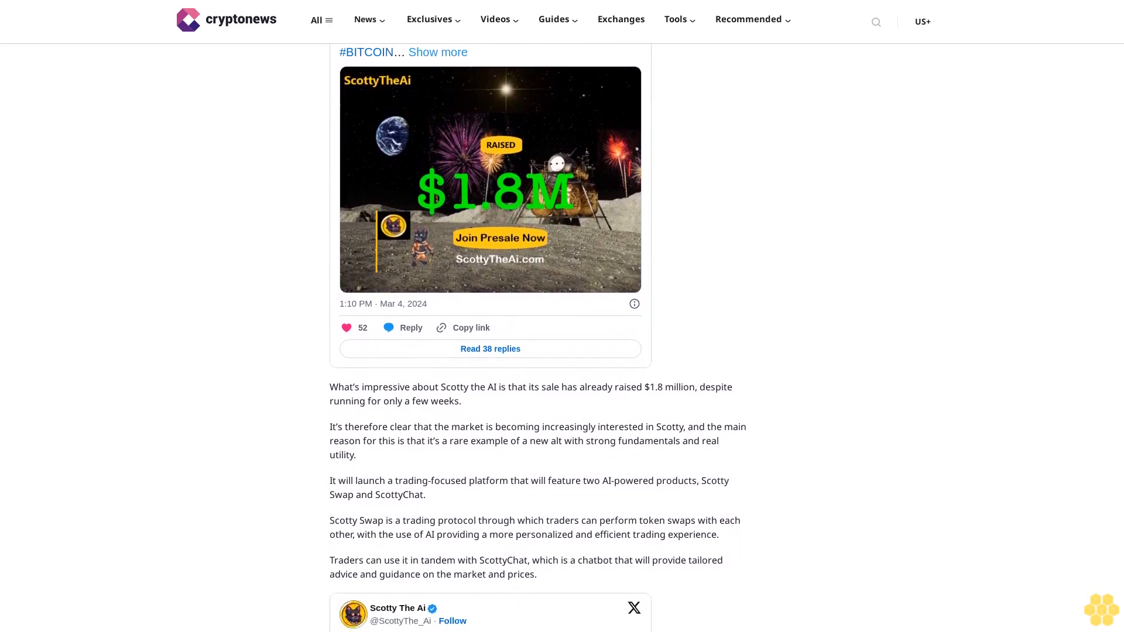
{"action": "scroll", "scroll_direction": "down", "scroll_amount": 3}
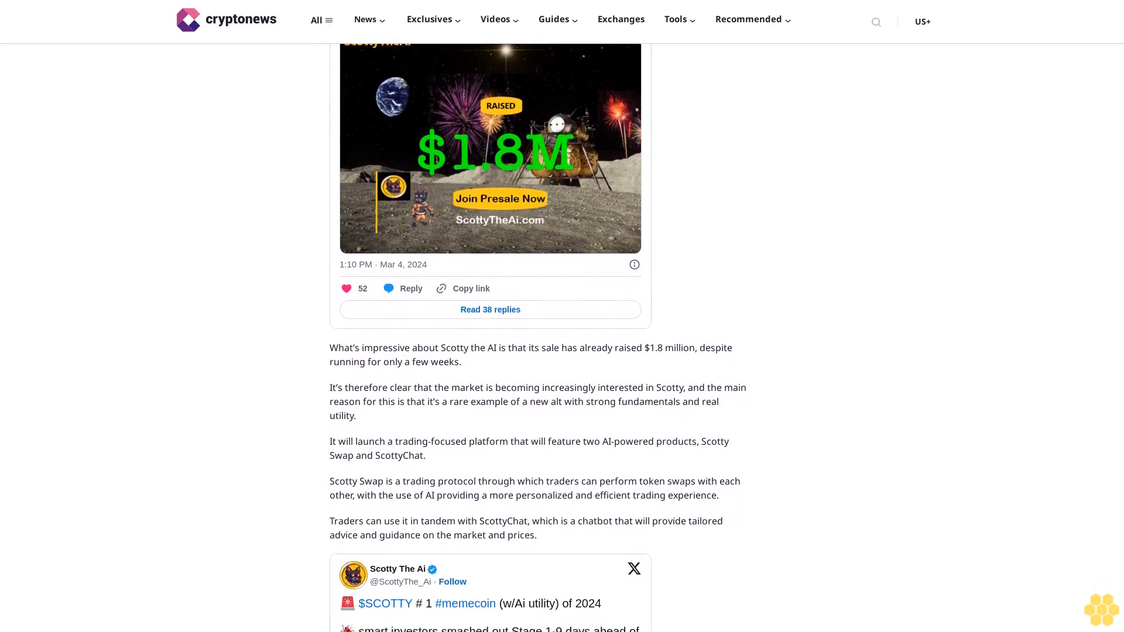
{"action": "scroll", "scroll_direction": "down", "scroll_amount": 3}
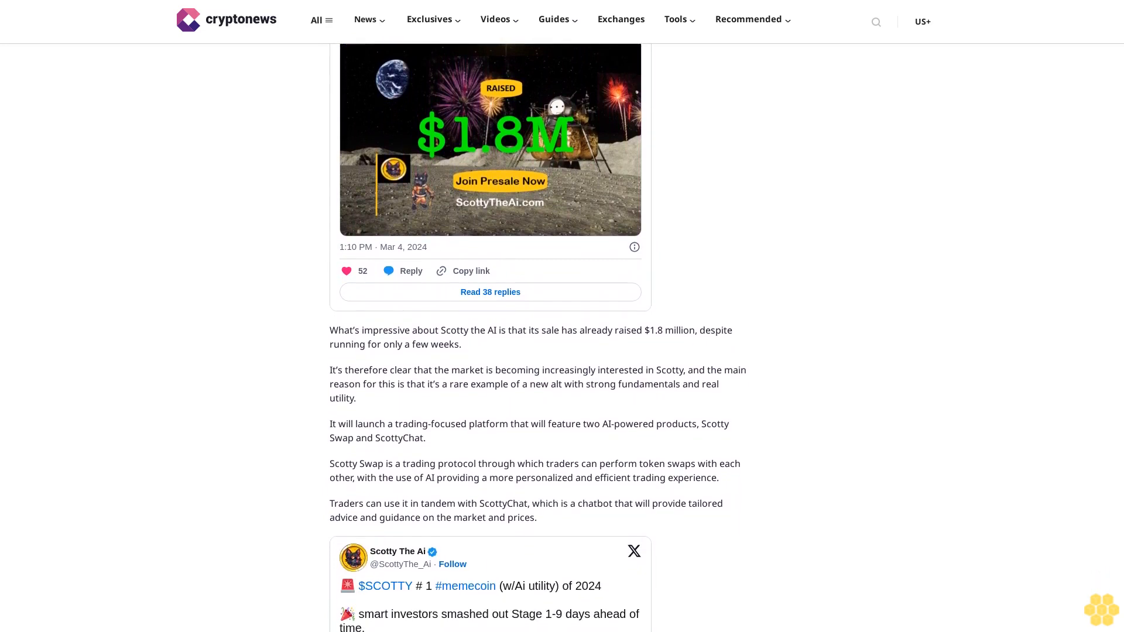
{"action": "scroll", "scroll_direction": "down", "scroll_amount": 3}
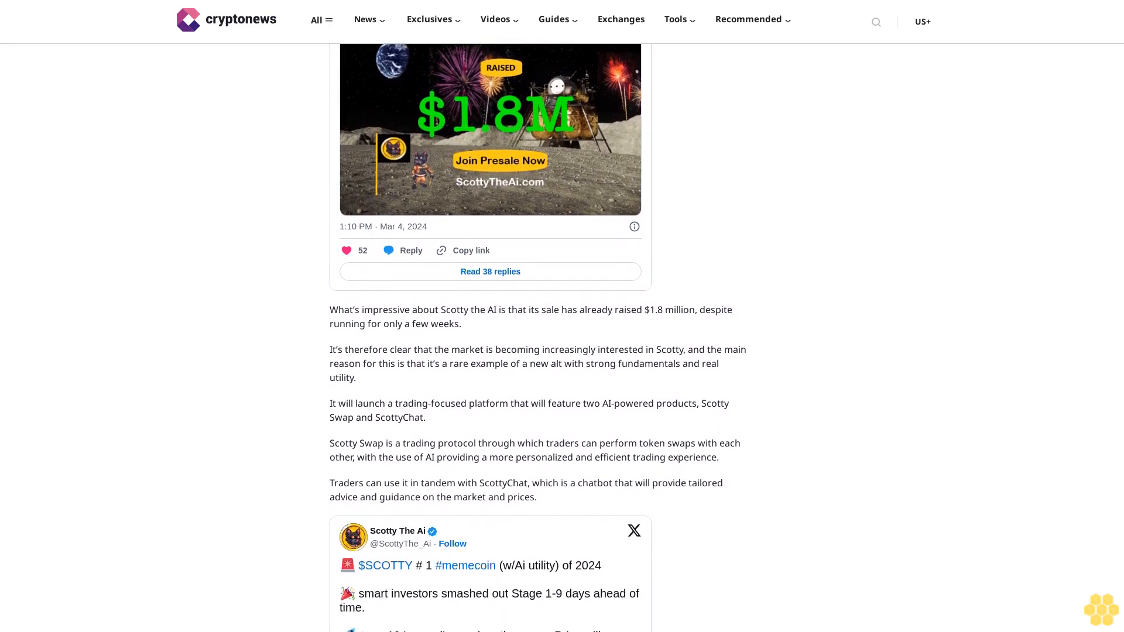
{"action": "scroll", "scroll_direction": "down", "scroll_amount": 3}
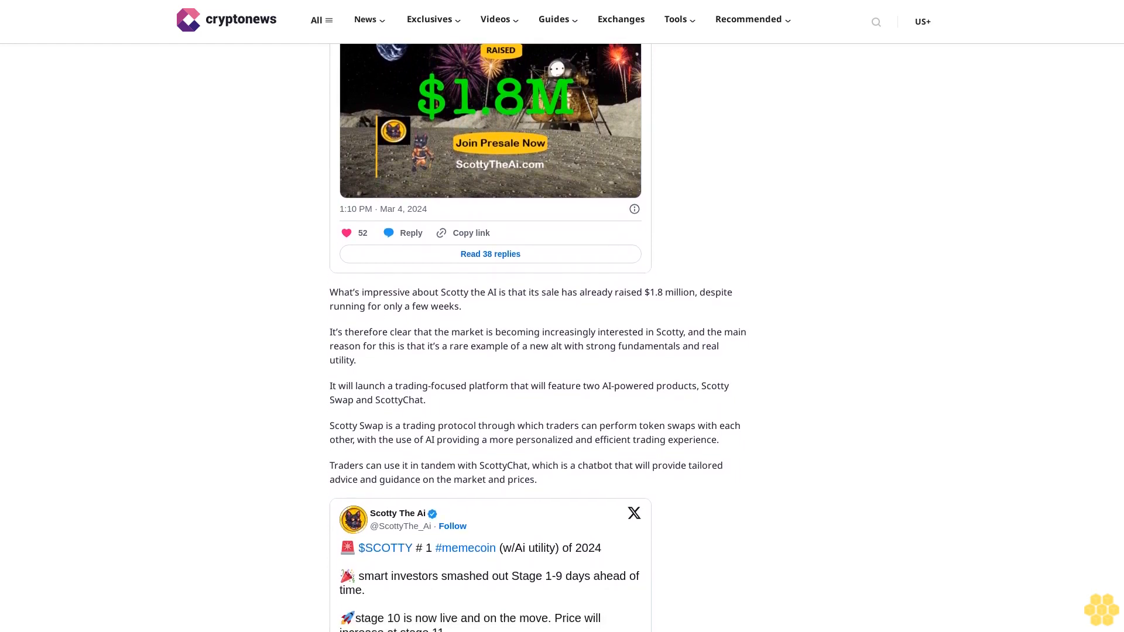